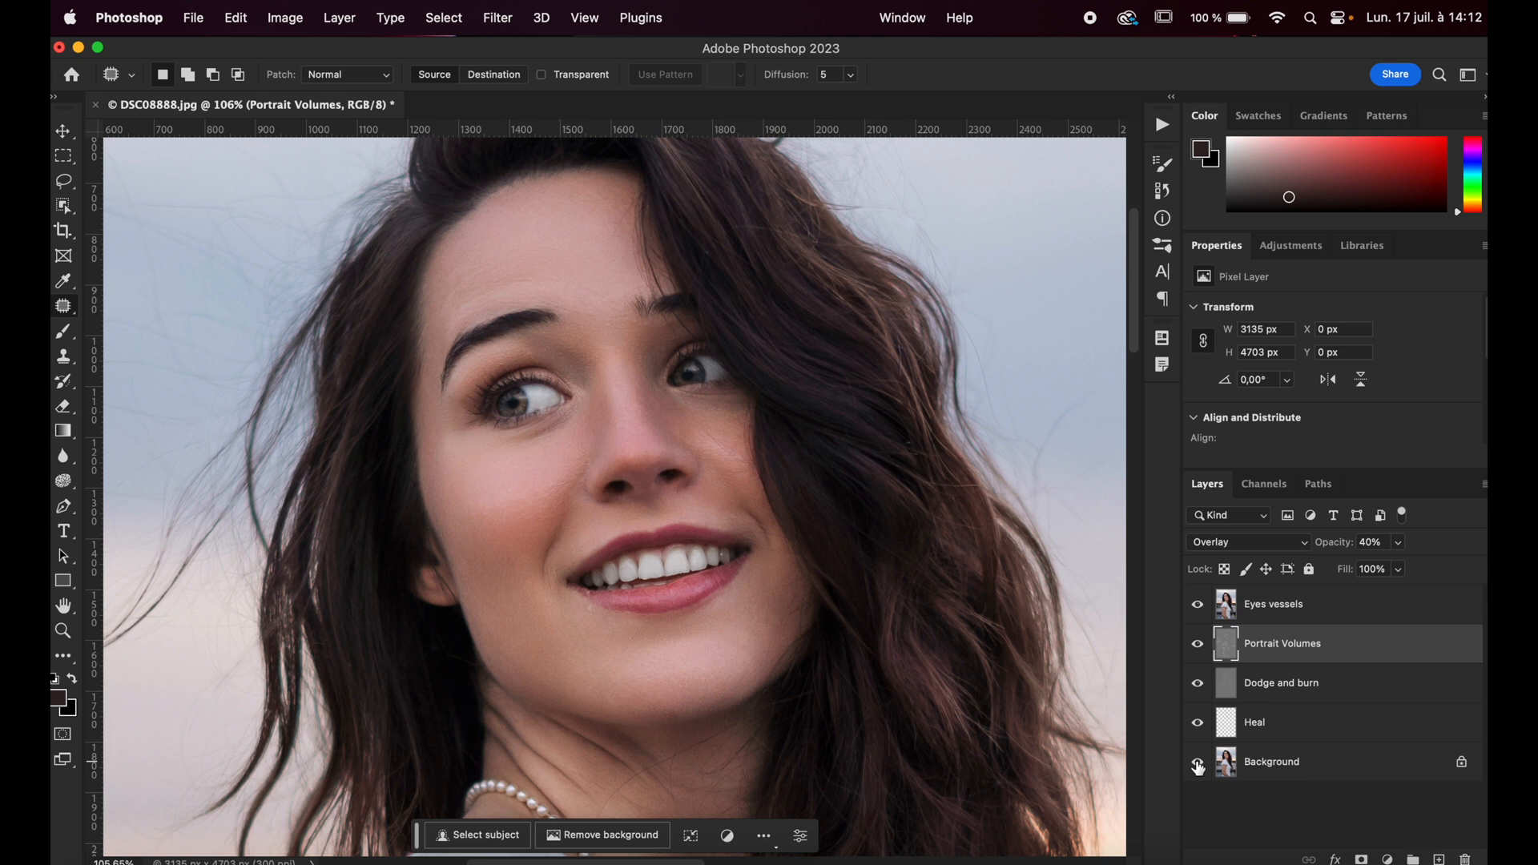
# Toggle the Background layer's visibility to preview the original portrait.
pyautogui.click(1196, 761)
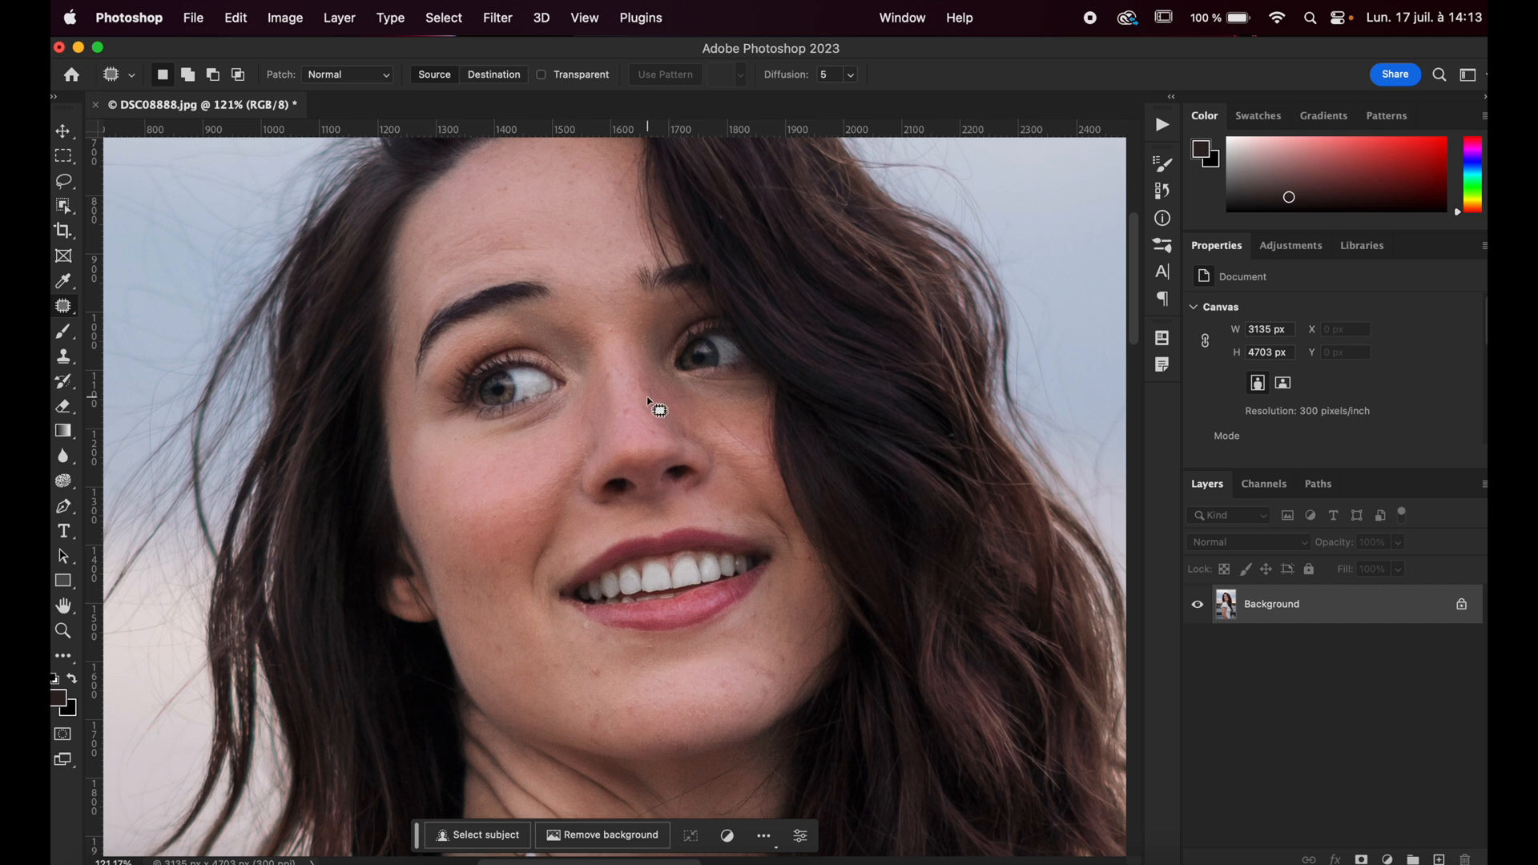
pyautogui.moveTo(683, 424)
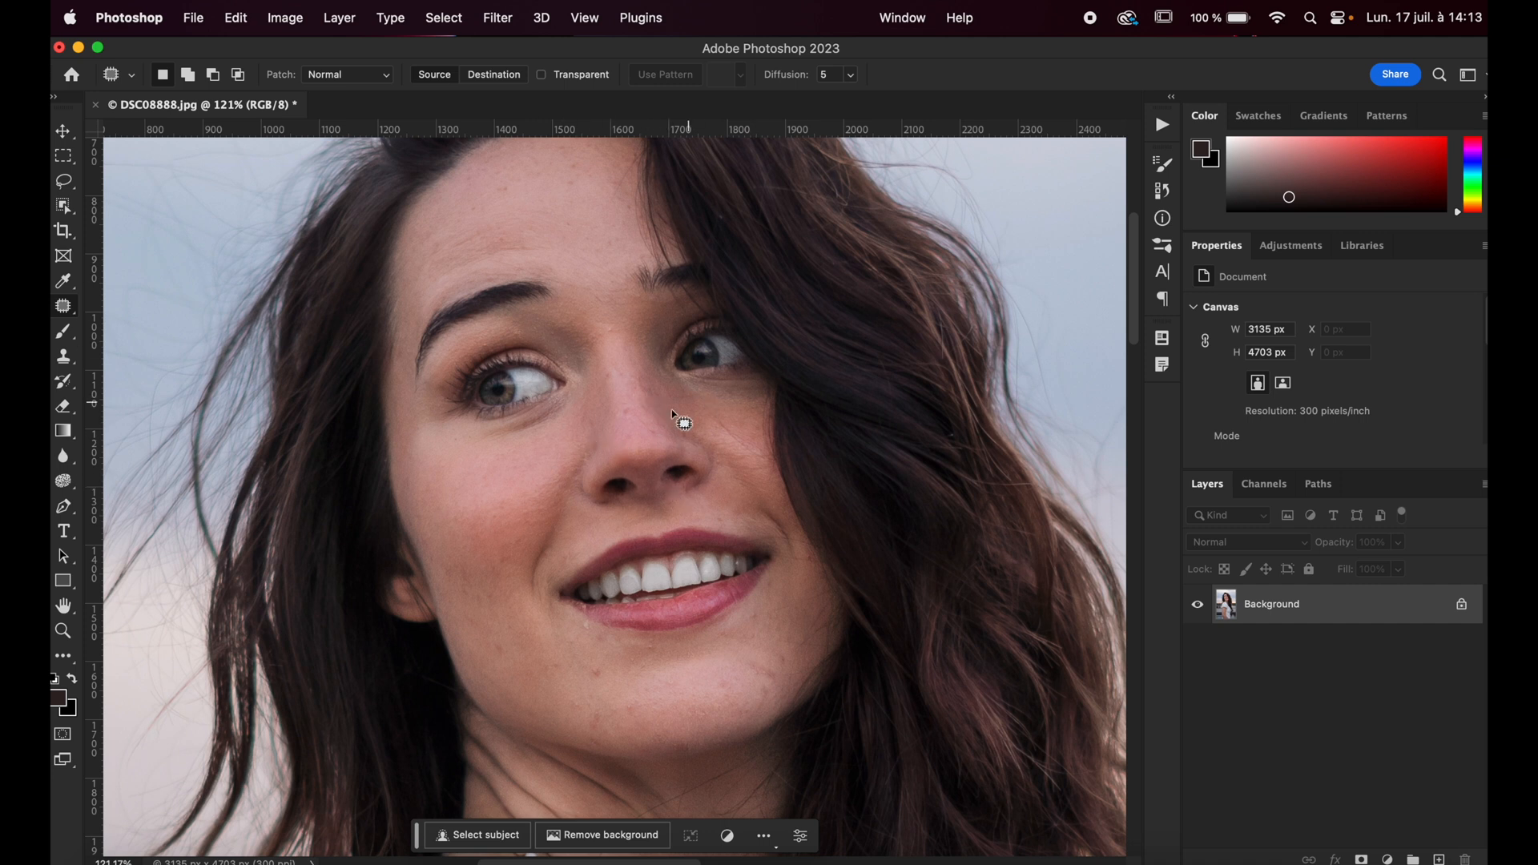
pyautogui.moveTo(726, 440)
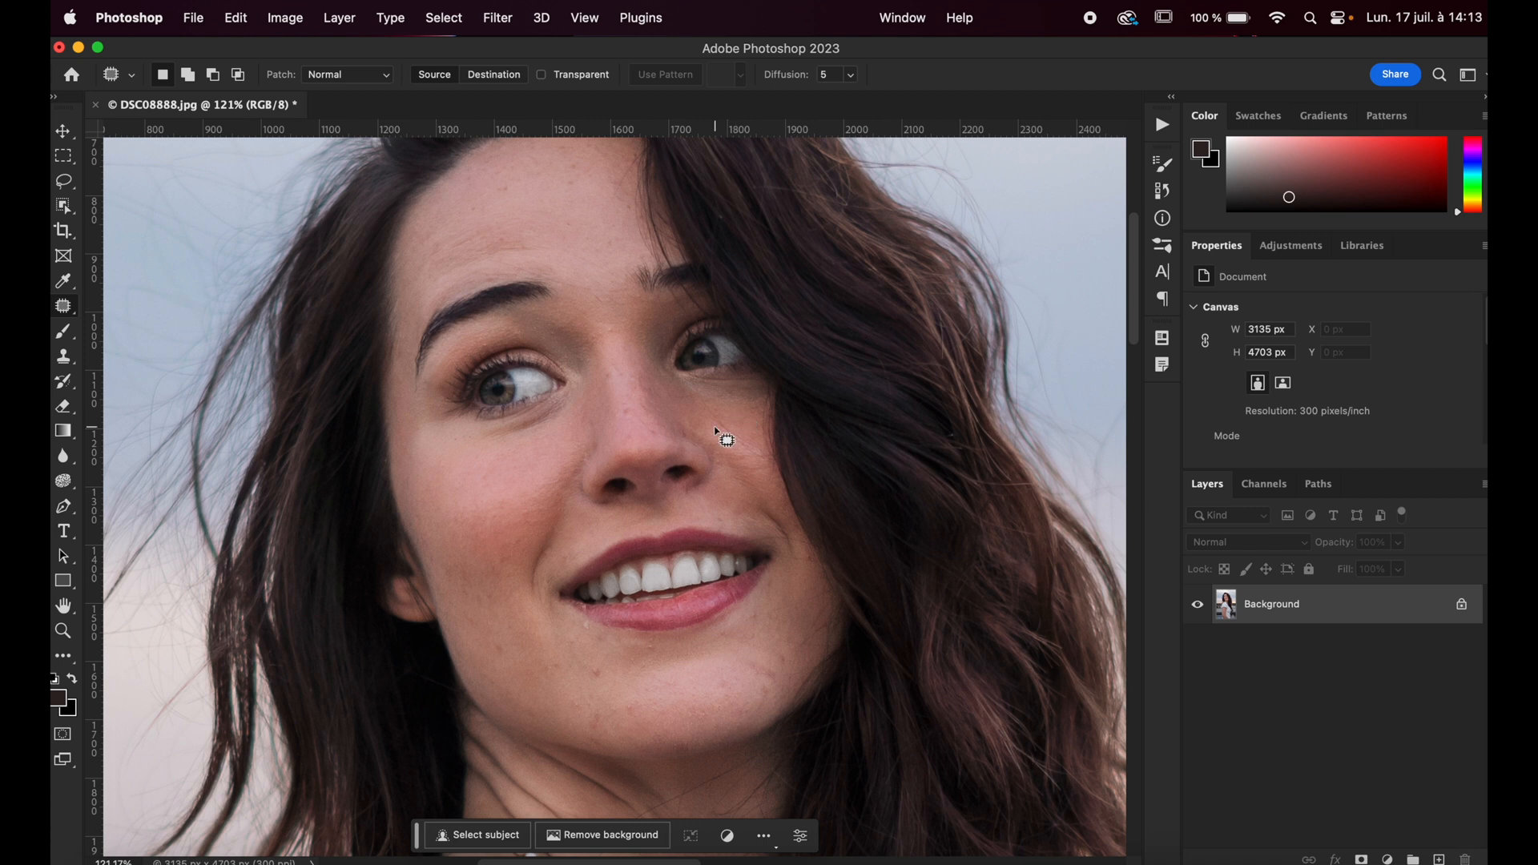
pyautogui.moveTo(695, 454)
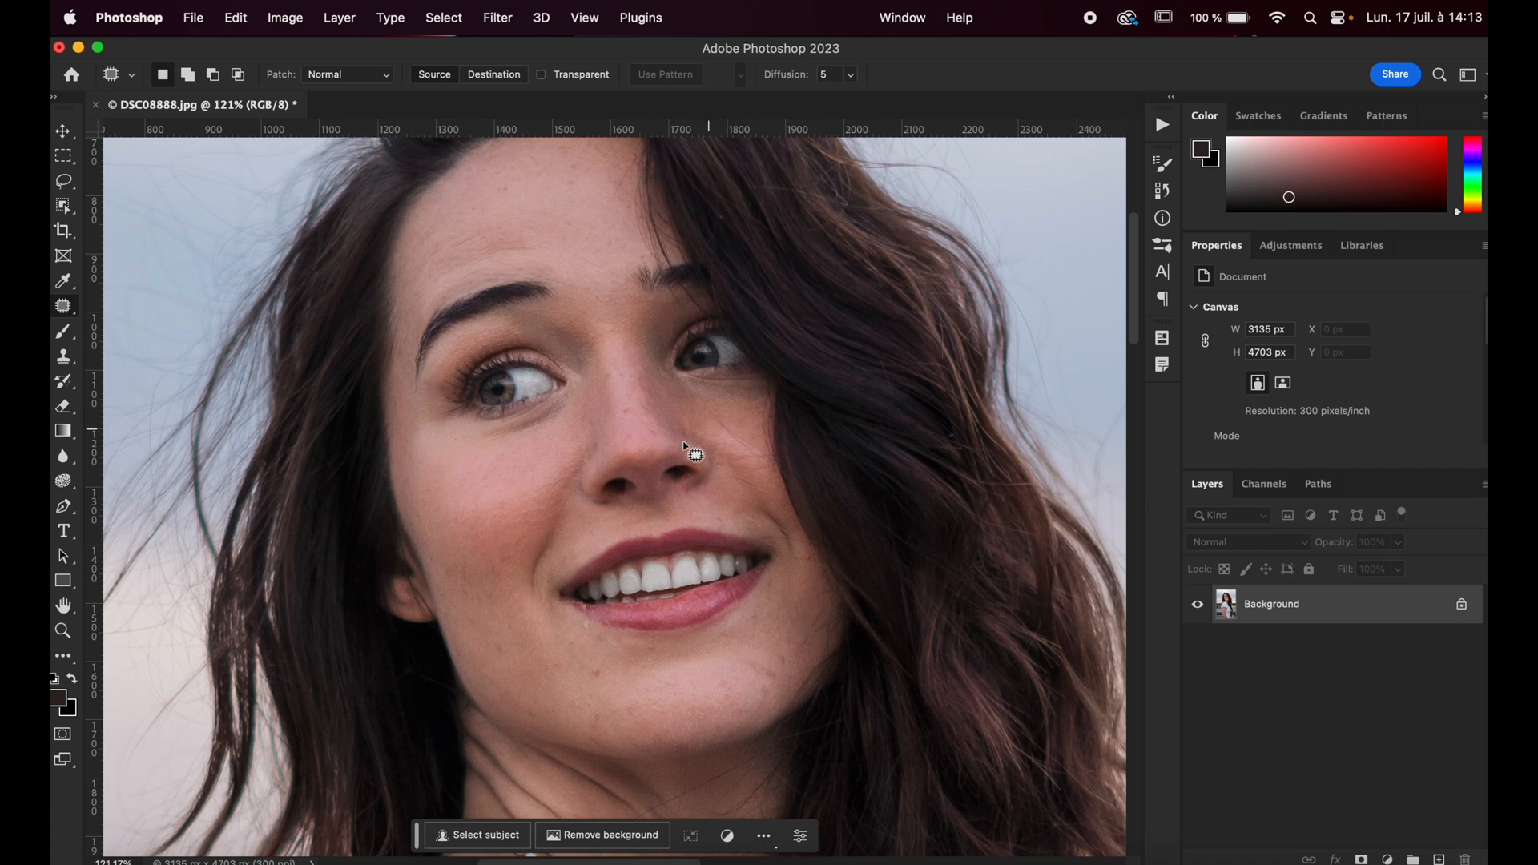
pyautogui.moveTo(734, 422)
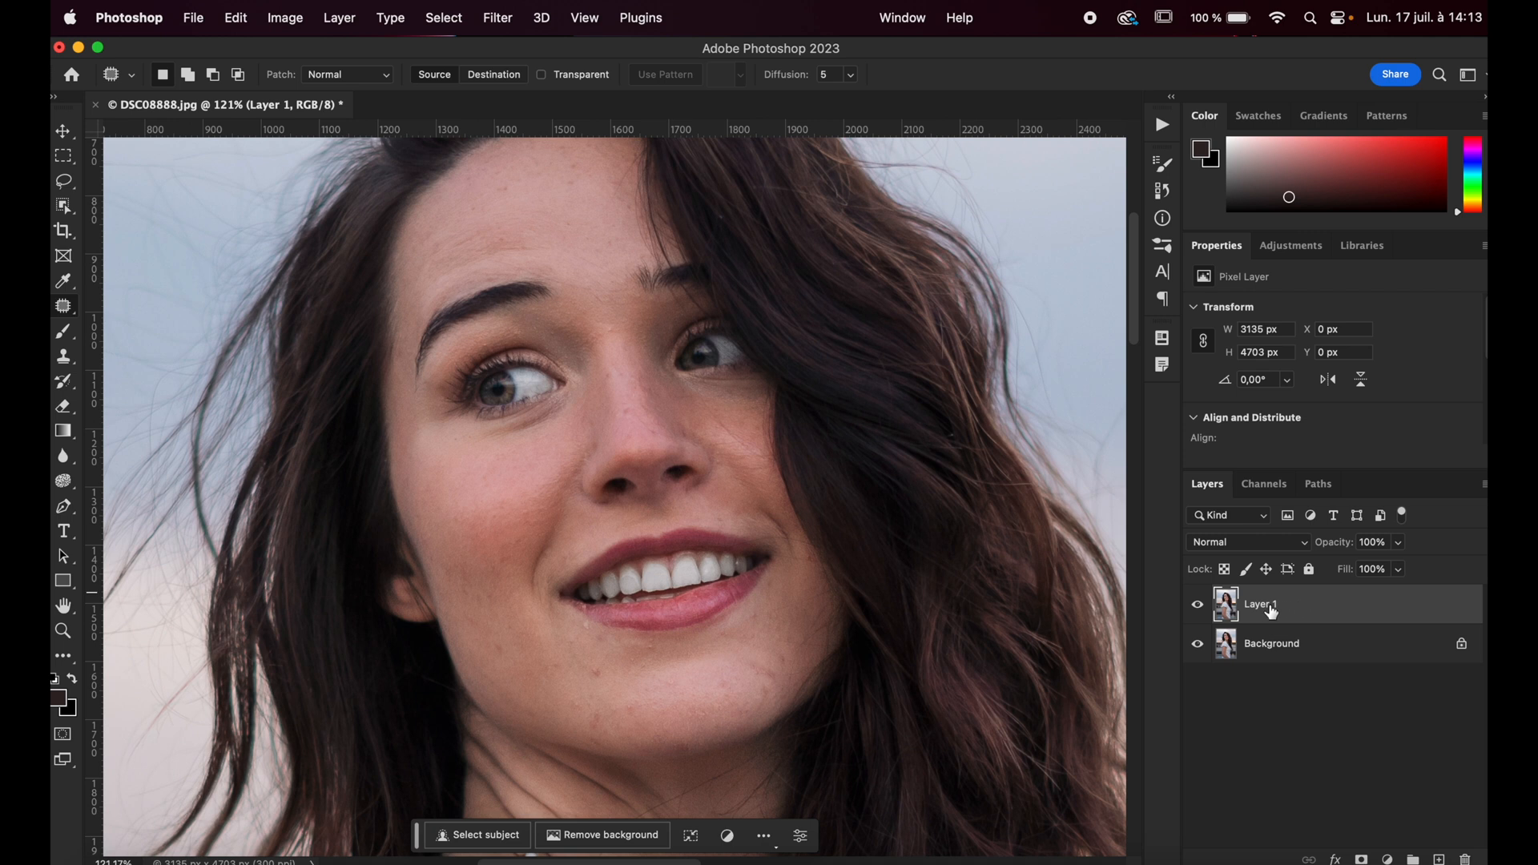
# Rename Layer 1 to 'Heal', apply Retouch4me Heal, and compare by toggling the Background.
pyautogui.doubleClick(1260, 604)
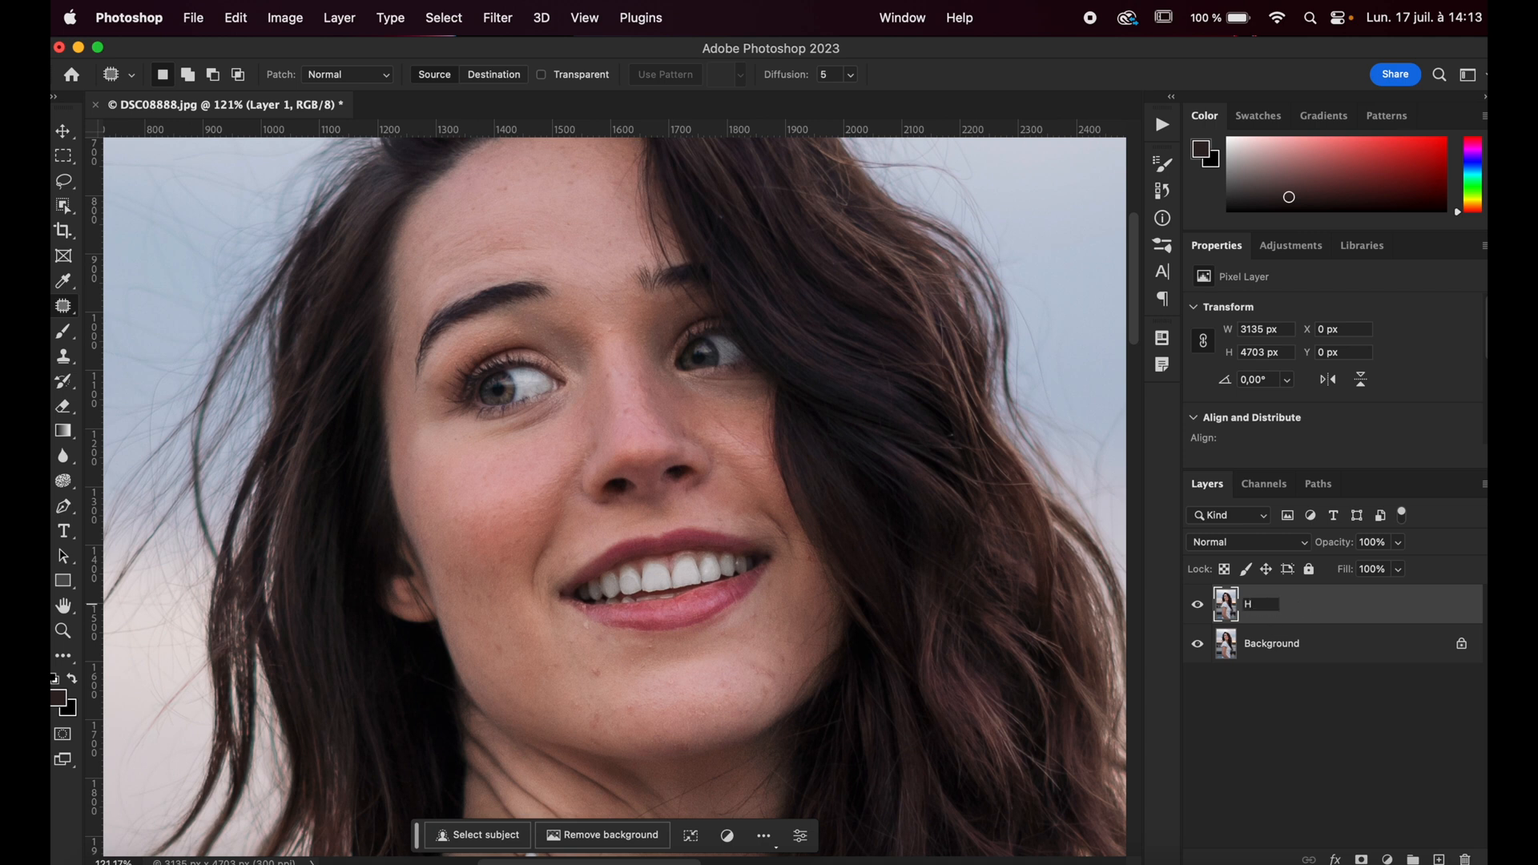
pyautogui.click(497, 17)
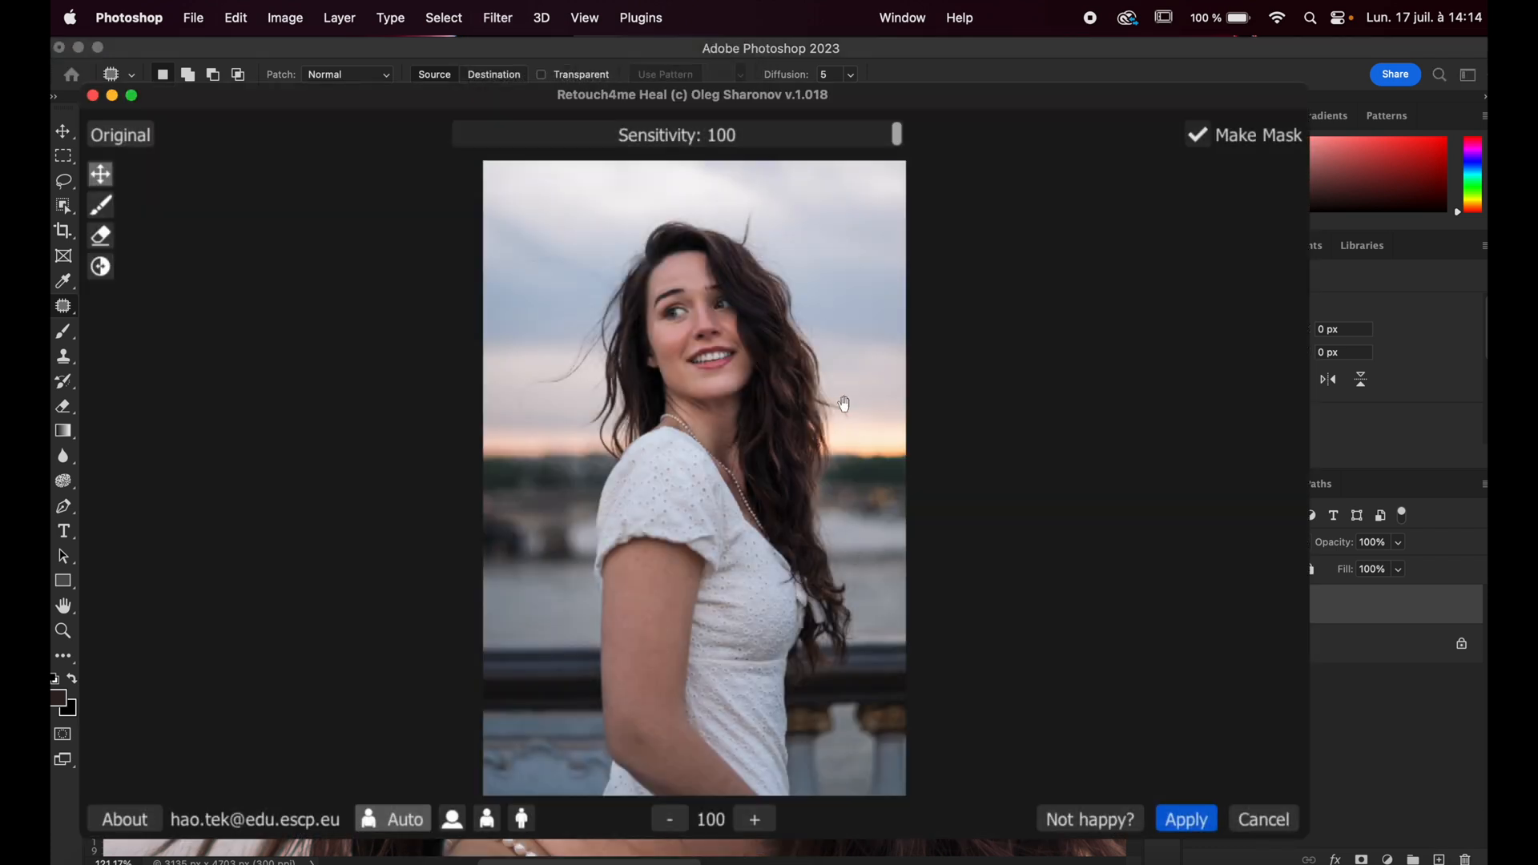
pyautogui.moveTo(1241, 281)
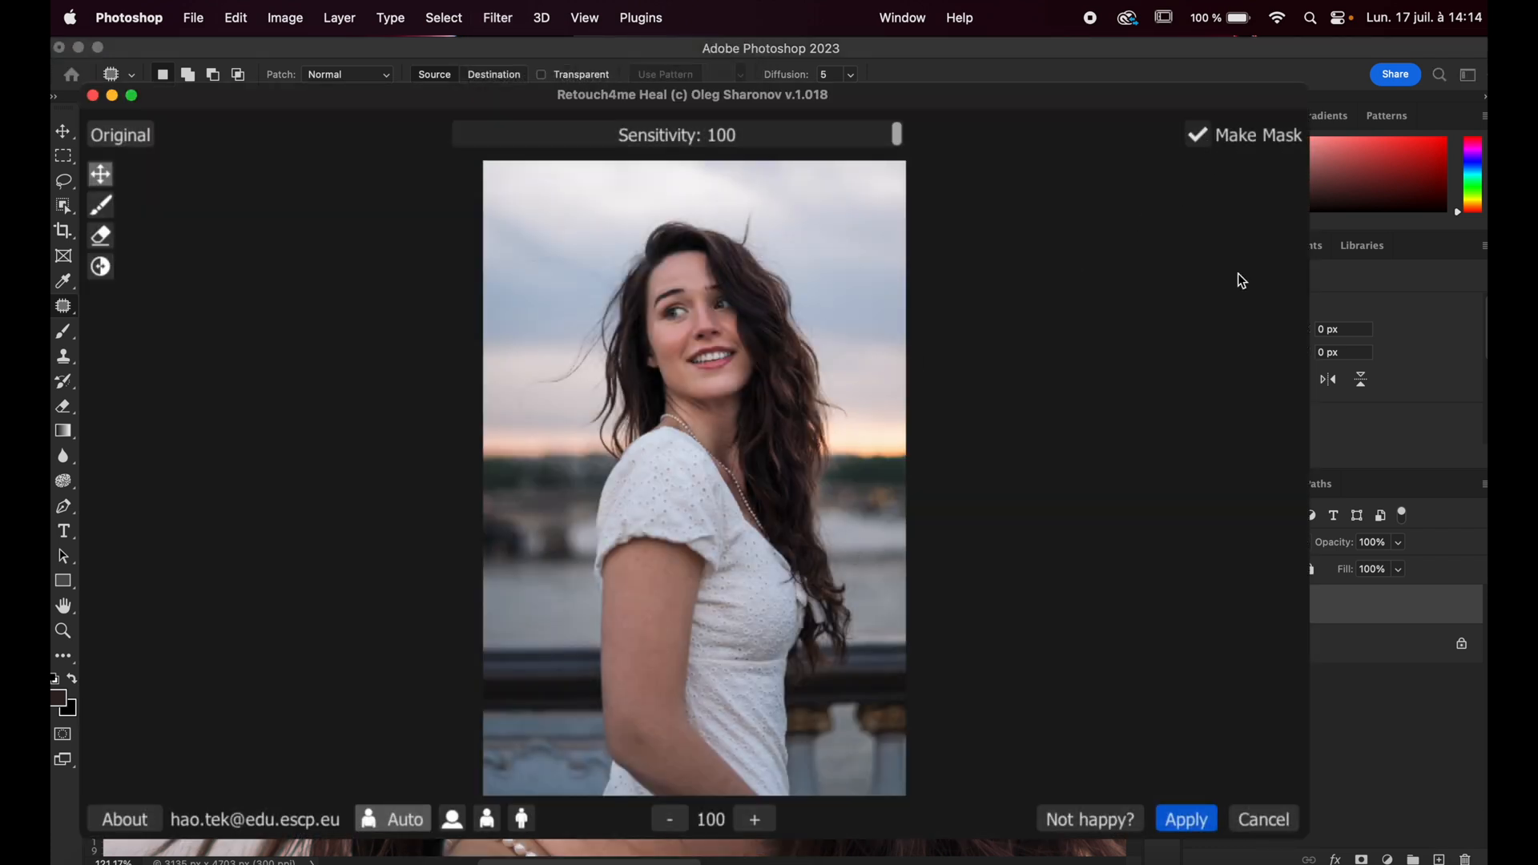
pyautogui.click(1185, 819)
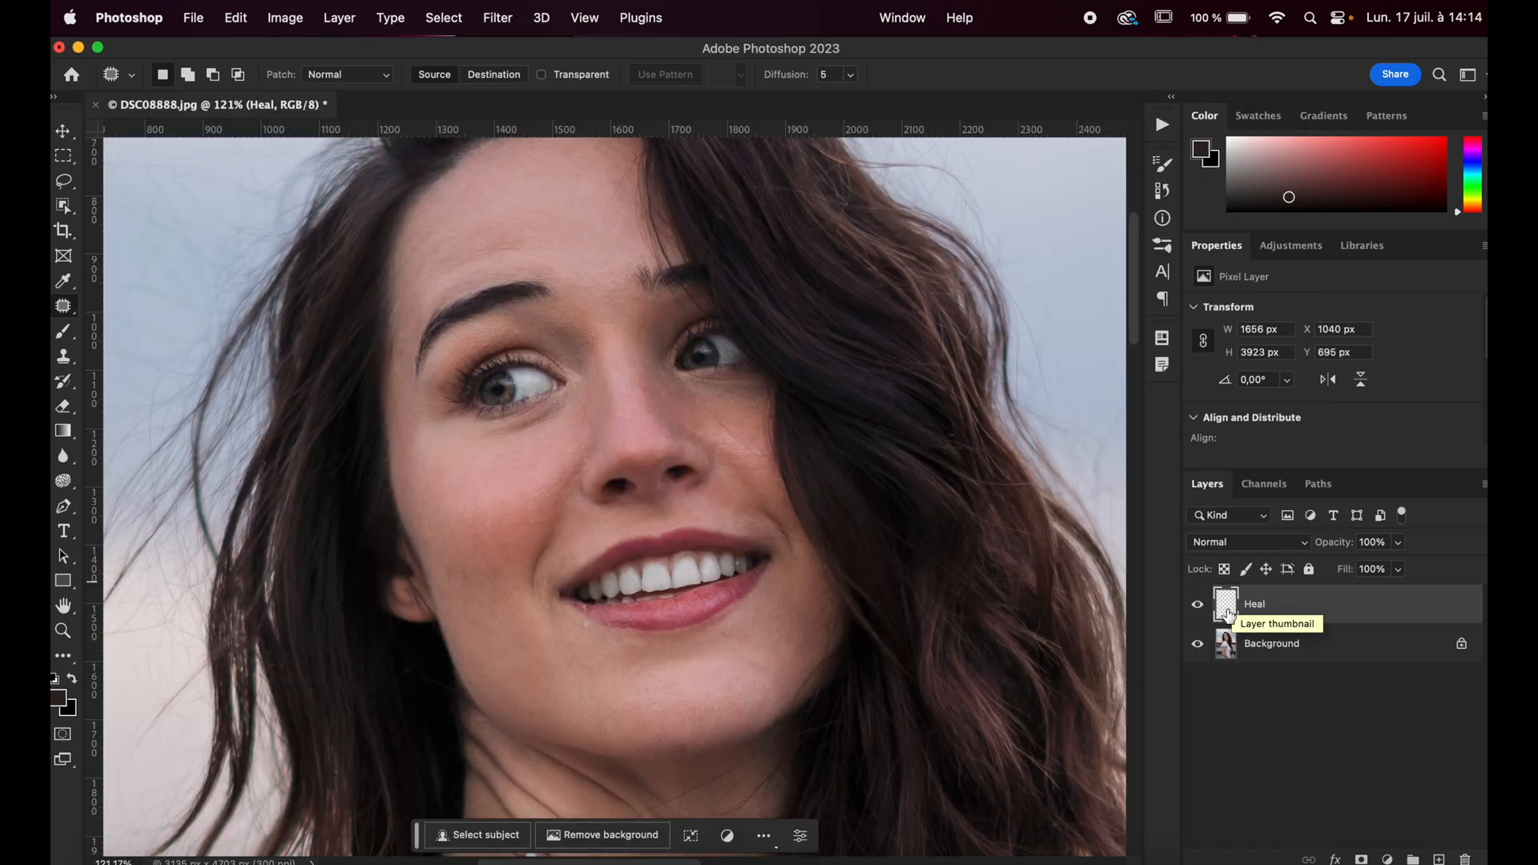
pyautogui.moveTo(1198, 653)
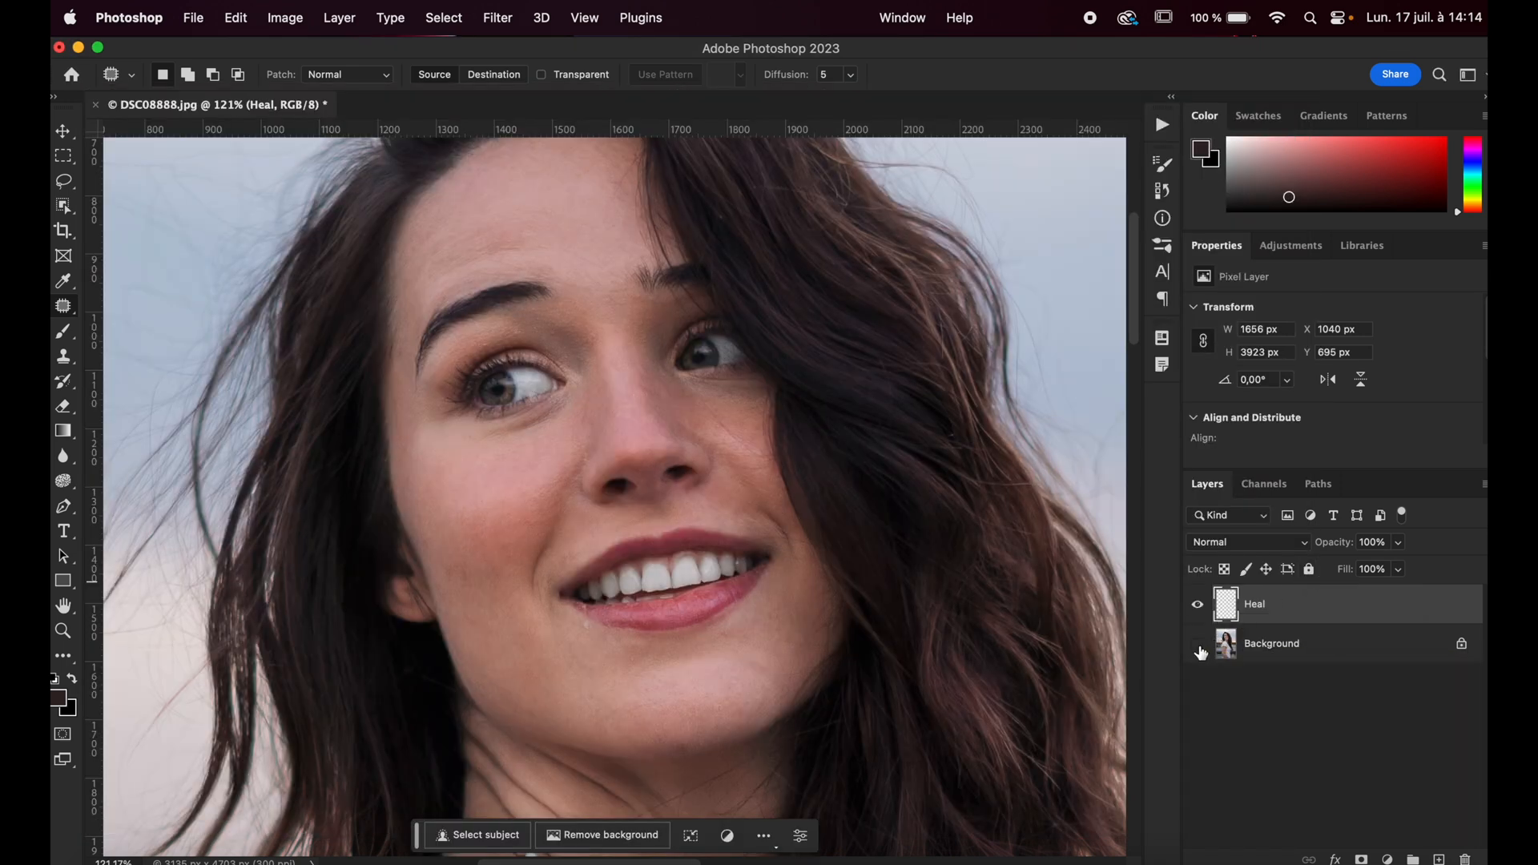
pyautogui.click(1197, 650)
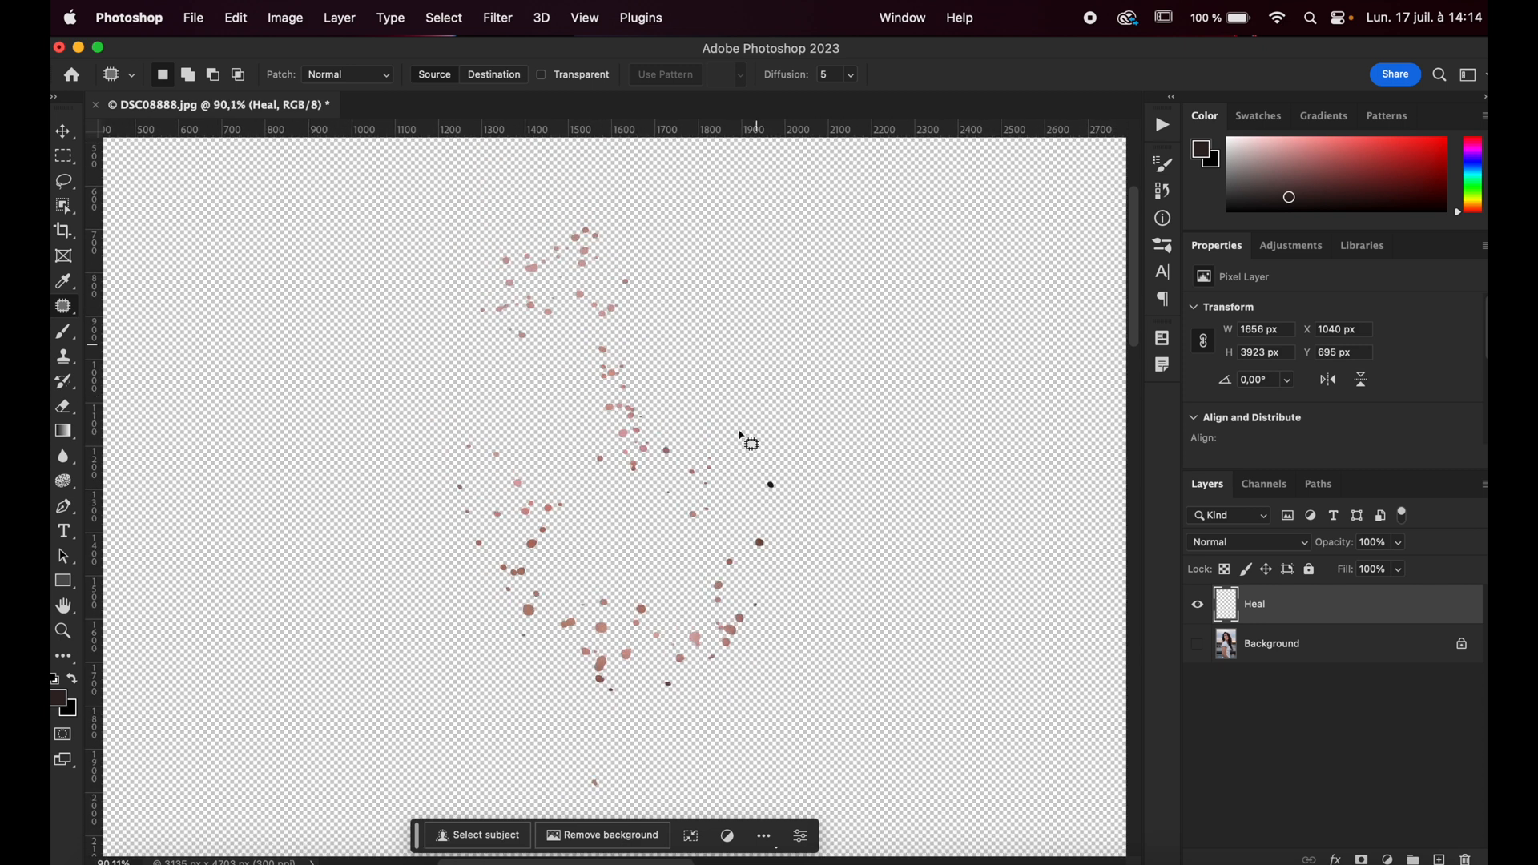
pyautogui.moveTo(655, 551)
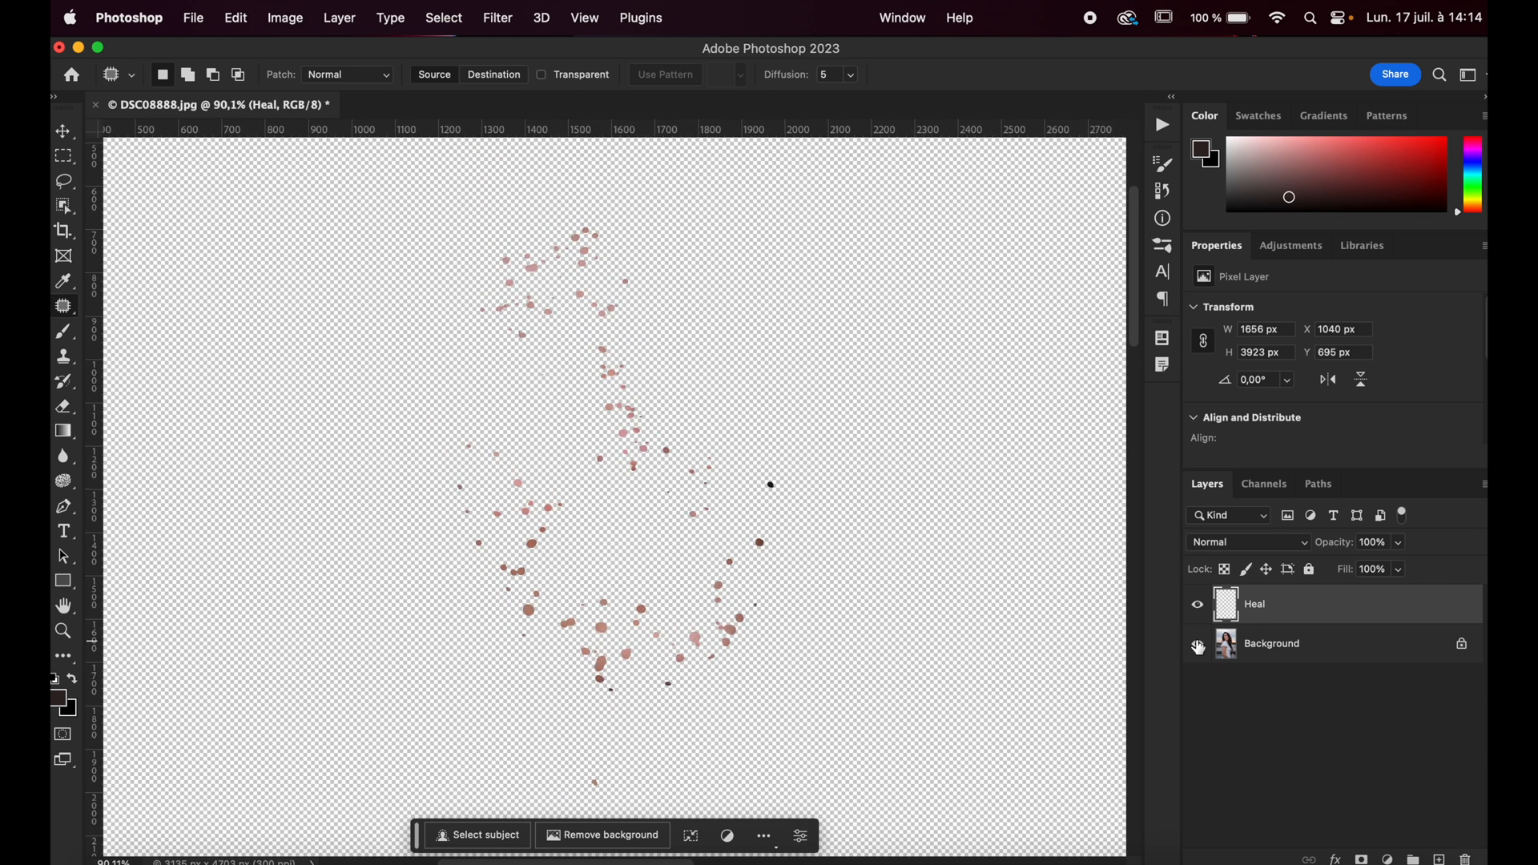
pyautogui.click(1197, 643)
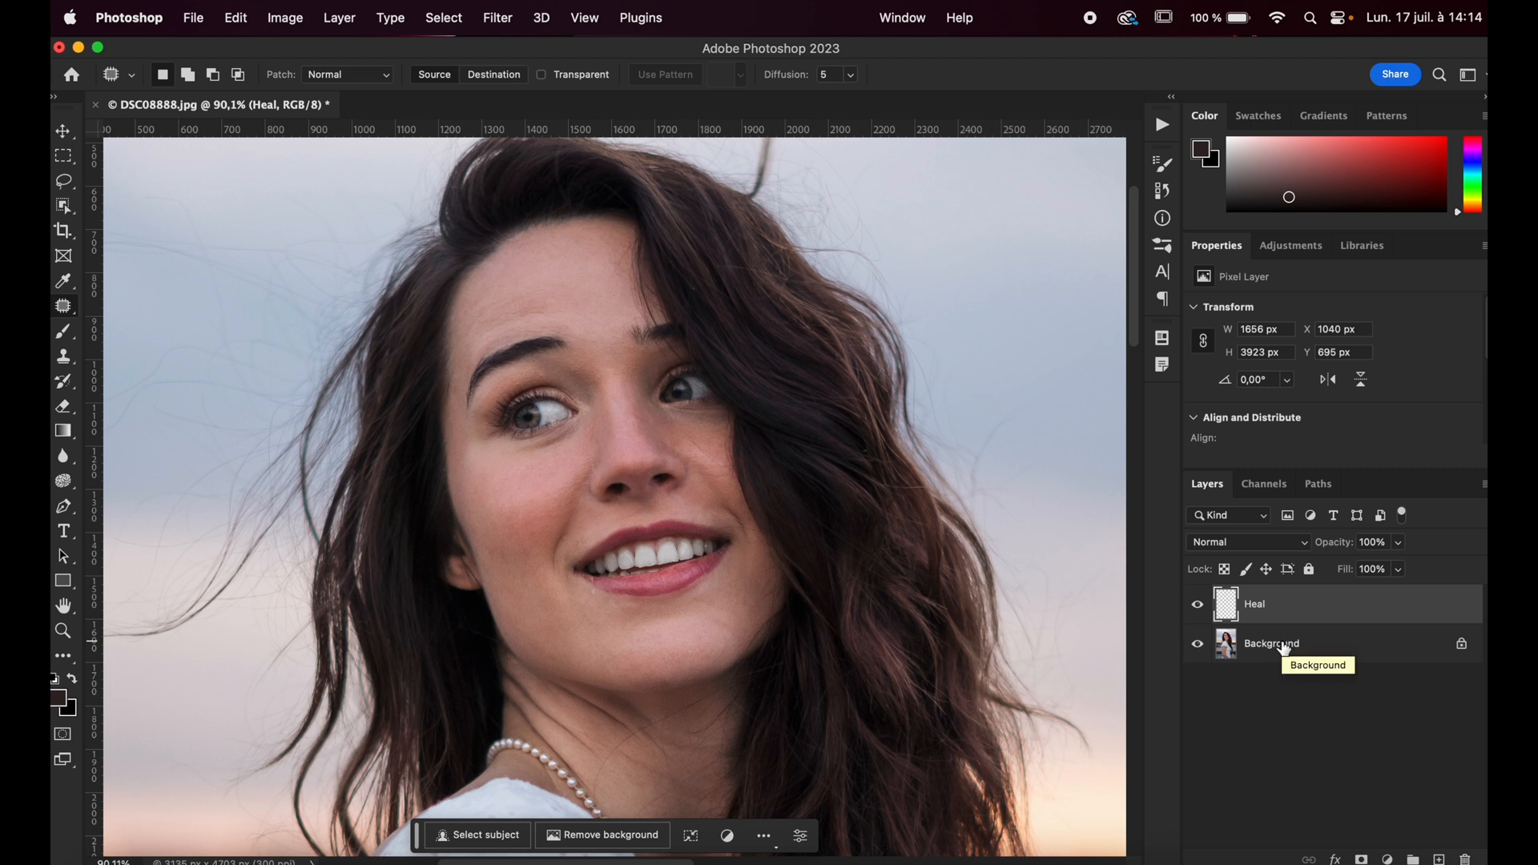
pyautogui.moveTo(1271, 624)
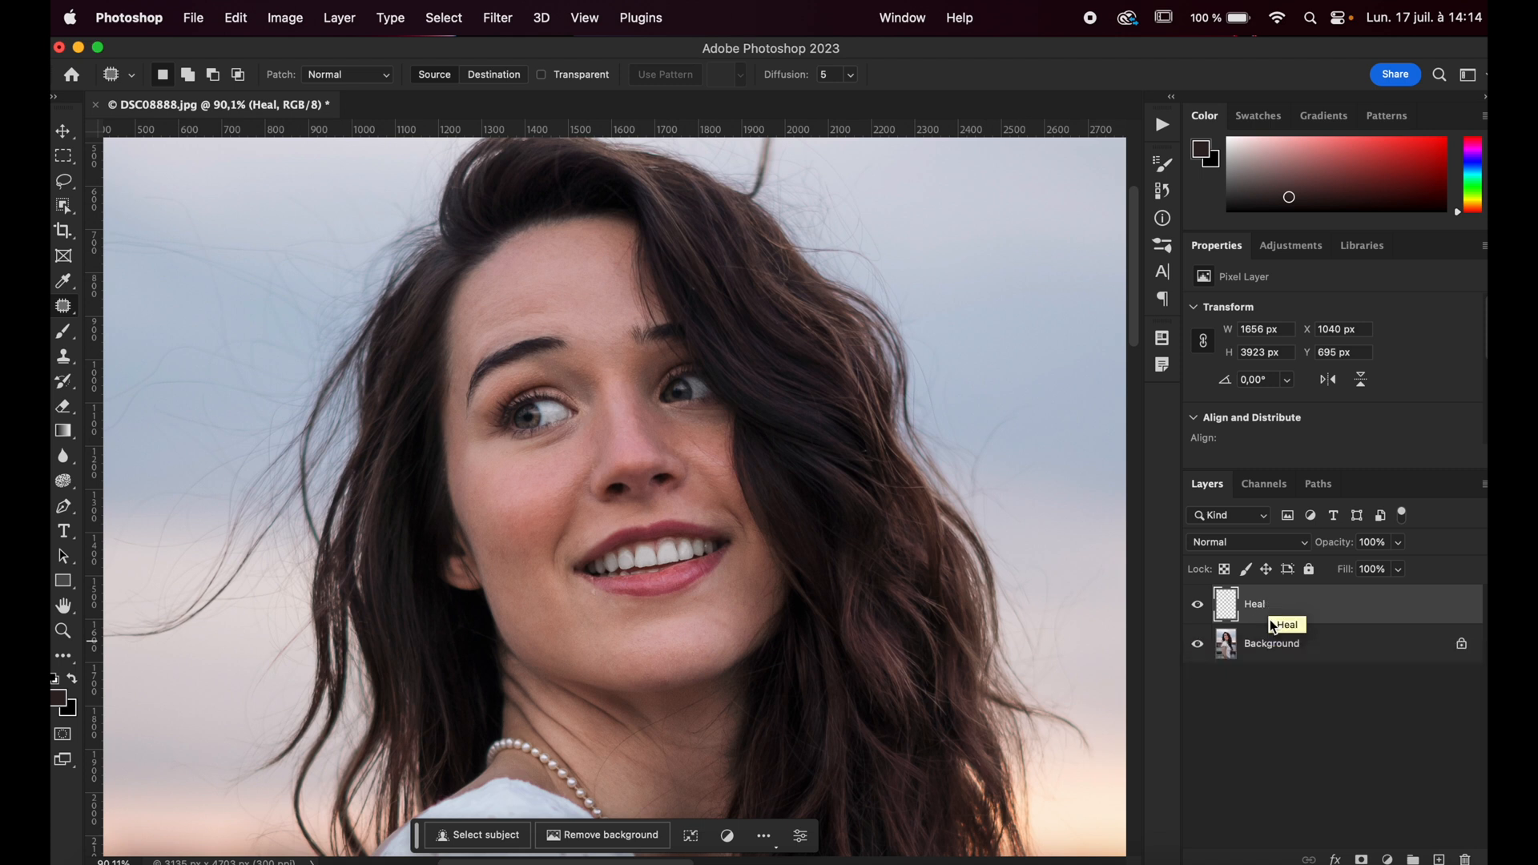
pyautogui.moveTo(1280, 618)
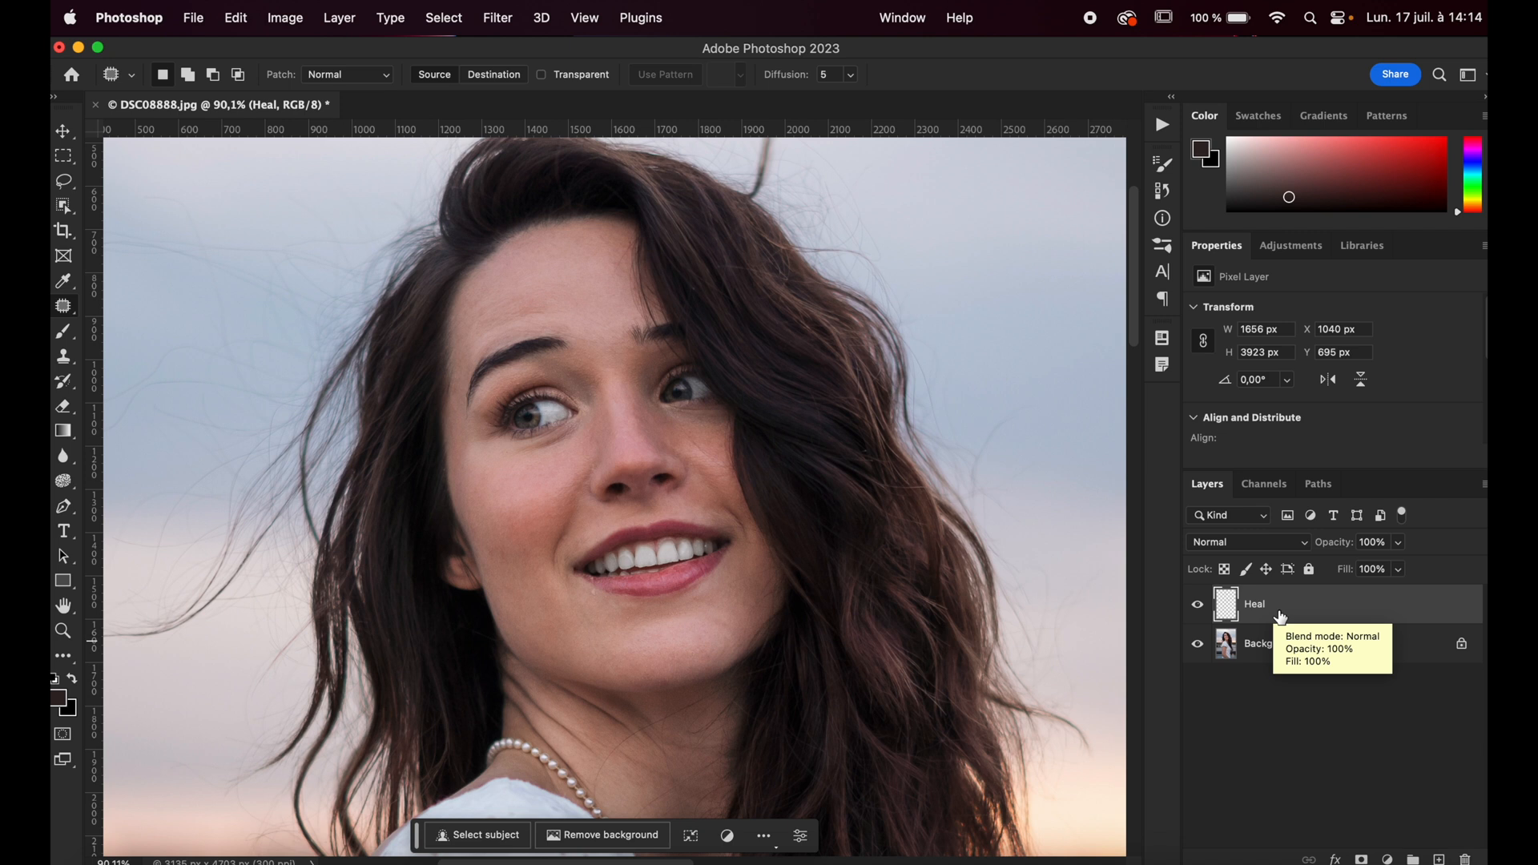
pyautogui.moveTo(1278, 618)
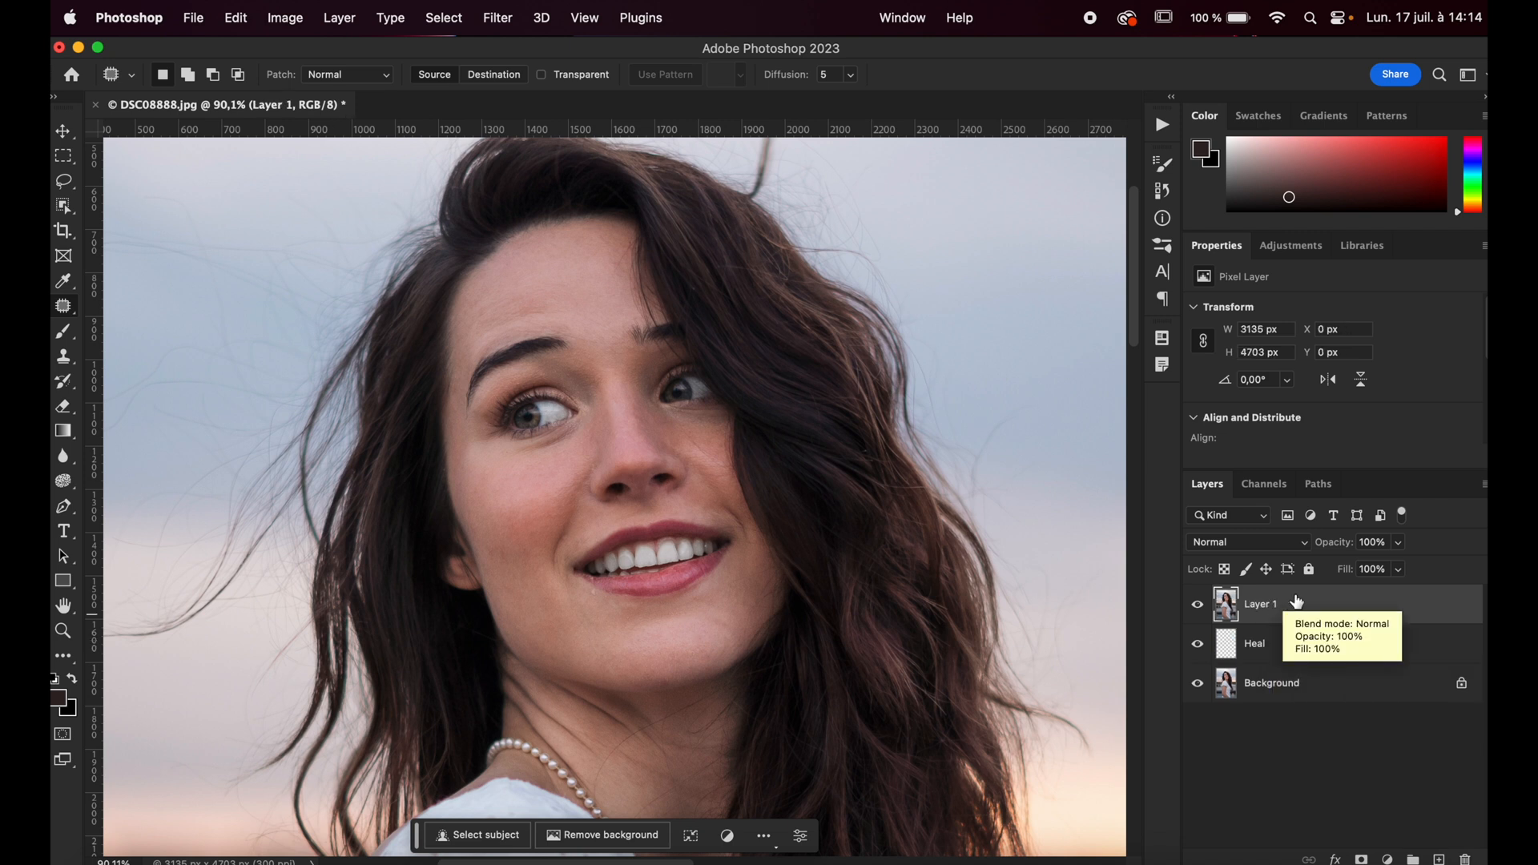
pyautogui.moveTo(1305, 674)
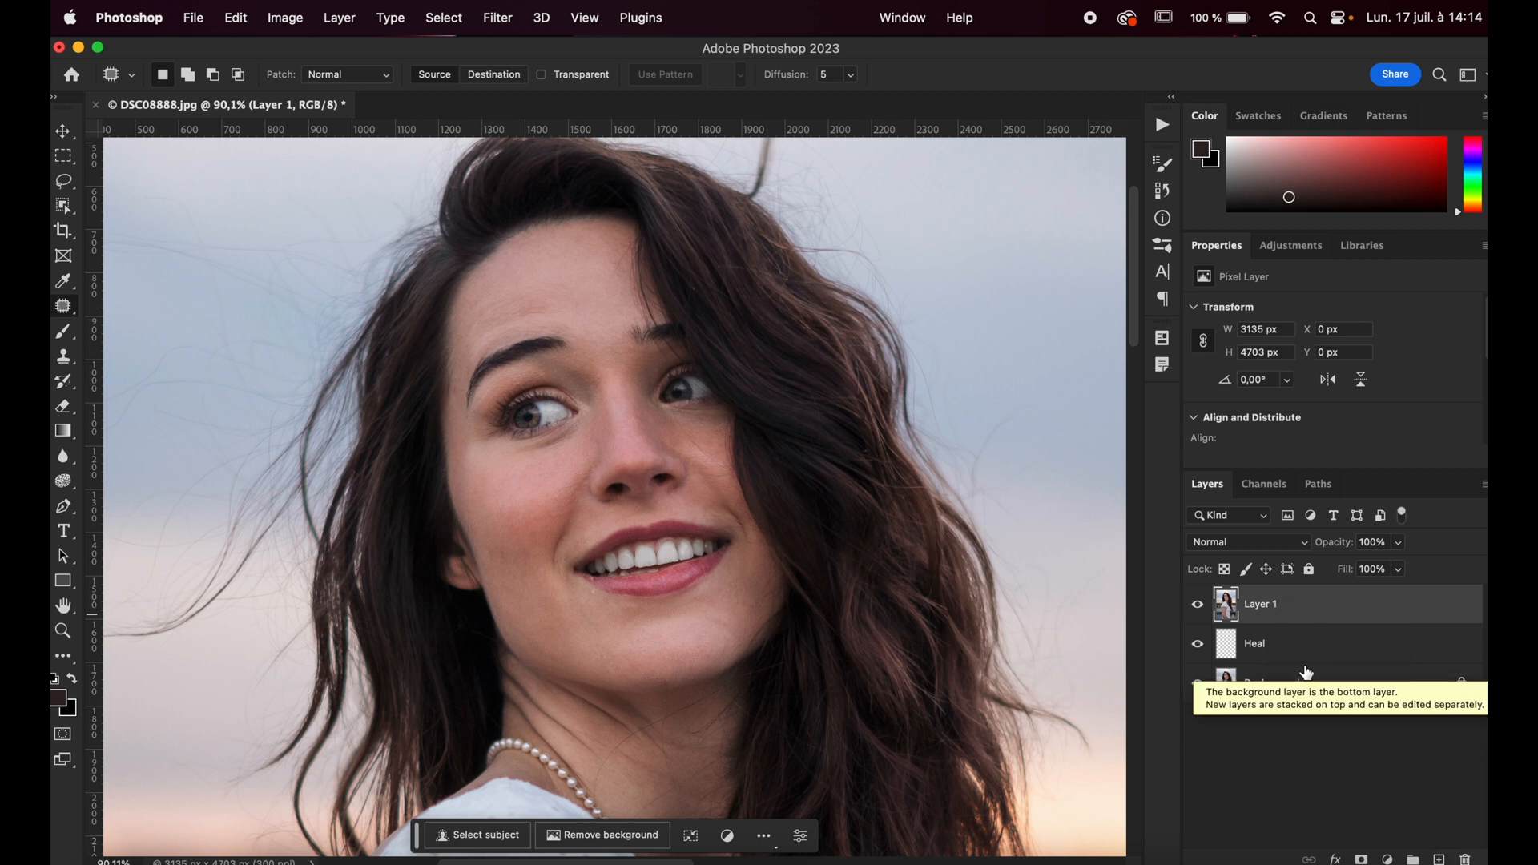
pyautogui.moveTo(1264, 681)
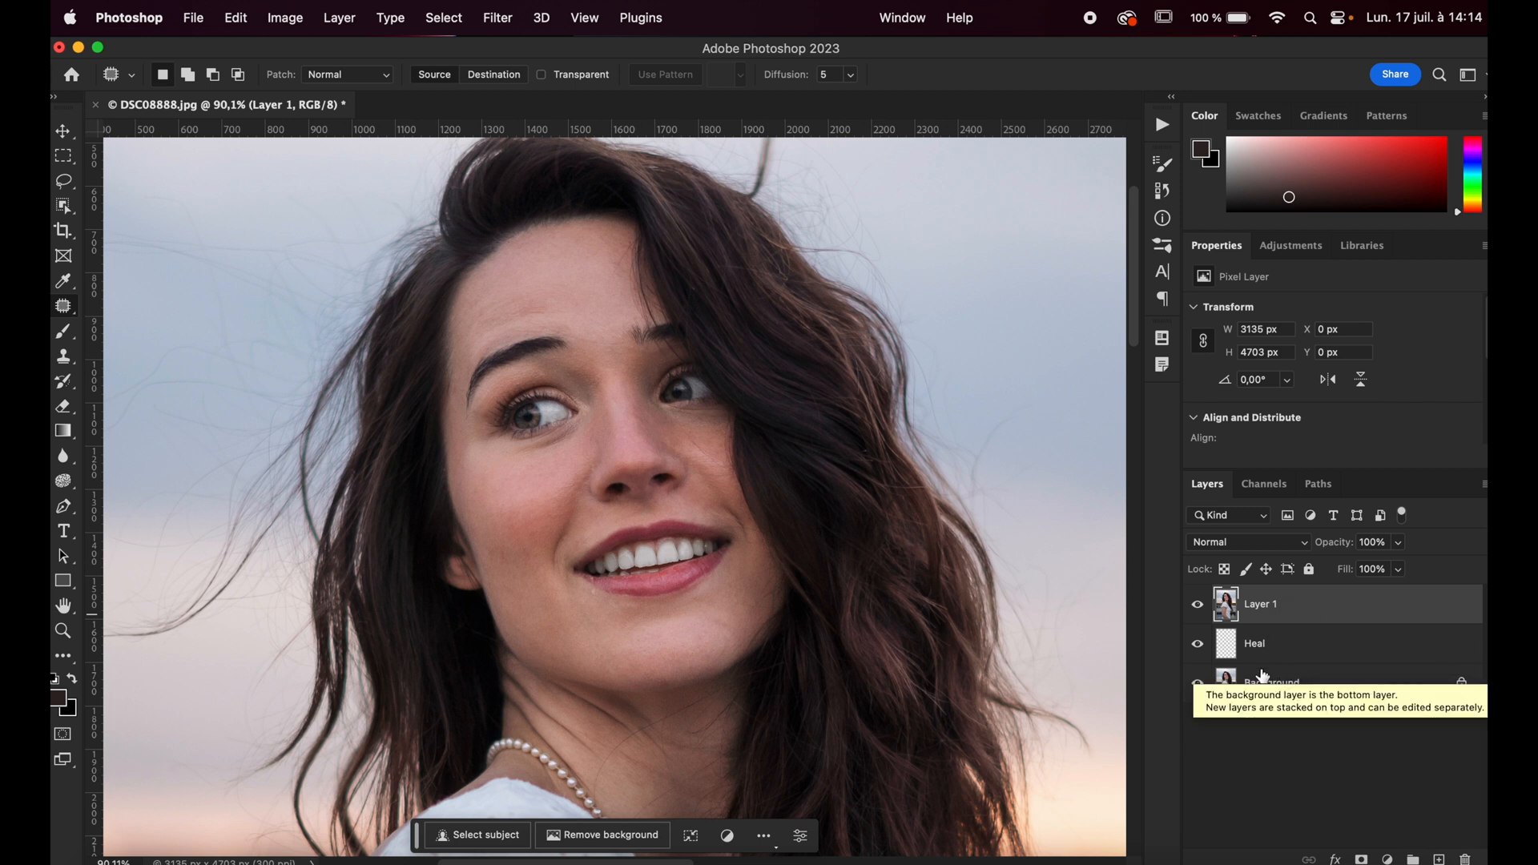
# Rename the new top layer copy to 'Dodge and Burn'.
pyautogui.doubleClick(1262, 603)
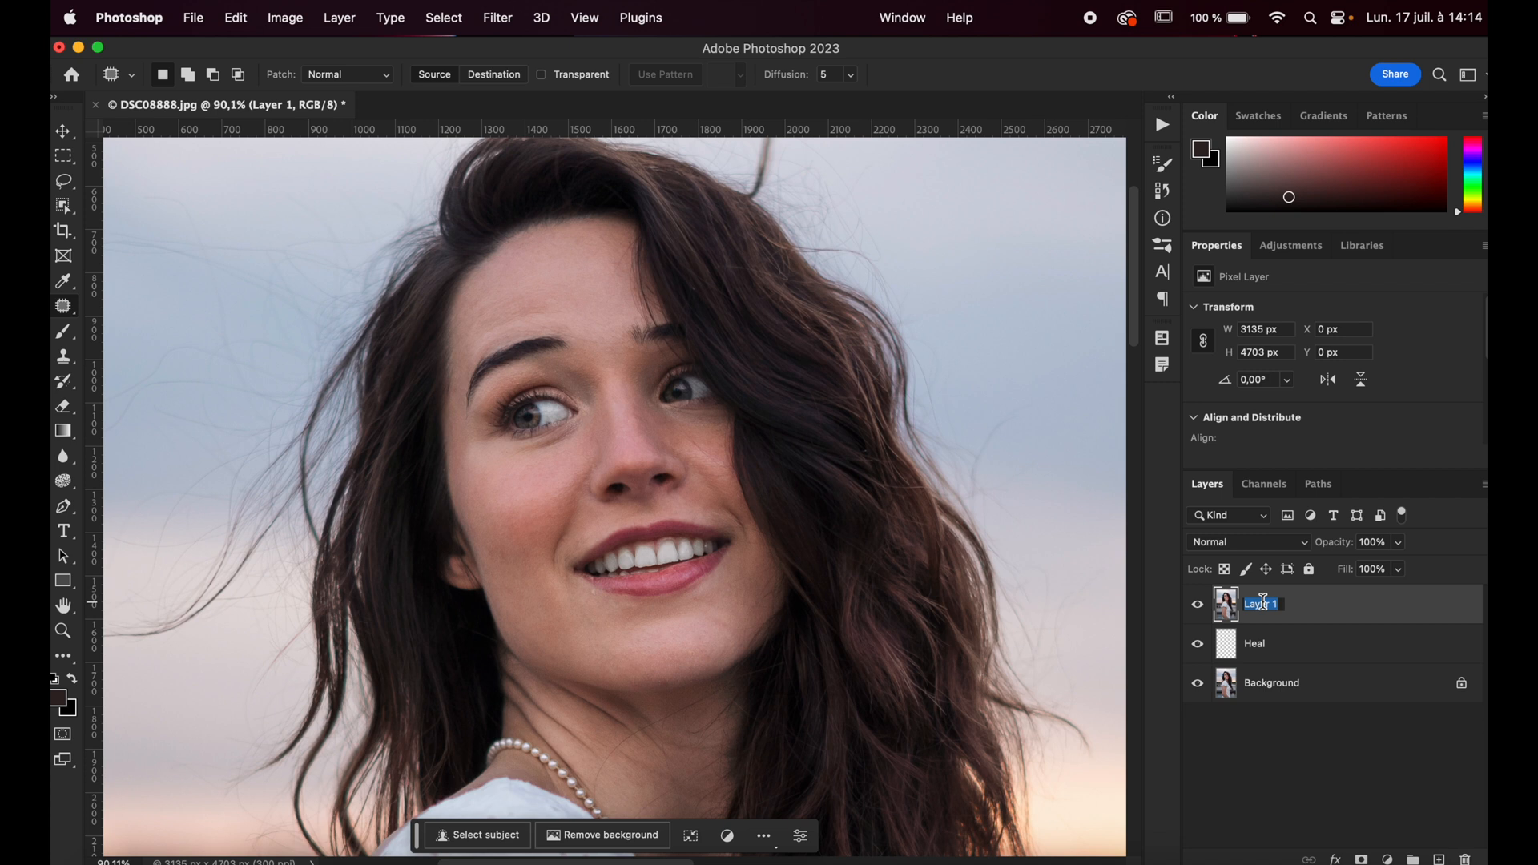
pyautogui.write('Dodge and B')
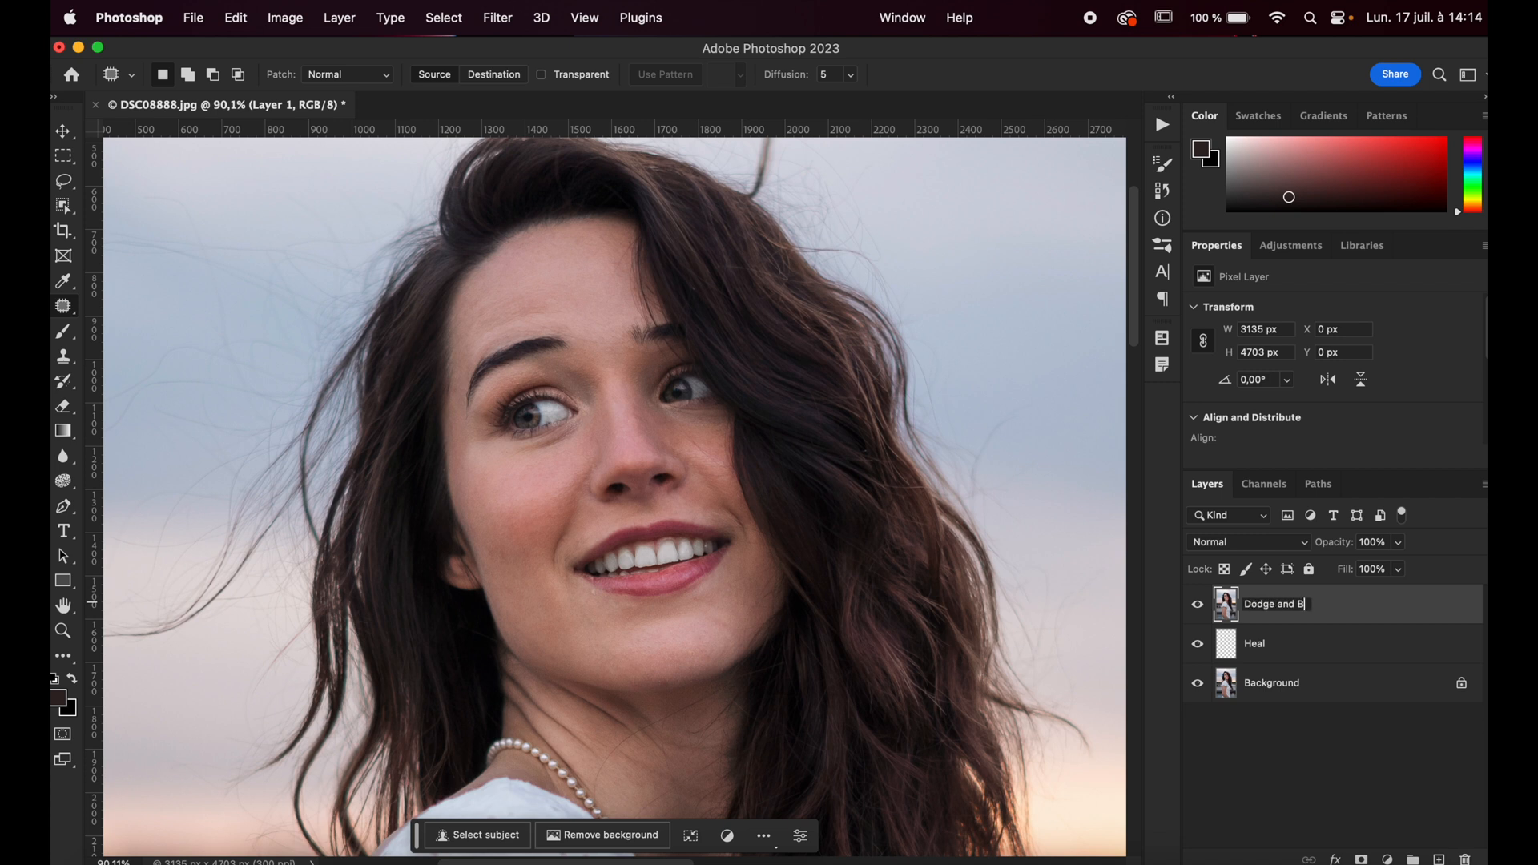
pyautogui.click(497, 18)
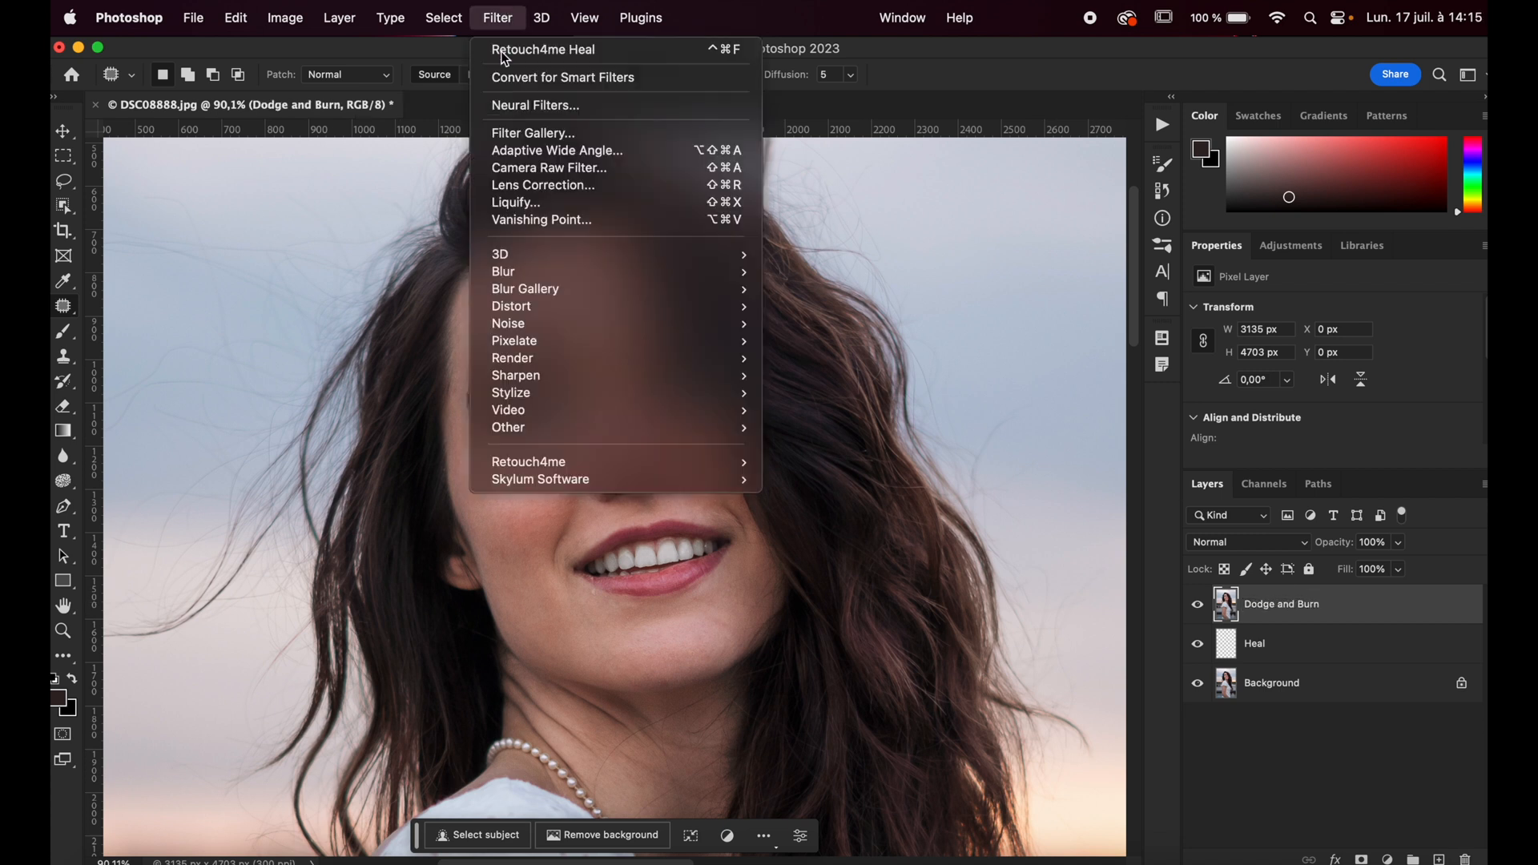
pyautogui.moveTo(528, 462)
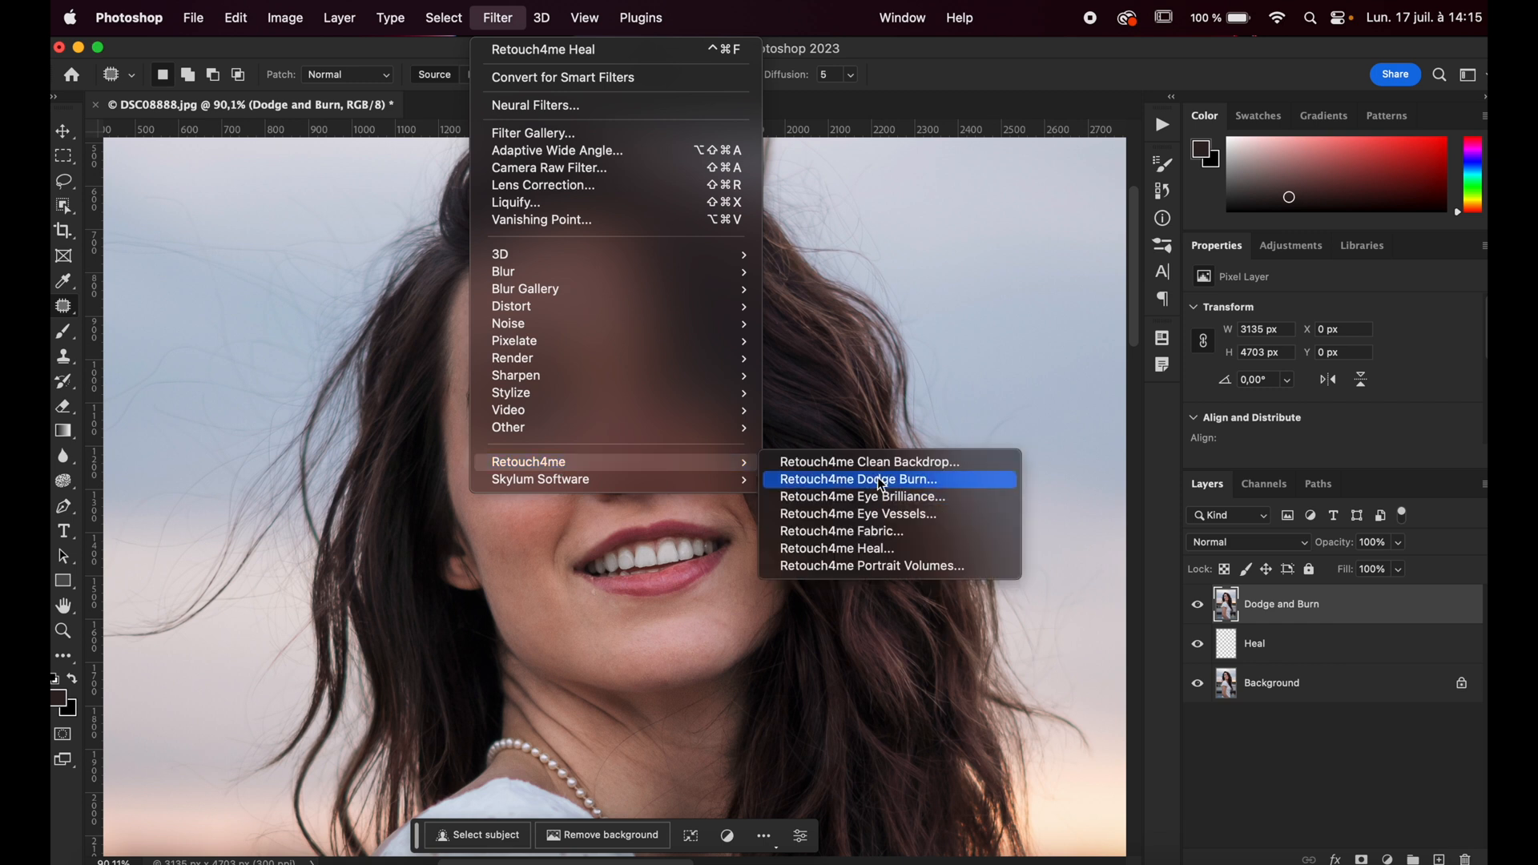
# Apply Retouch4me Dodge Burn to the Dodge and Burn layer, producing a grey shading map.
pyautogui.click(857, 480)
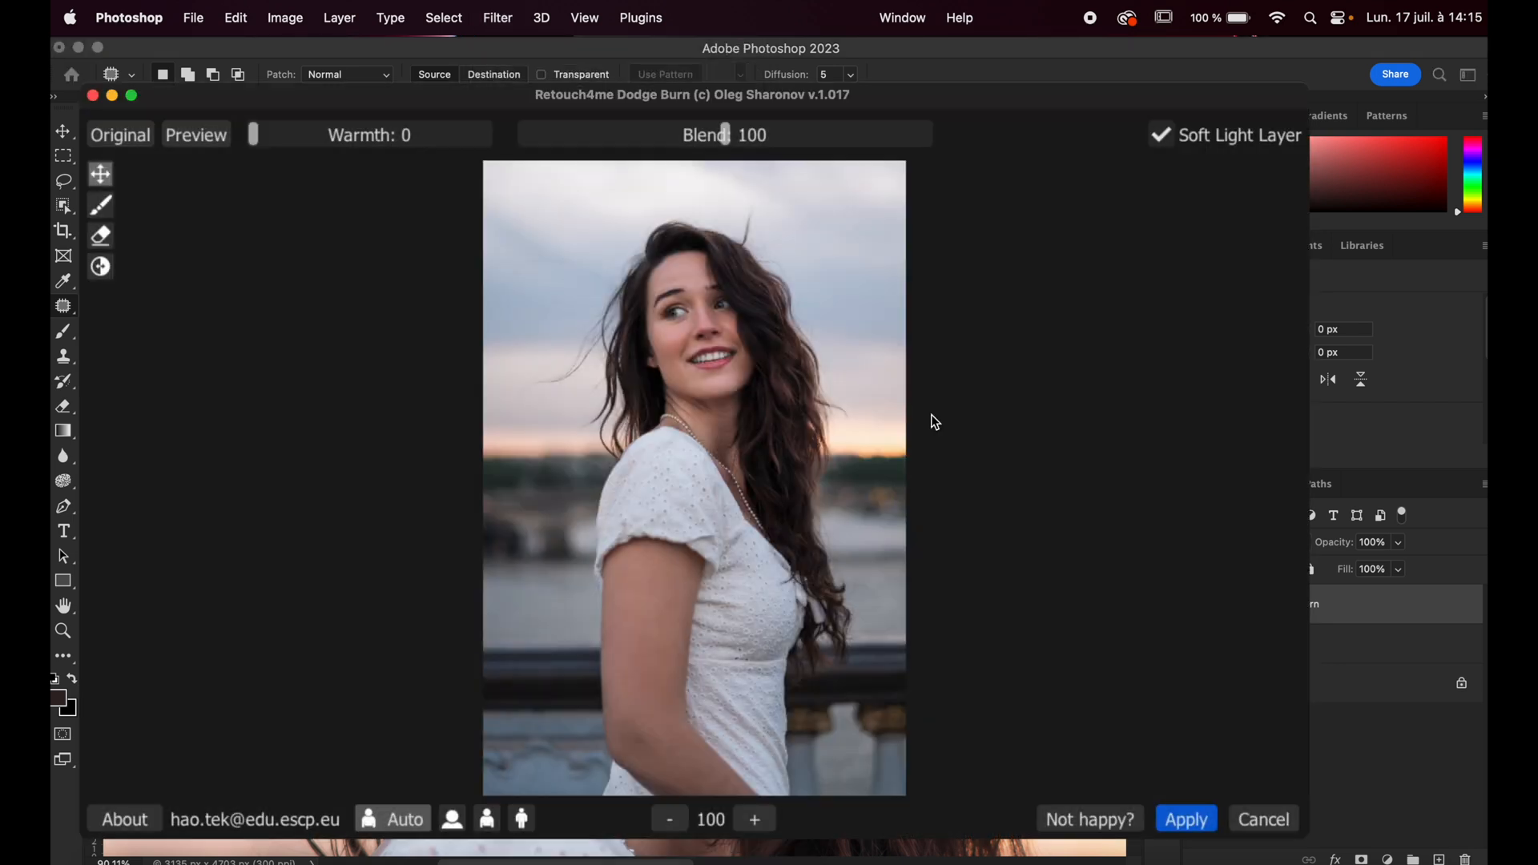
pyautogui.click(1185, 819)
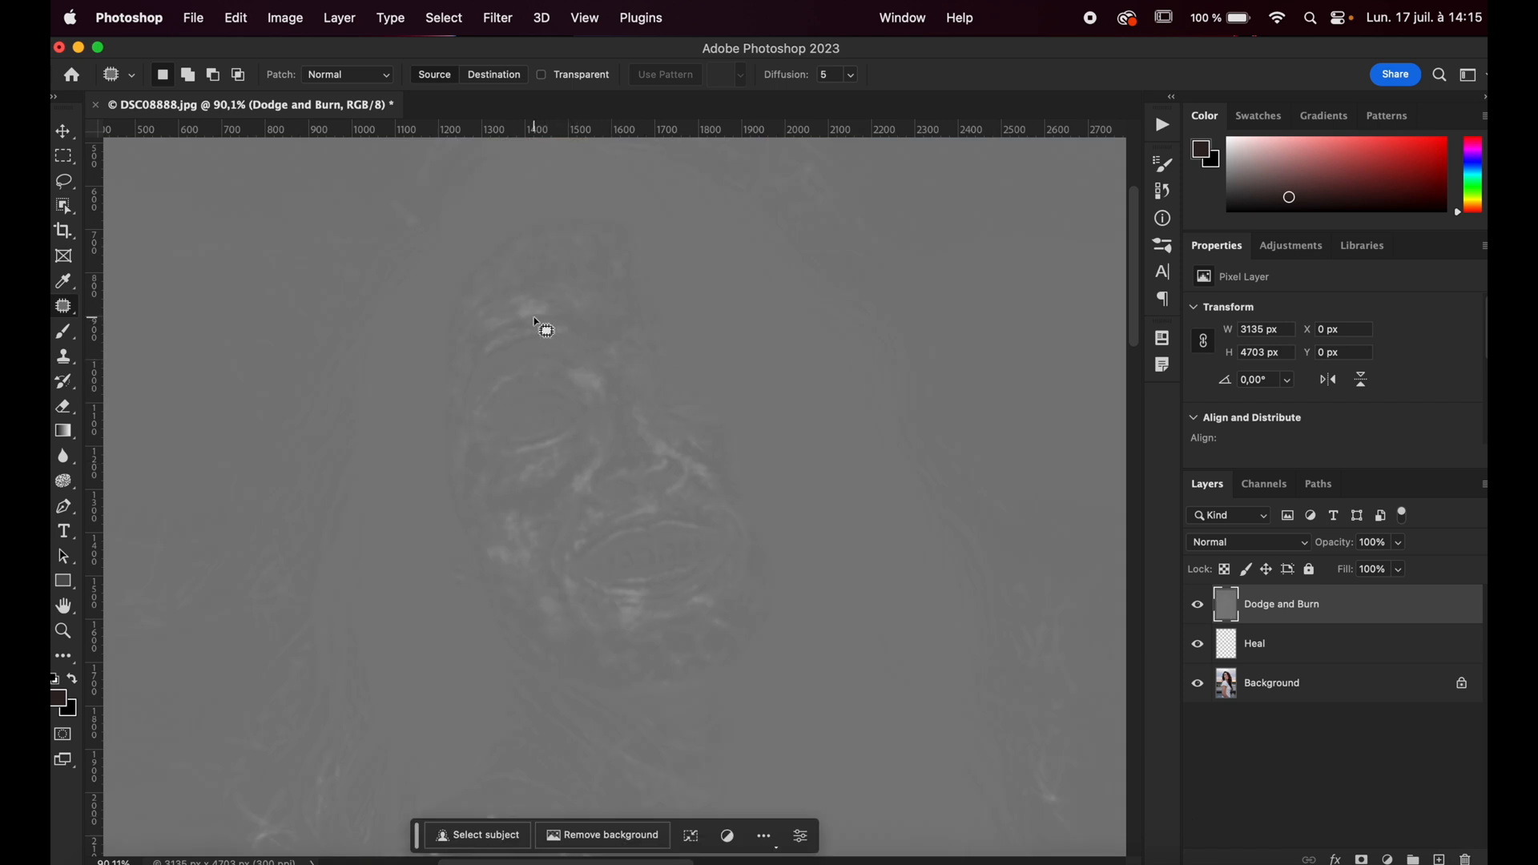
pyautogui.moveTo(726, 507)
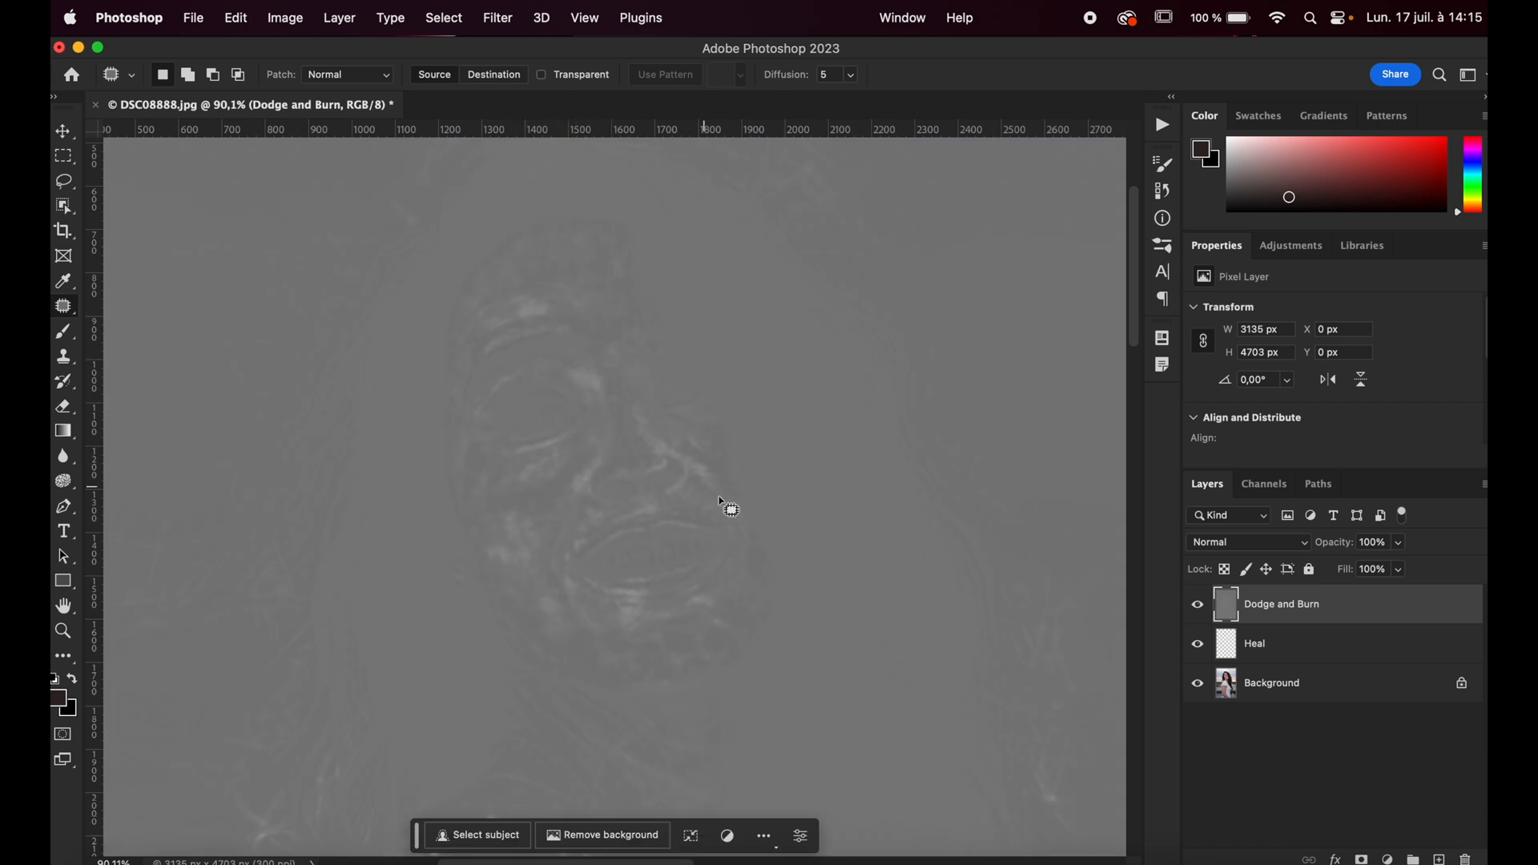
pyautogui.click(1246, 542)
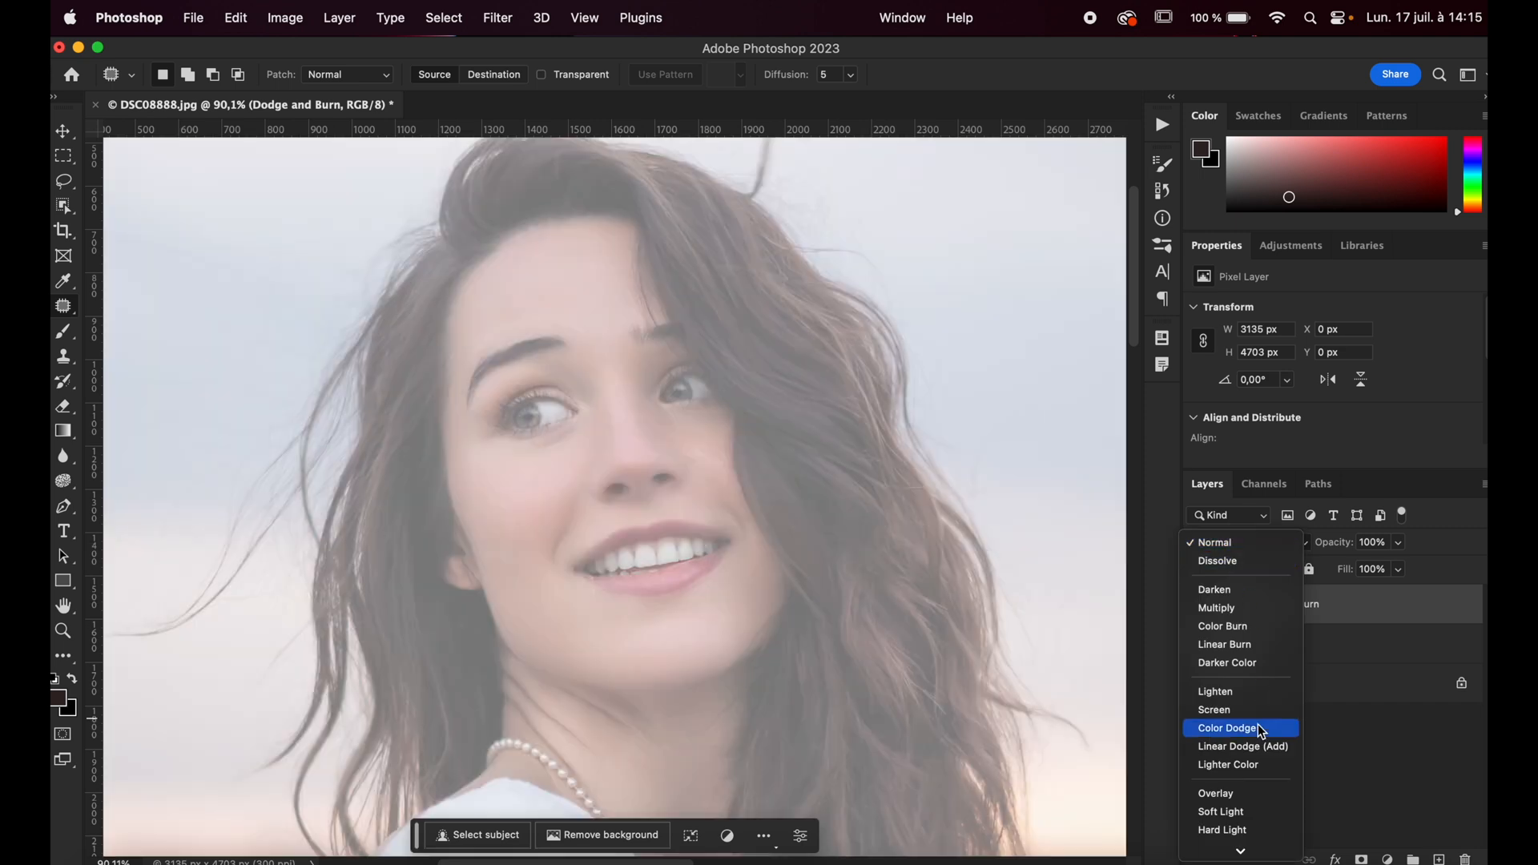
# Set the Dodge and Burn layer to Overlay and toggle it to compare.
pyautogui.click(1215, 792)
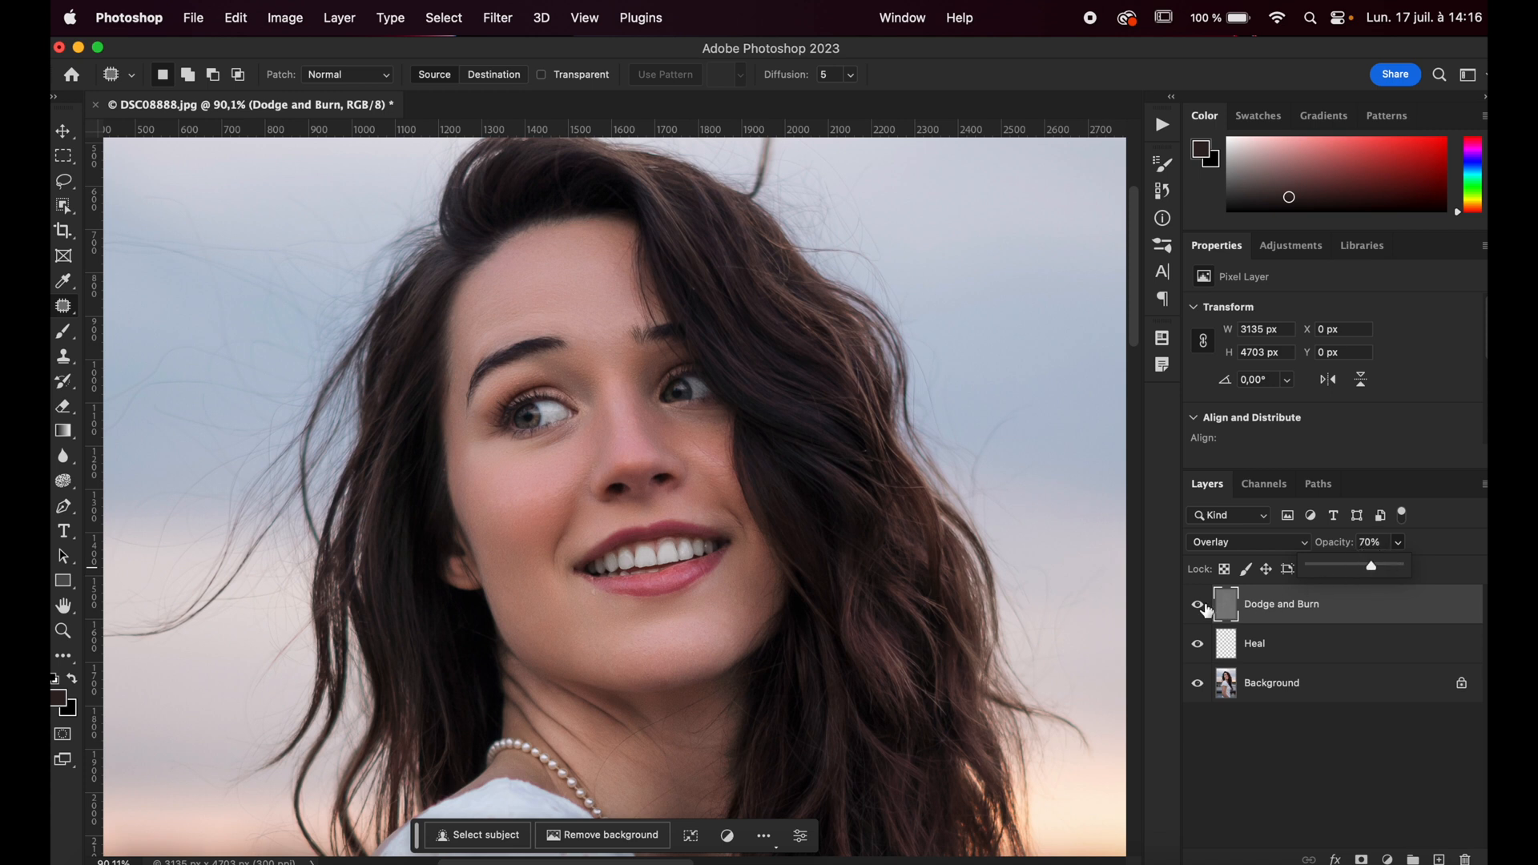
pyautogui.click(1196, 604)
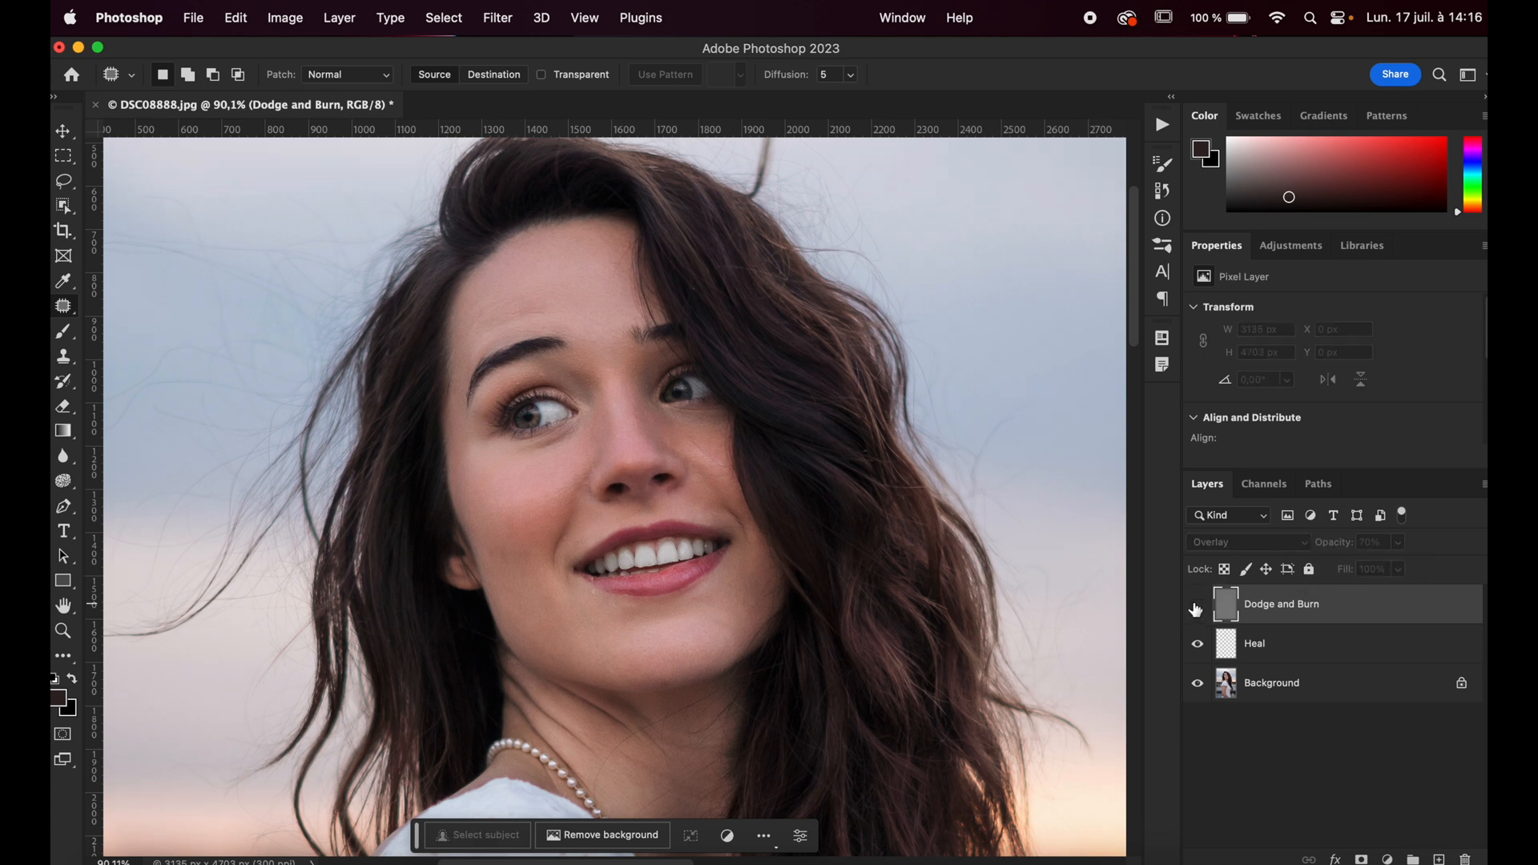
pyautogui.moveTo(1197, 608)
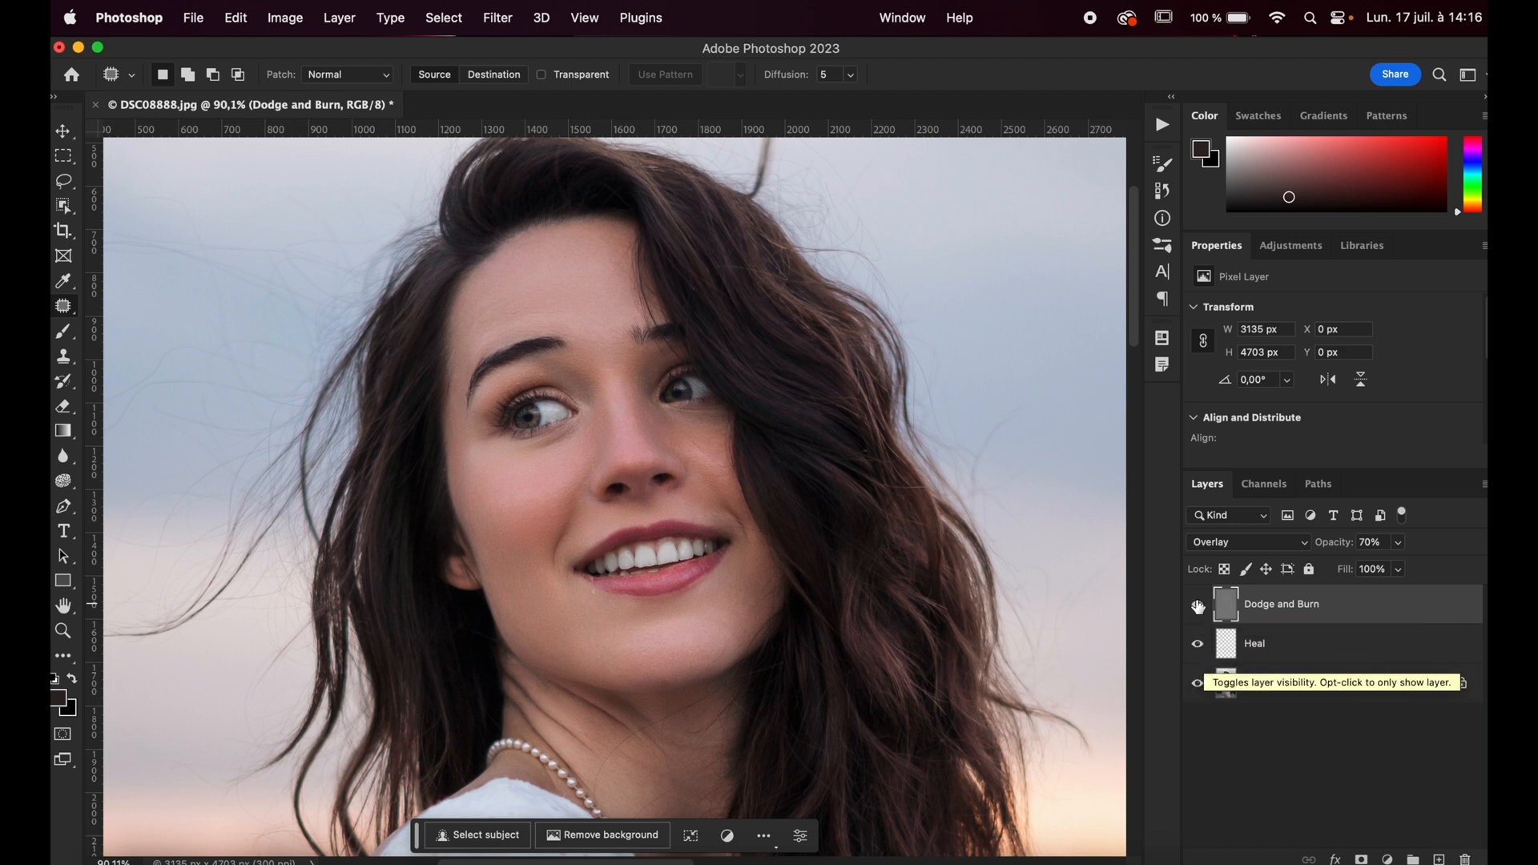
pyautogui.click(1197, 603)
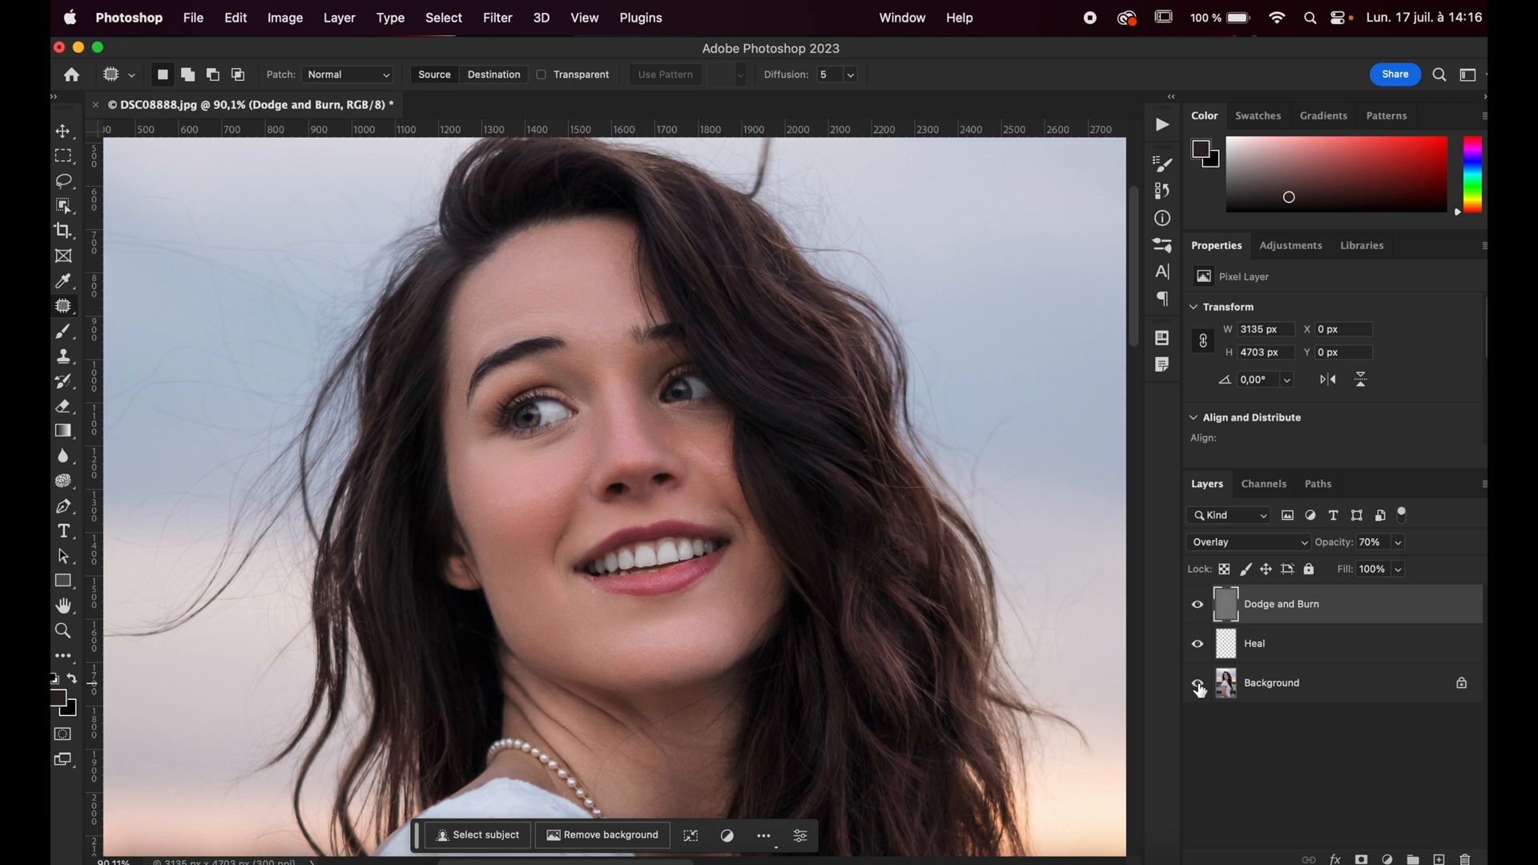
pyautogui.moveTo(1320, 613)
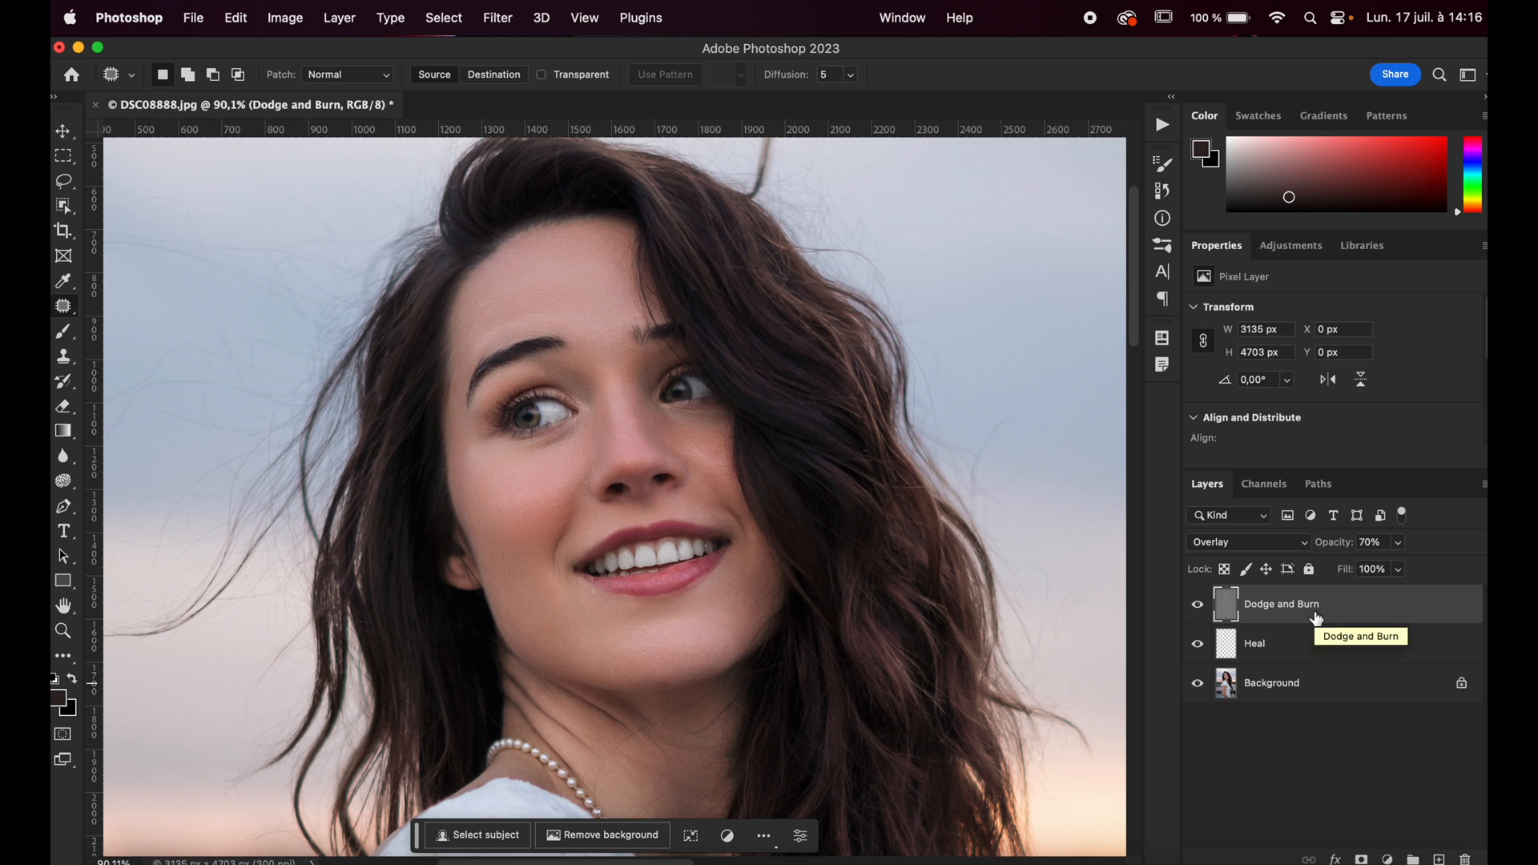
pyautogui.moveTo(1324, 625)
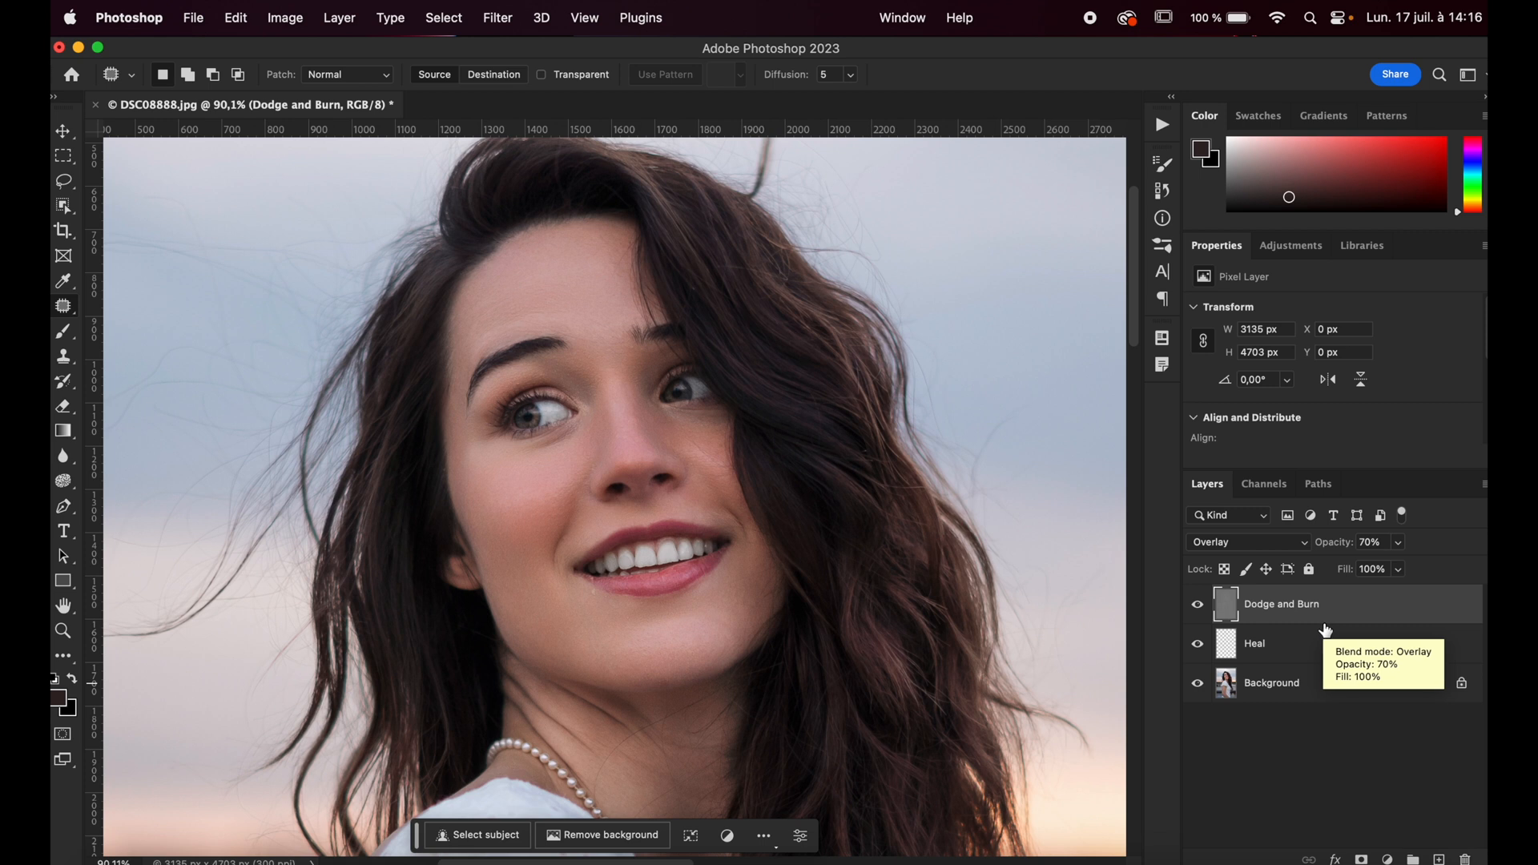
pyautogui.moveTo(1269, 643)
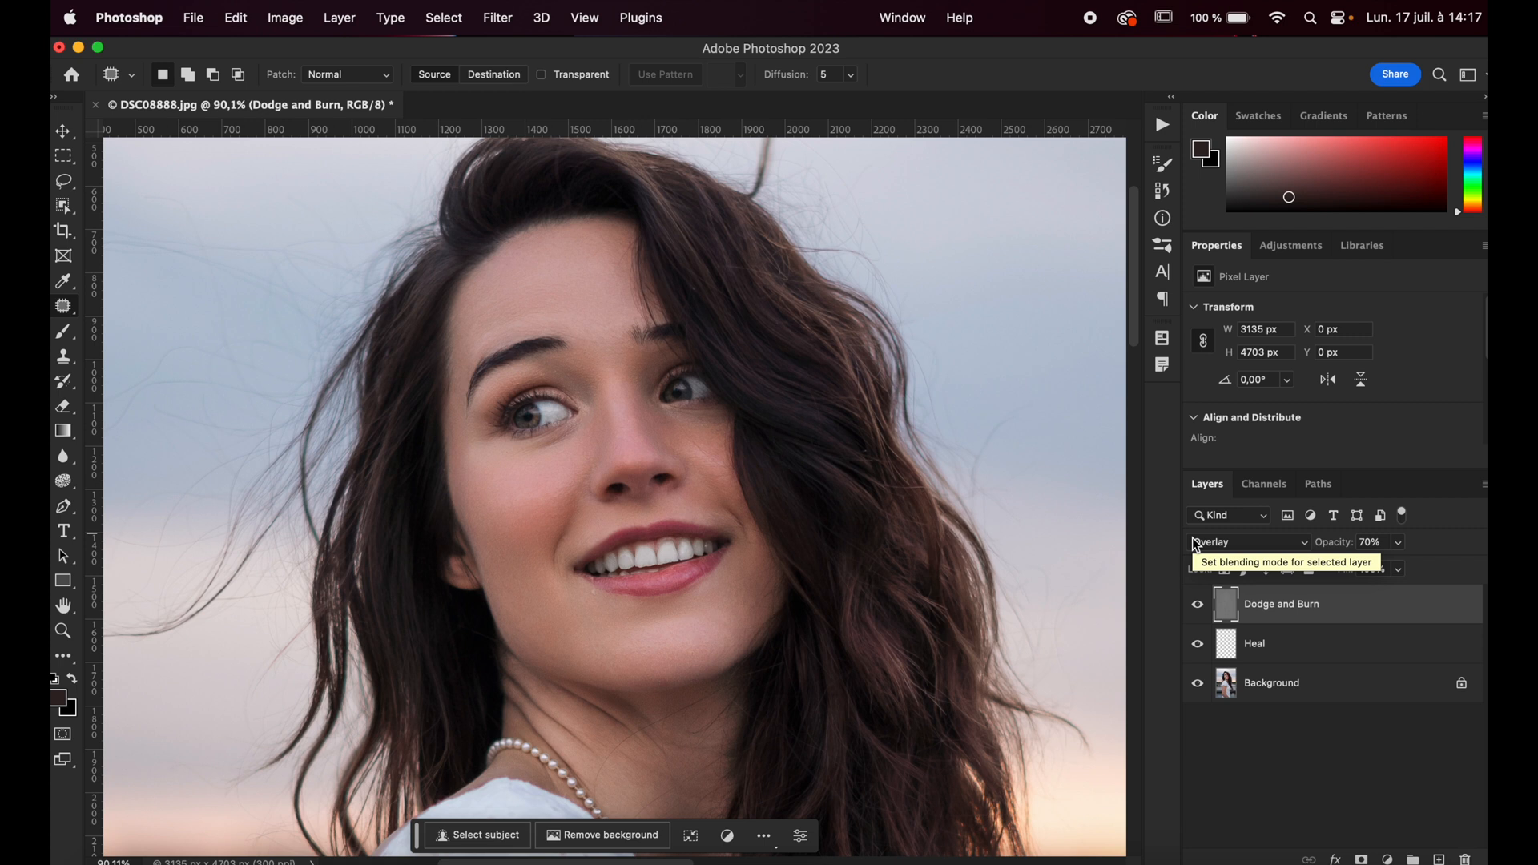
pyautogui.moveTo(1358, 610)
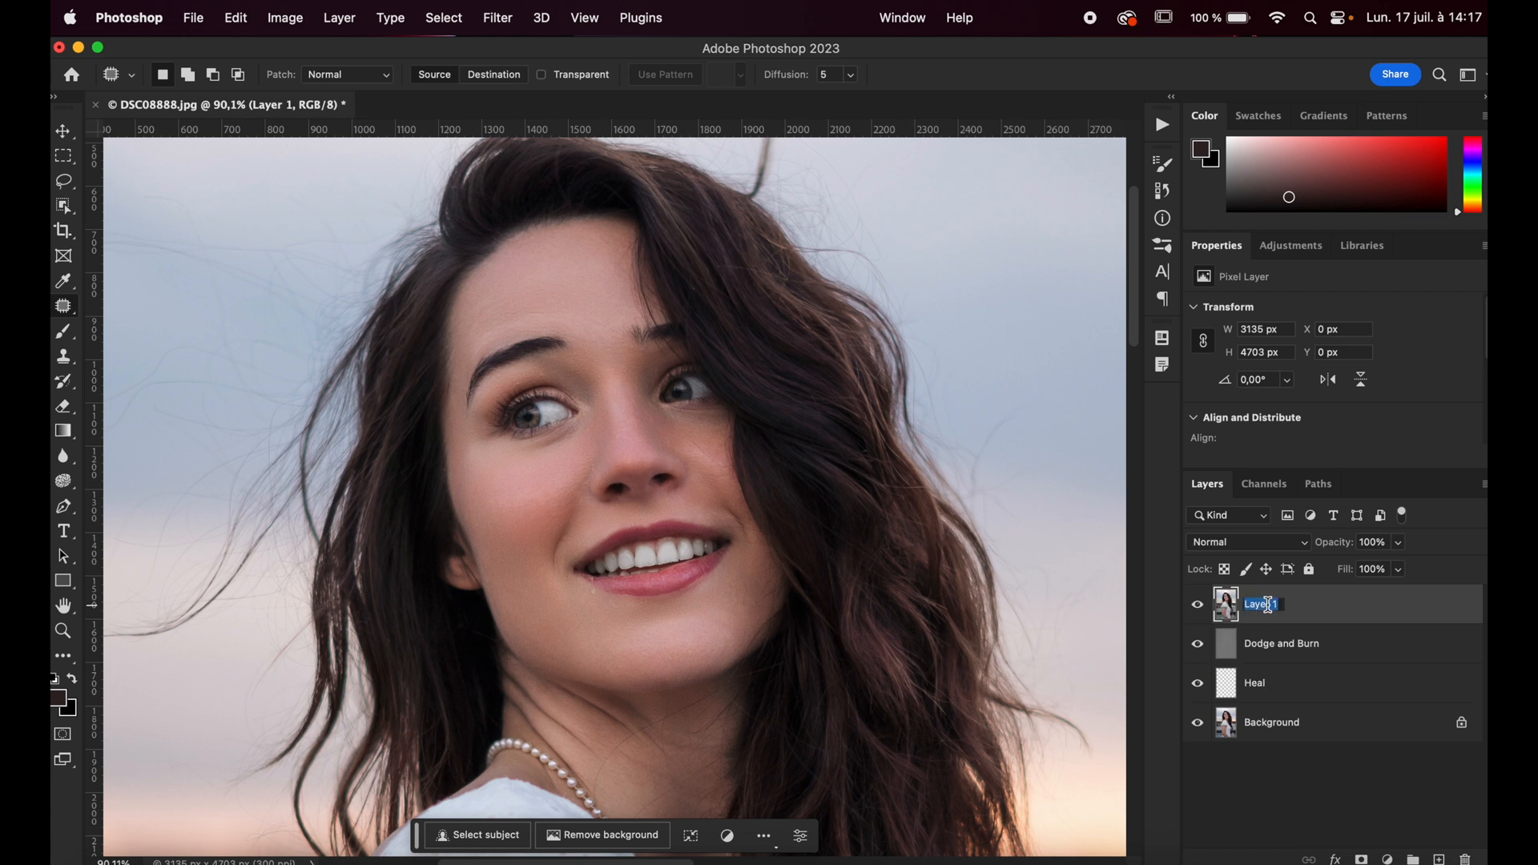
# Rename the top layer 'Portrait volumes' and set its blend mode to Overlay.
pyautogui.write('Portrait volule')
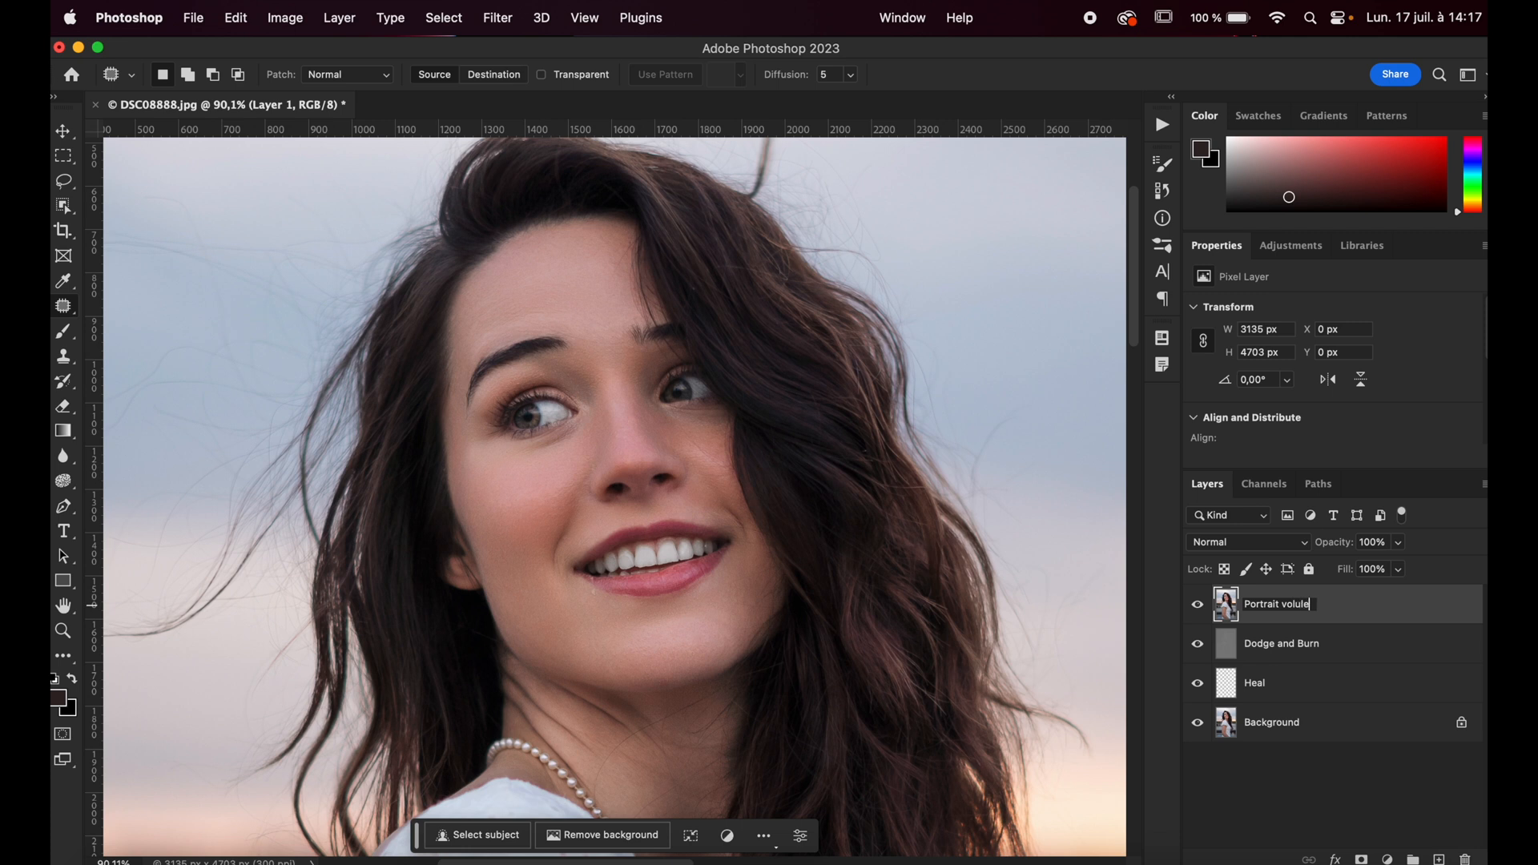
pyautogui.click(498, 17)
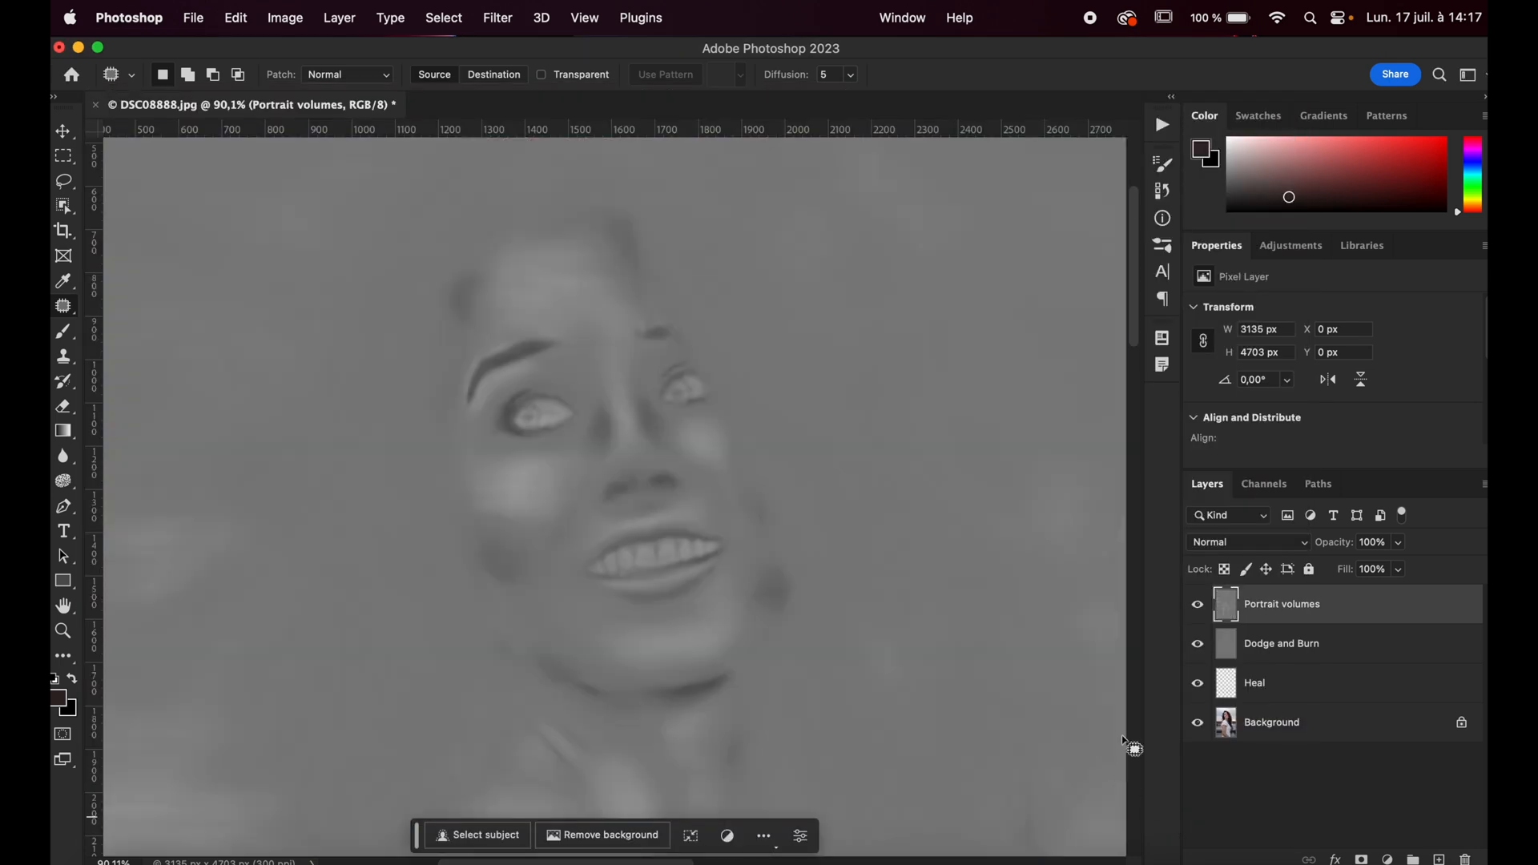
pyautogui.click(1246, 541)
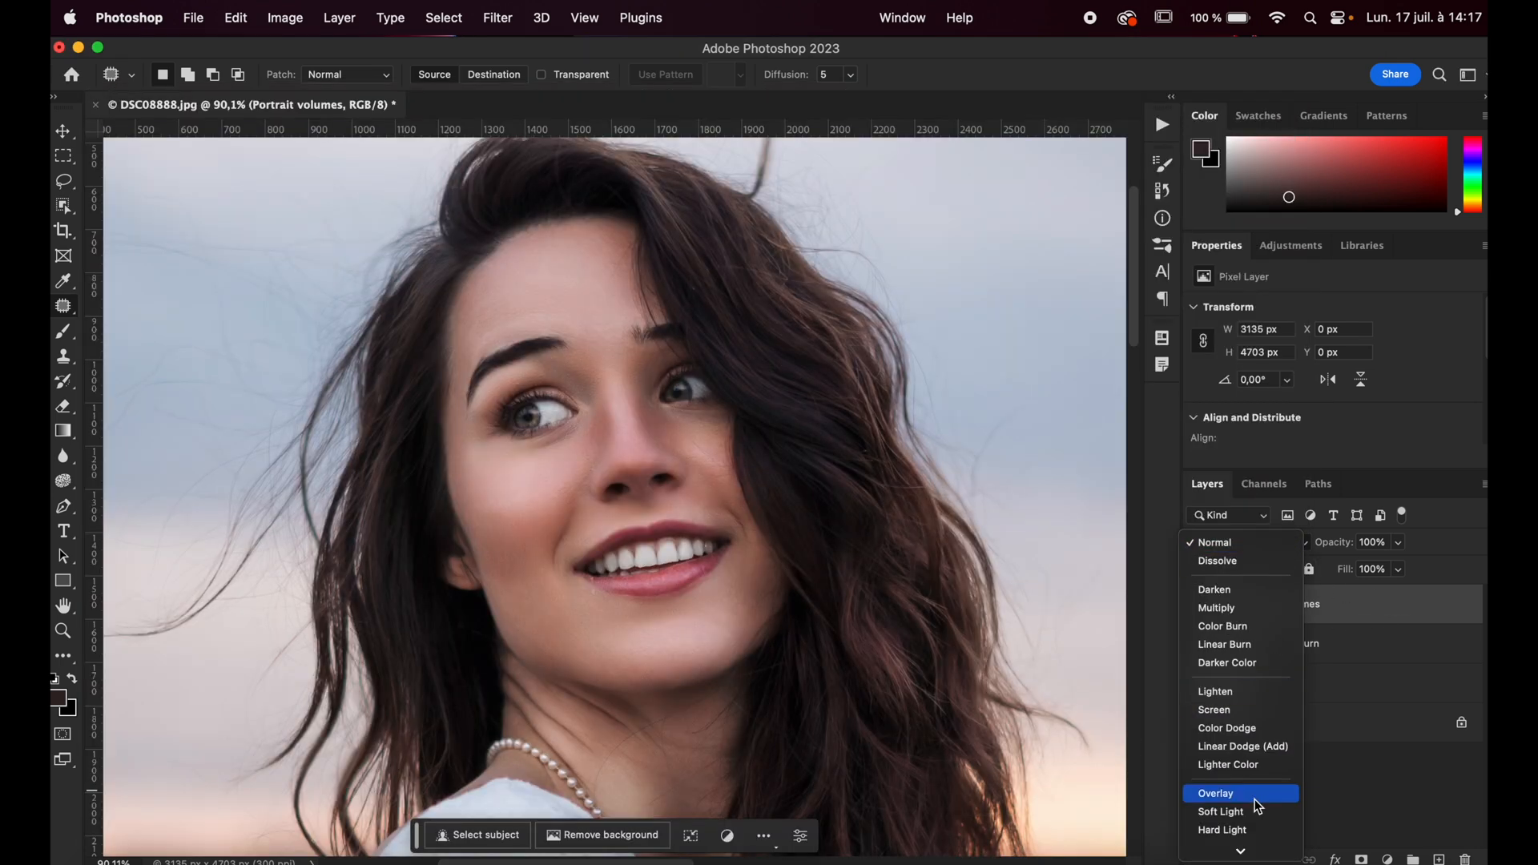
pyautogui.click(1216, 792)
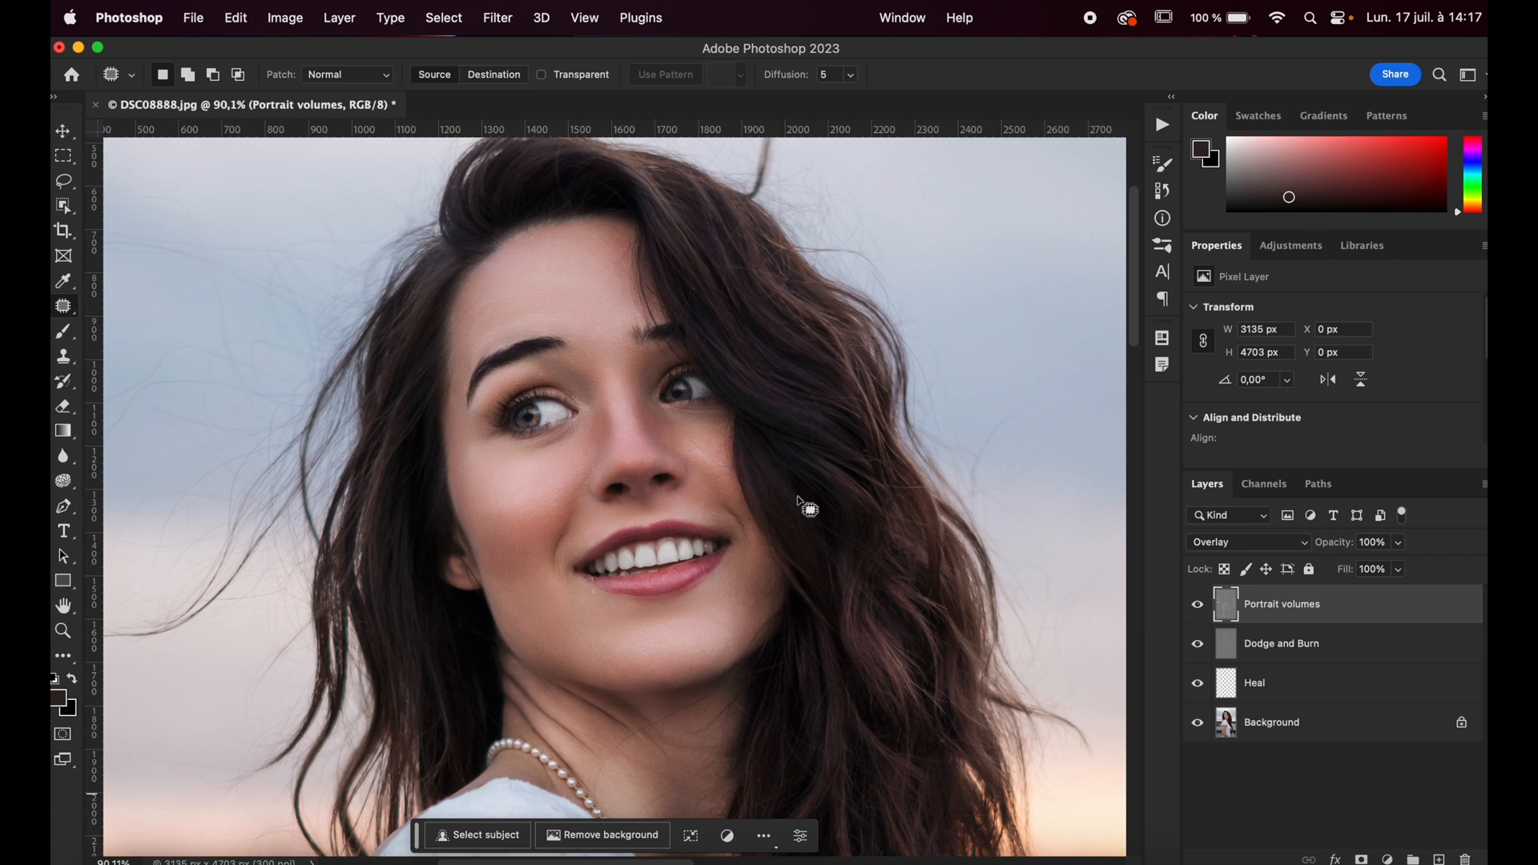
pyautogui.moveTo(1385, 540)
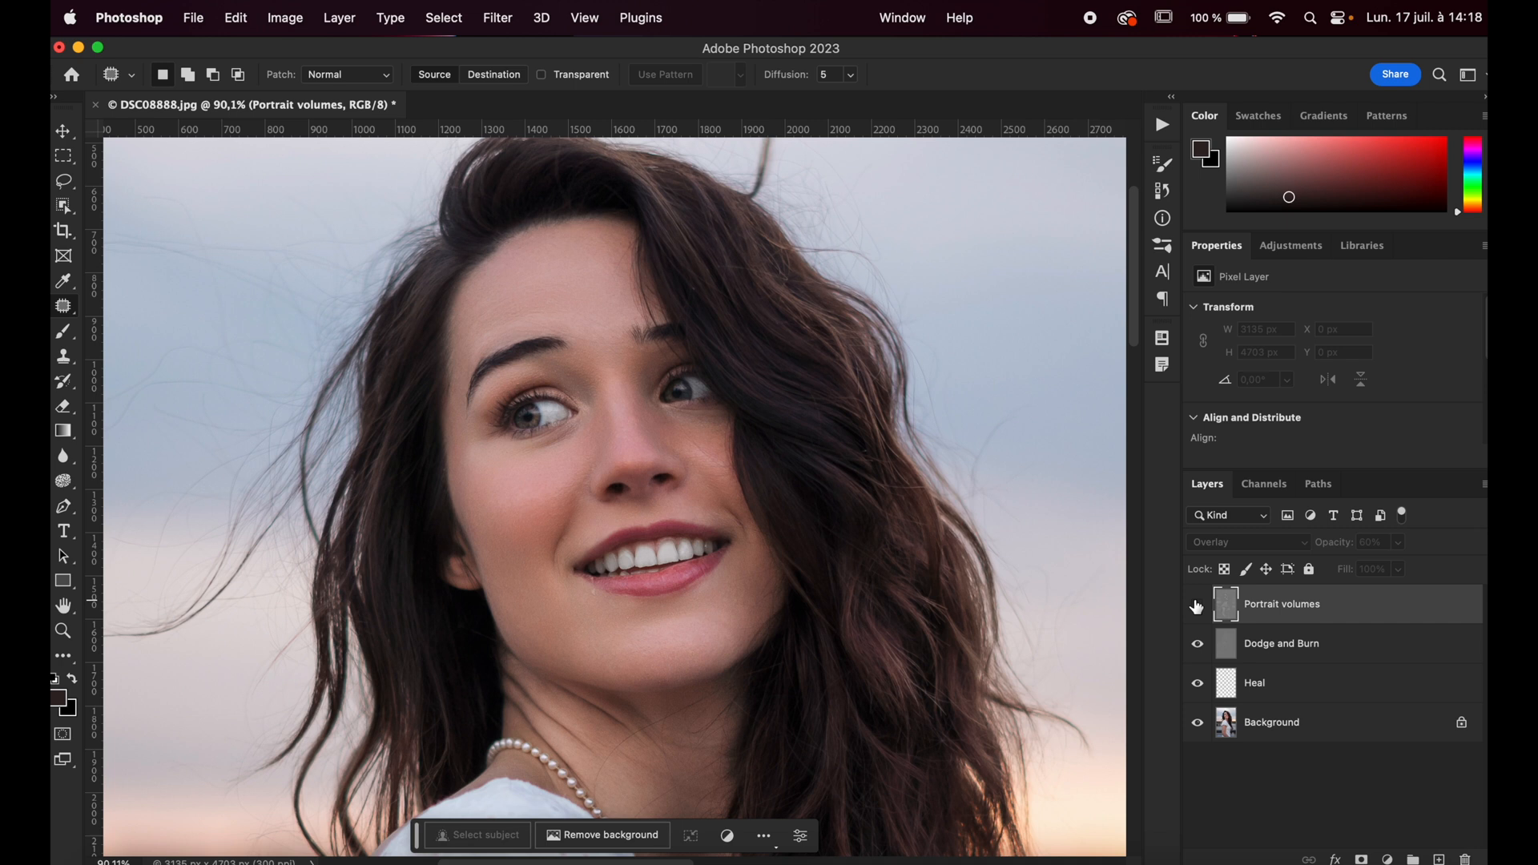
pyautogui.click(1281, 603)
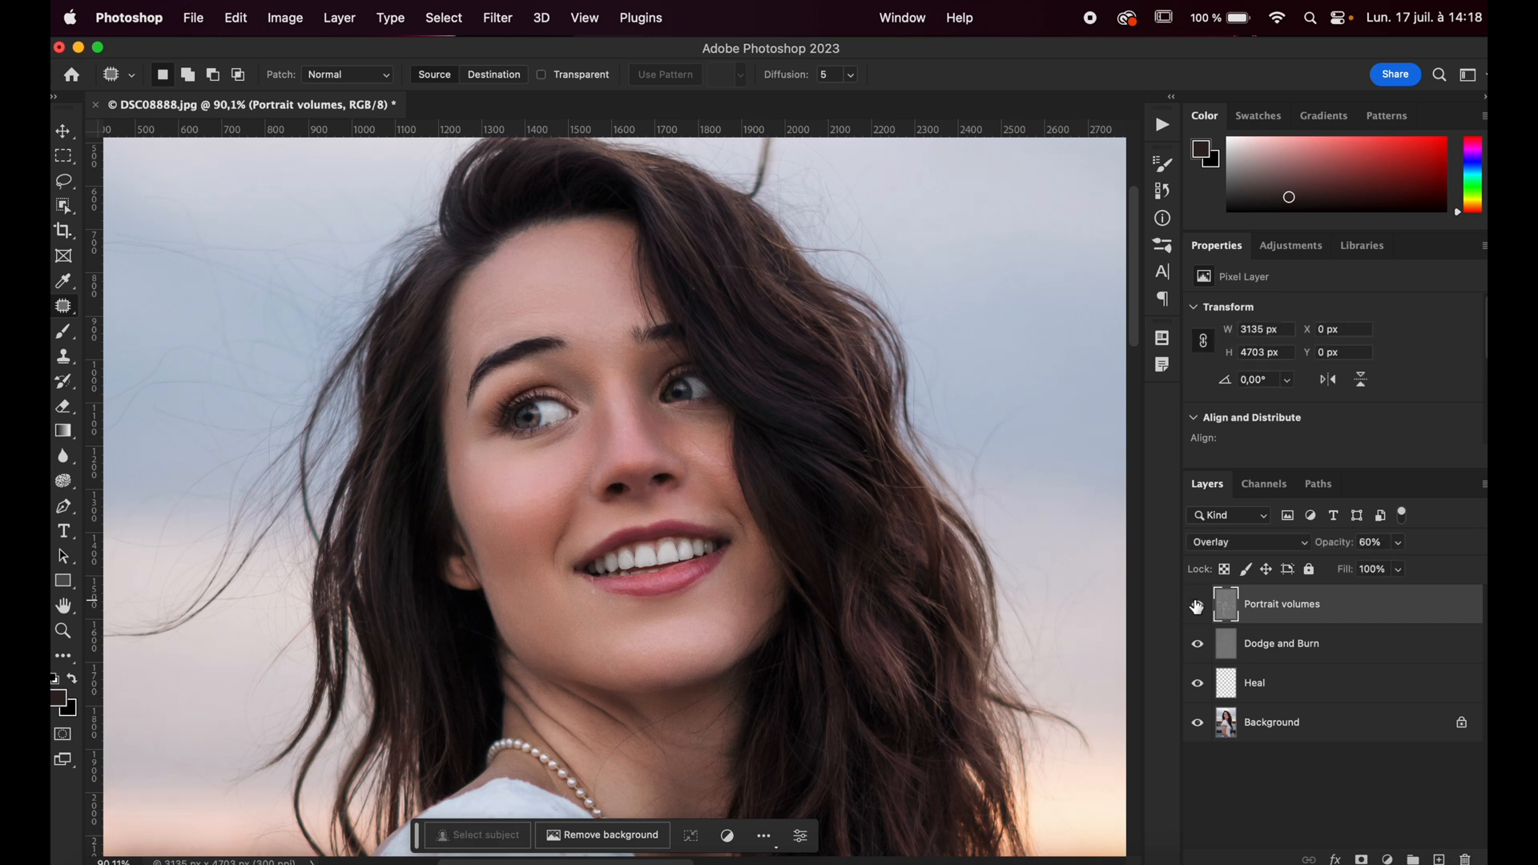
pyautogui.click(1196, 607)
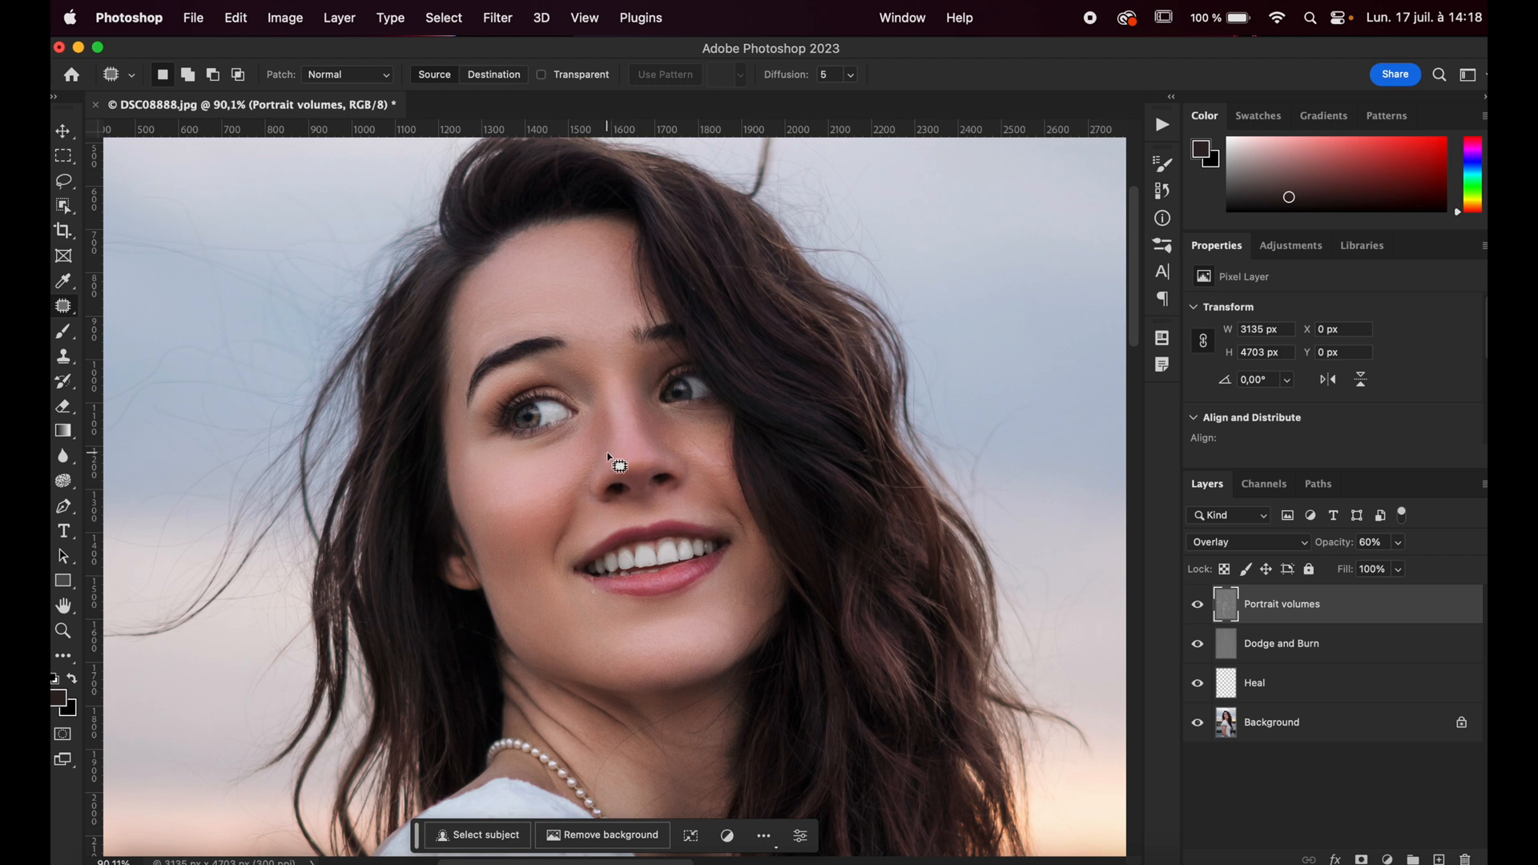
pyautogui.moveTo(647, 424)
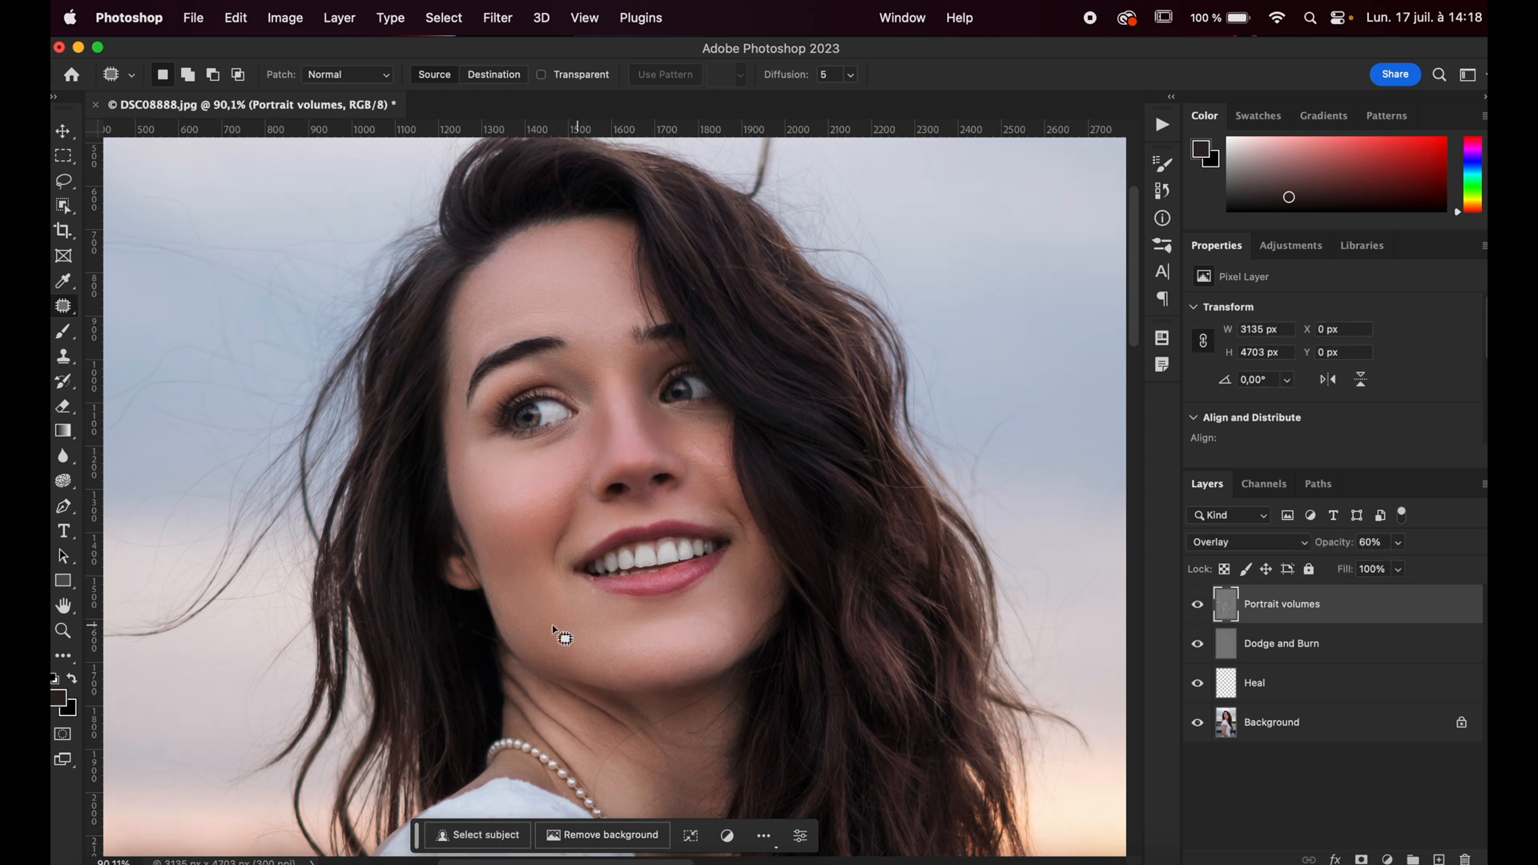
pyautogui.moveTo(628, 617)
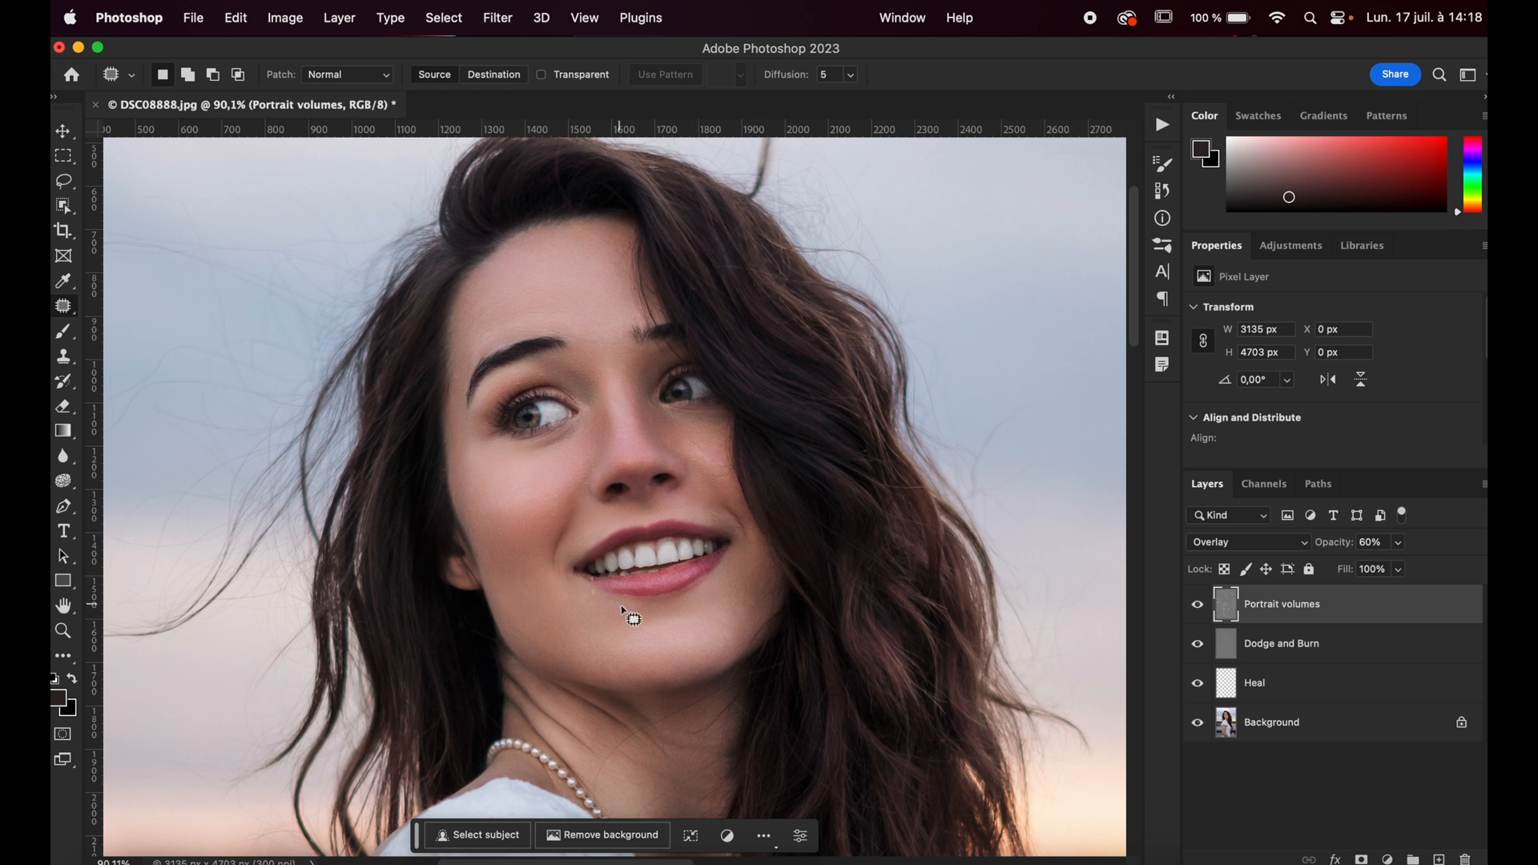
pyautogui.moveTo(626, 618)
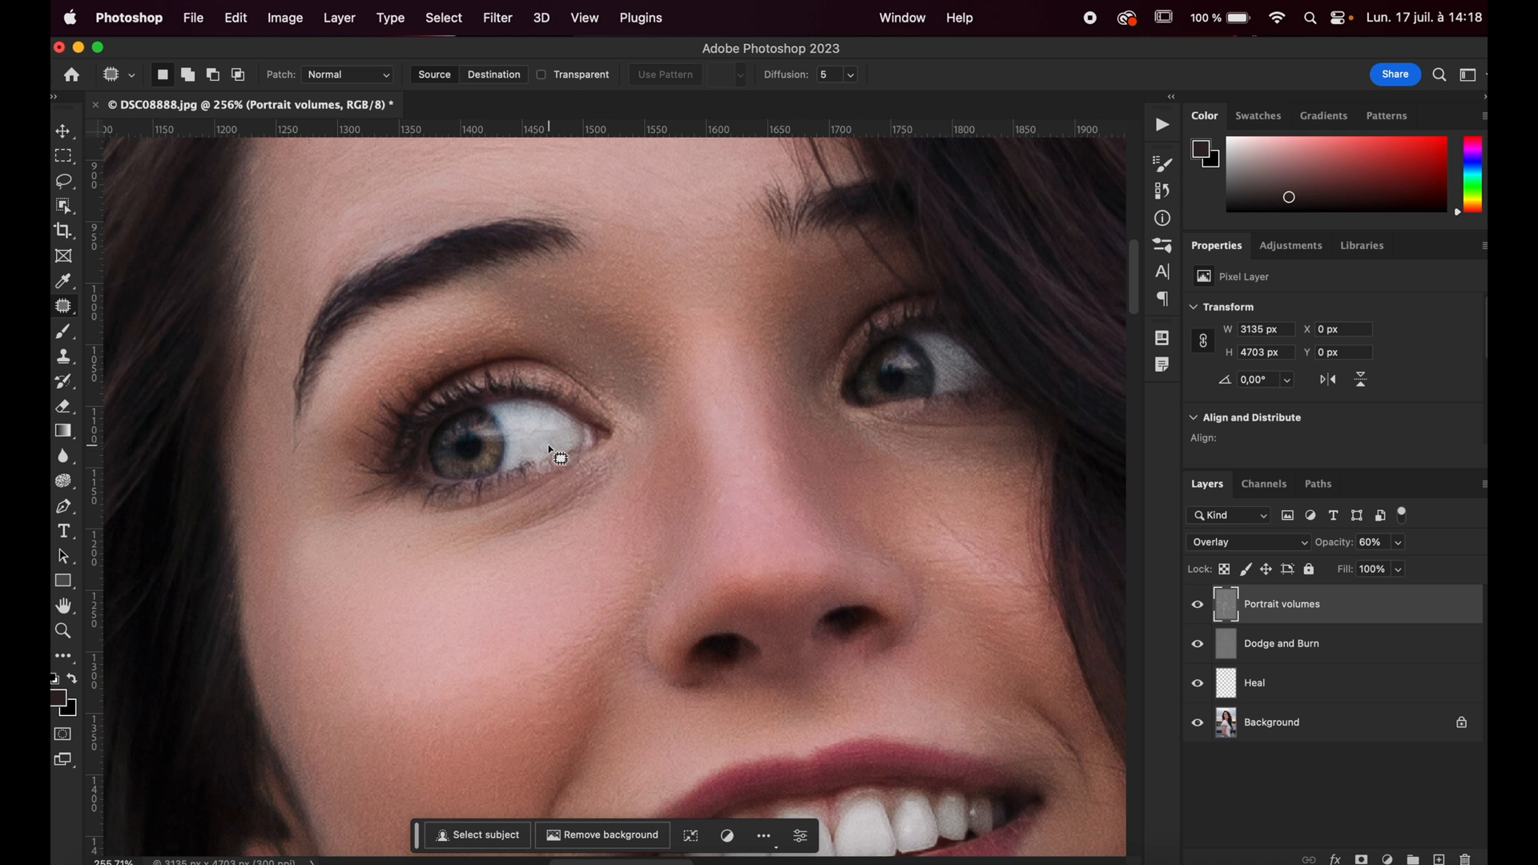
pyautogui.moveTo(547, 463)
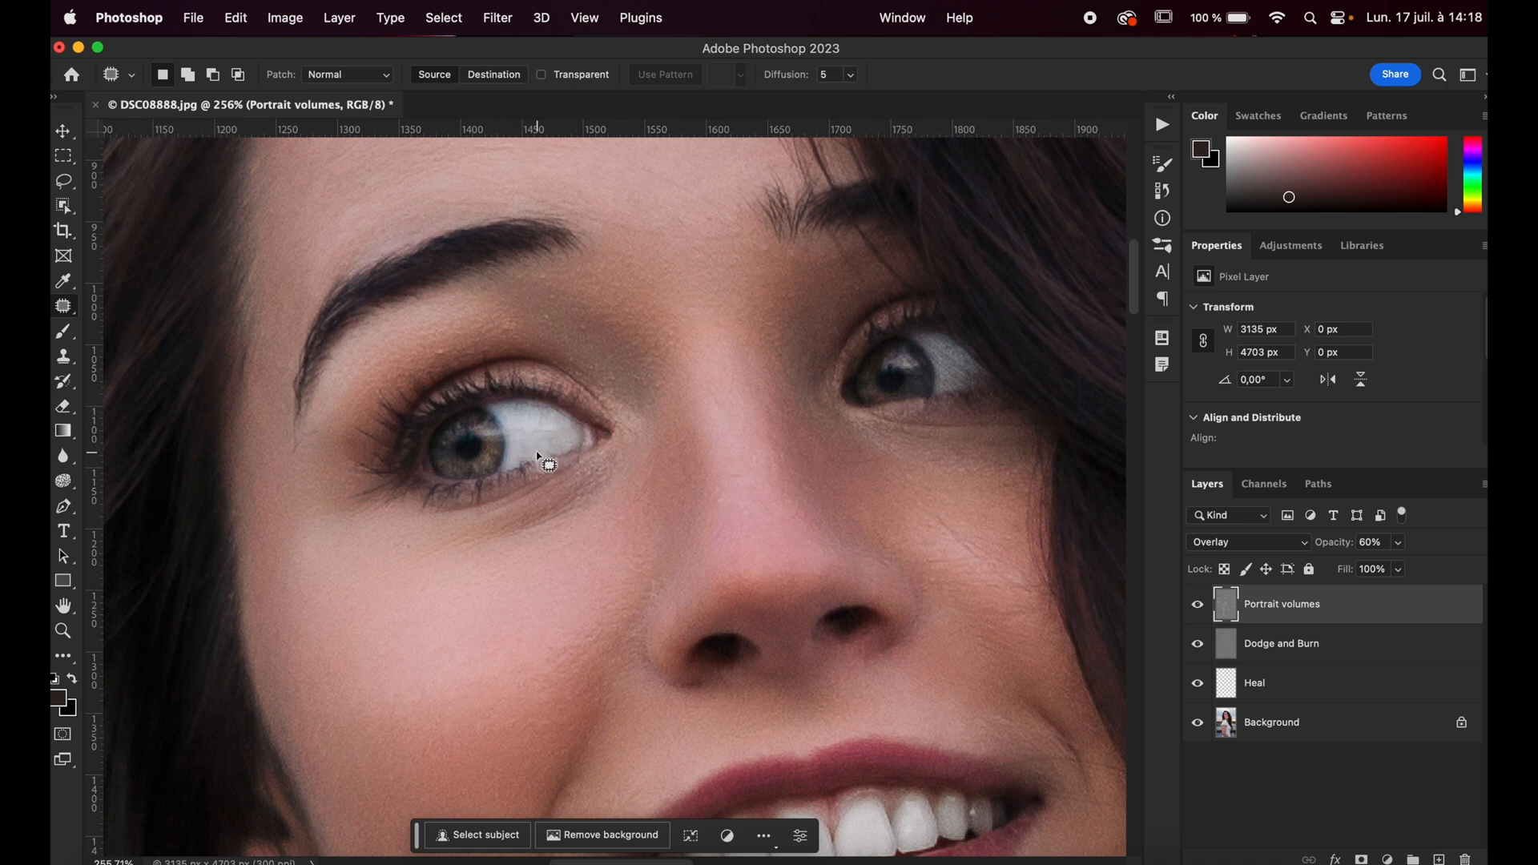
pyautogui.scroll(-3)
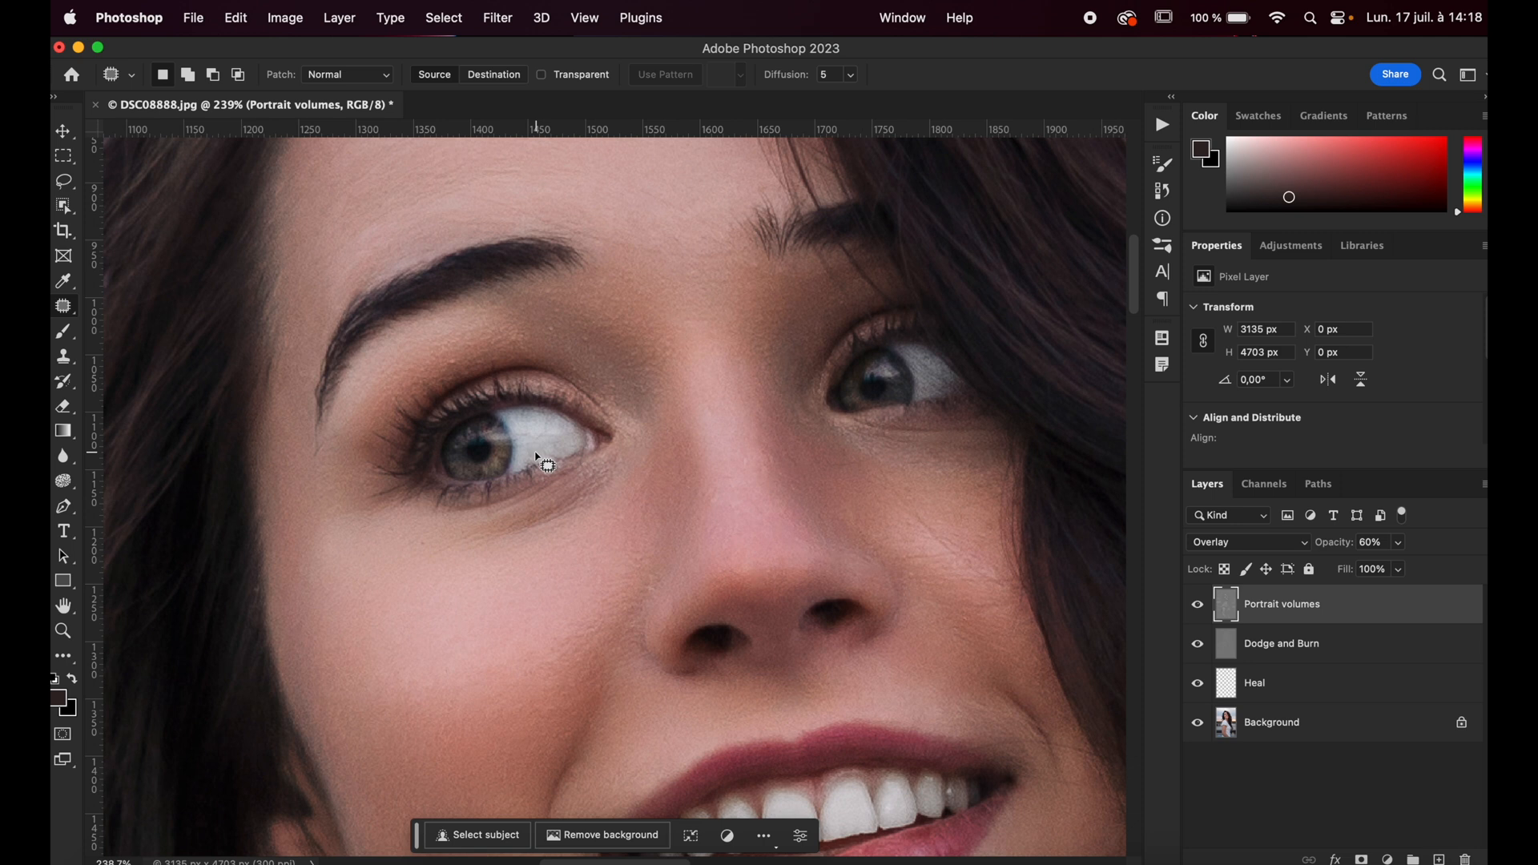
pyautogui.moveTo(567, 461)
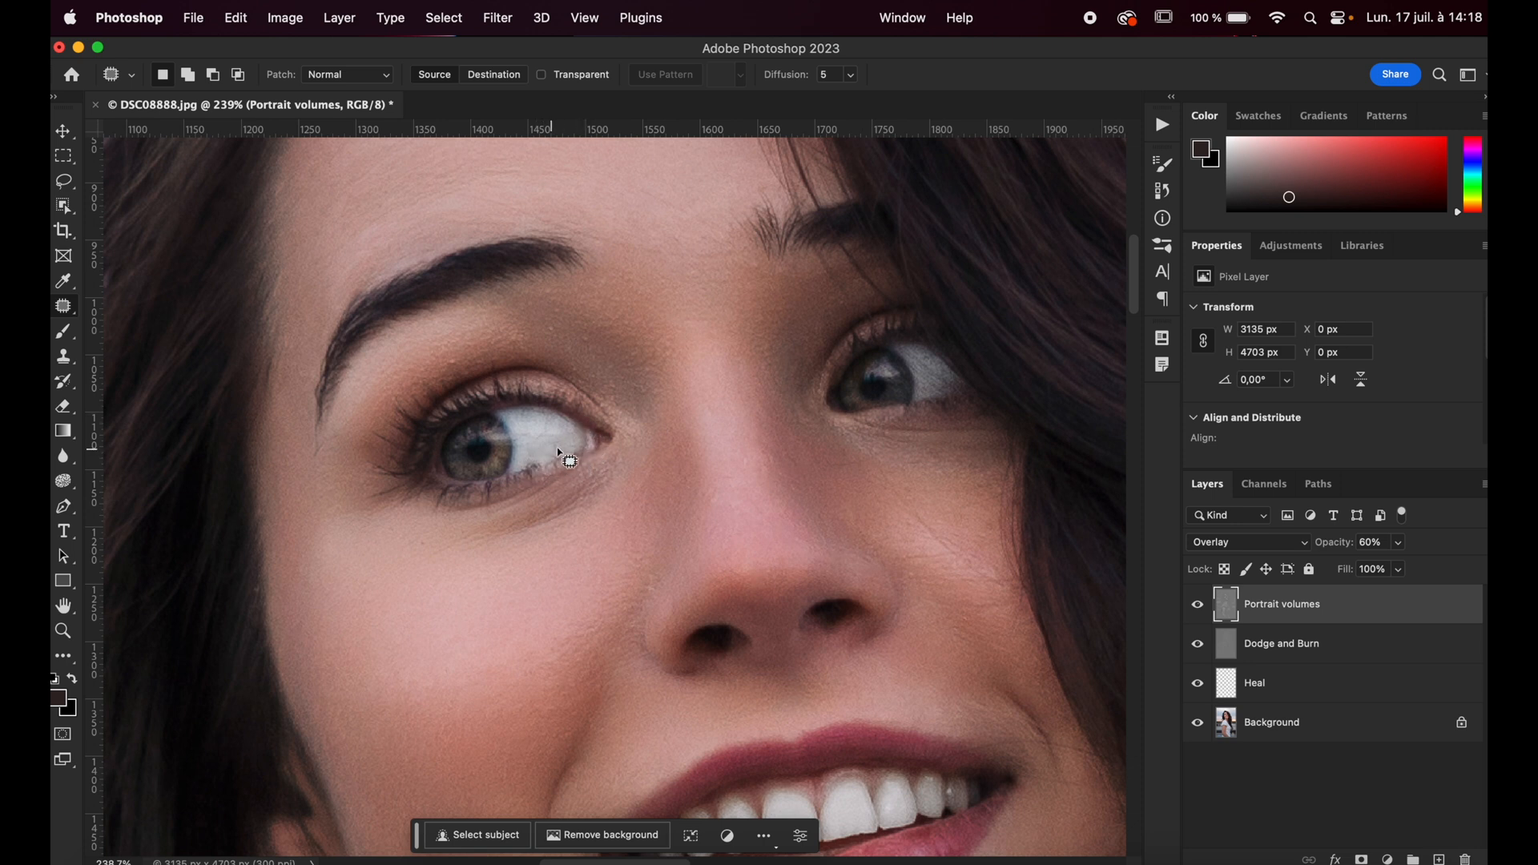
pyautogui.moveTo(566, 467)
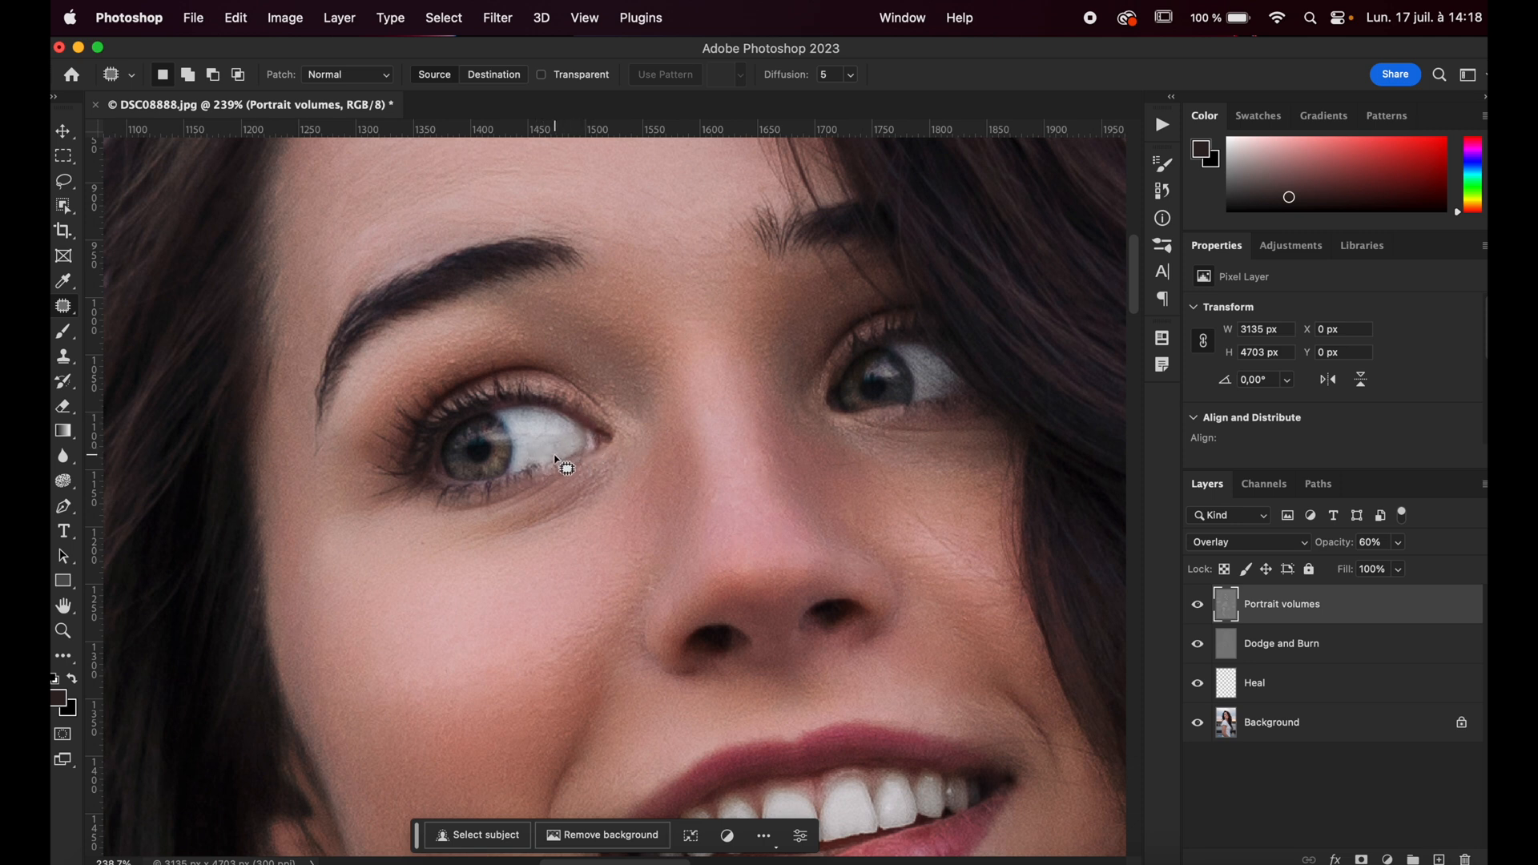
pyautogui.moveTo(1391, 619)
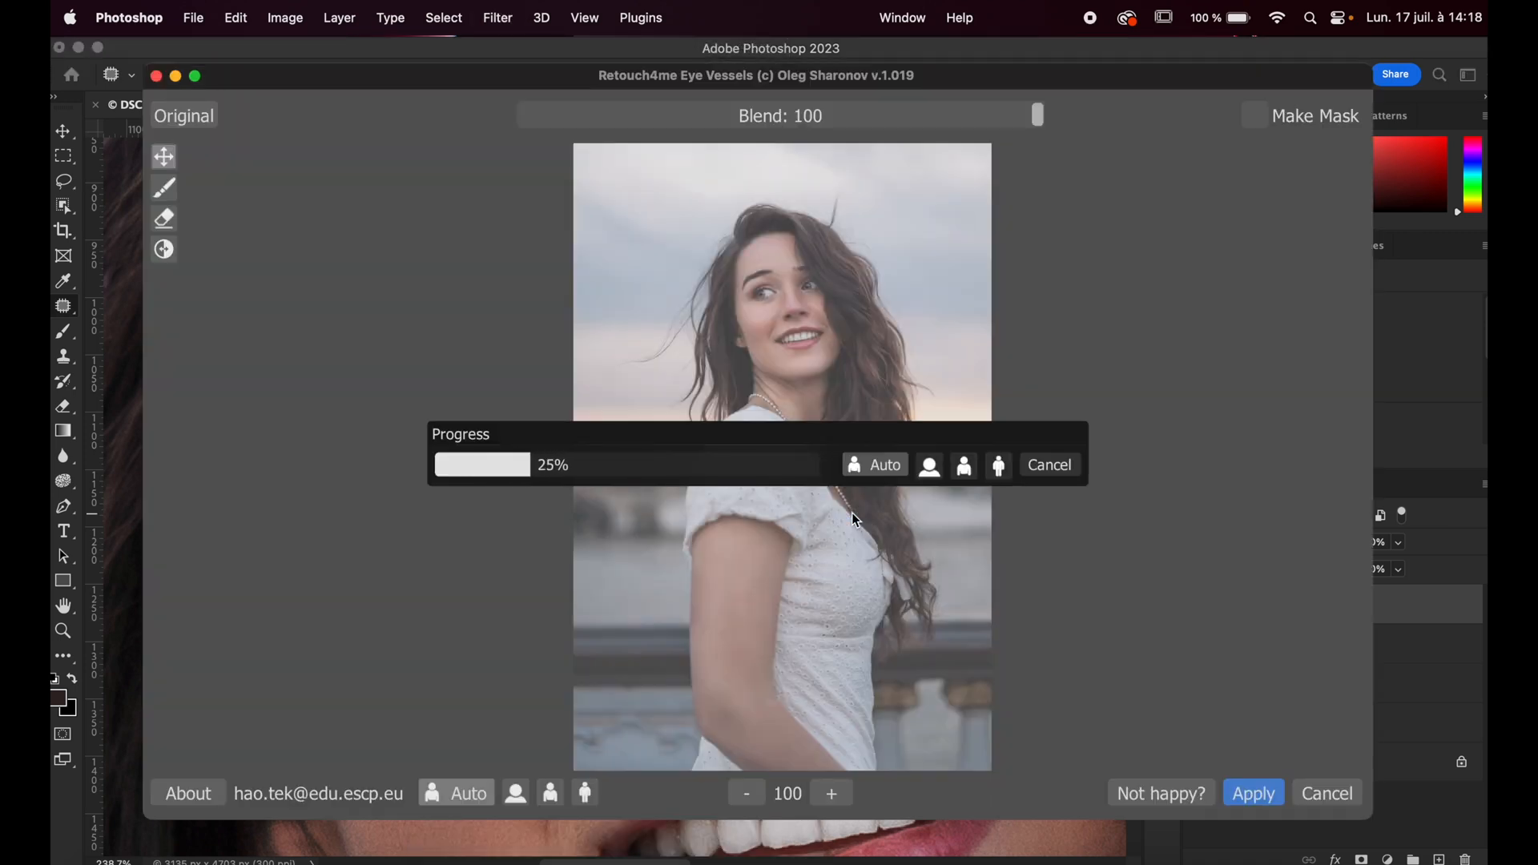
# Apply Retouch4me Eye Vessels and toggle the new Eyes vessels layer to compare.
pyautogui.click(1253, 794)
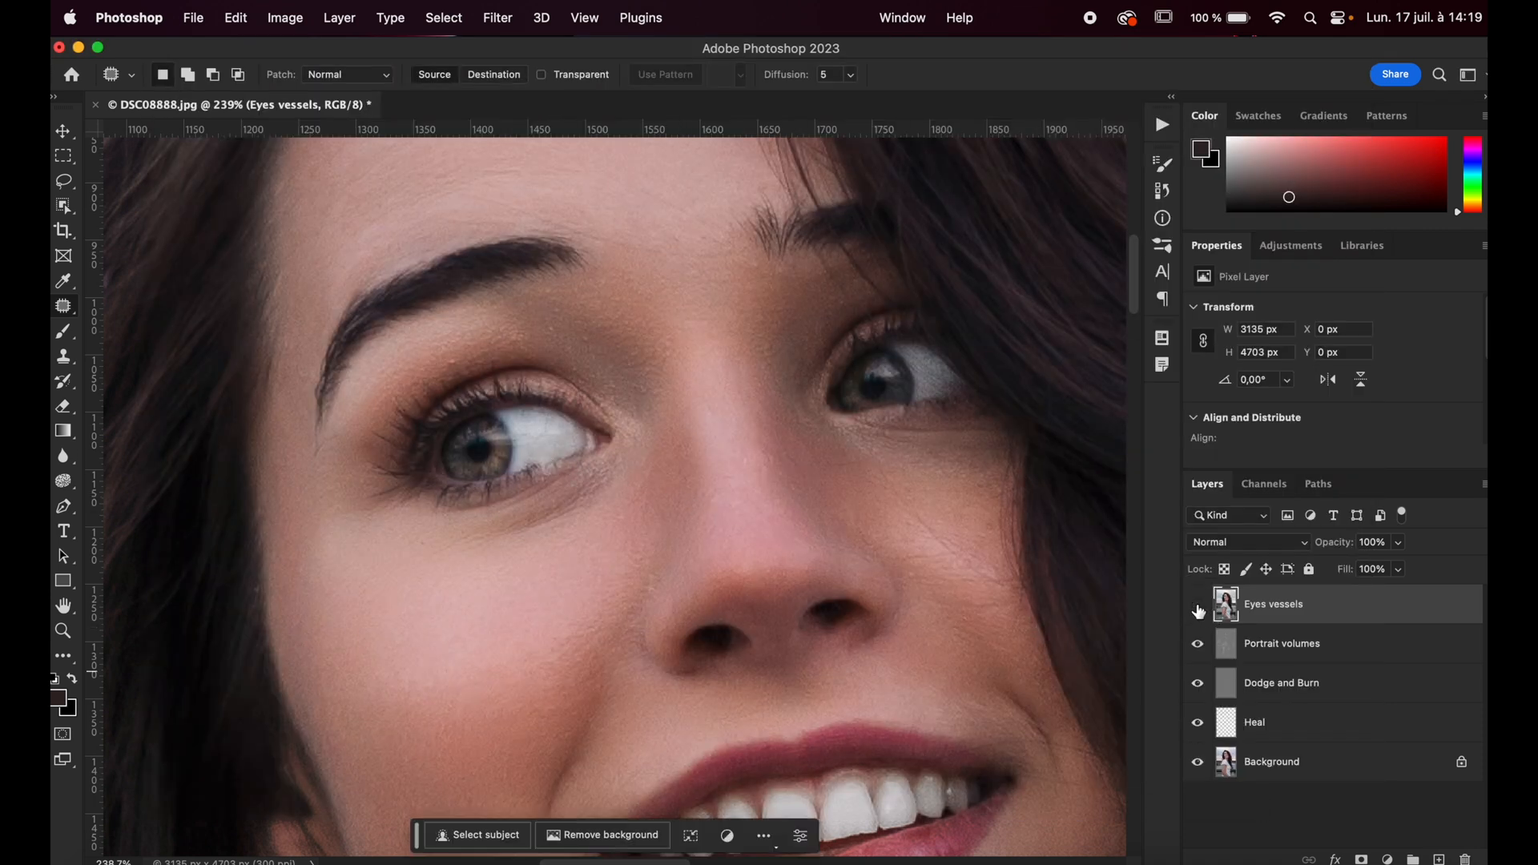
pyautogui.click(1197, 609)
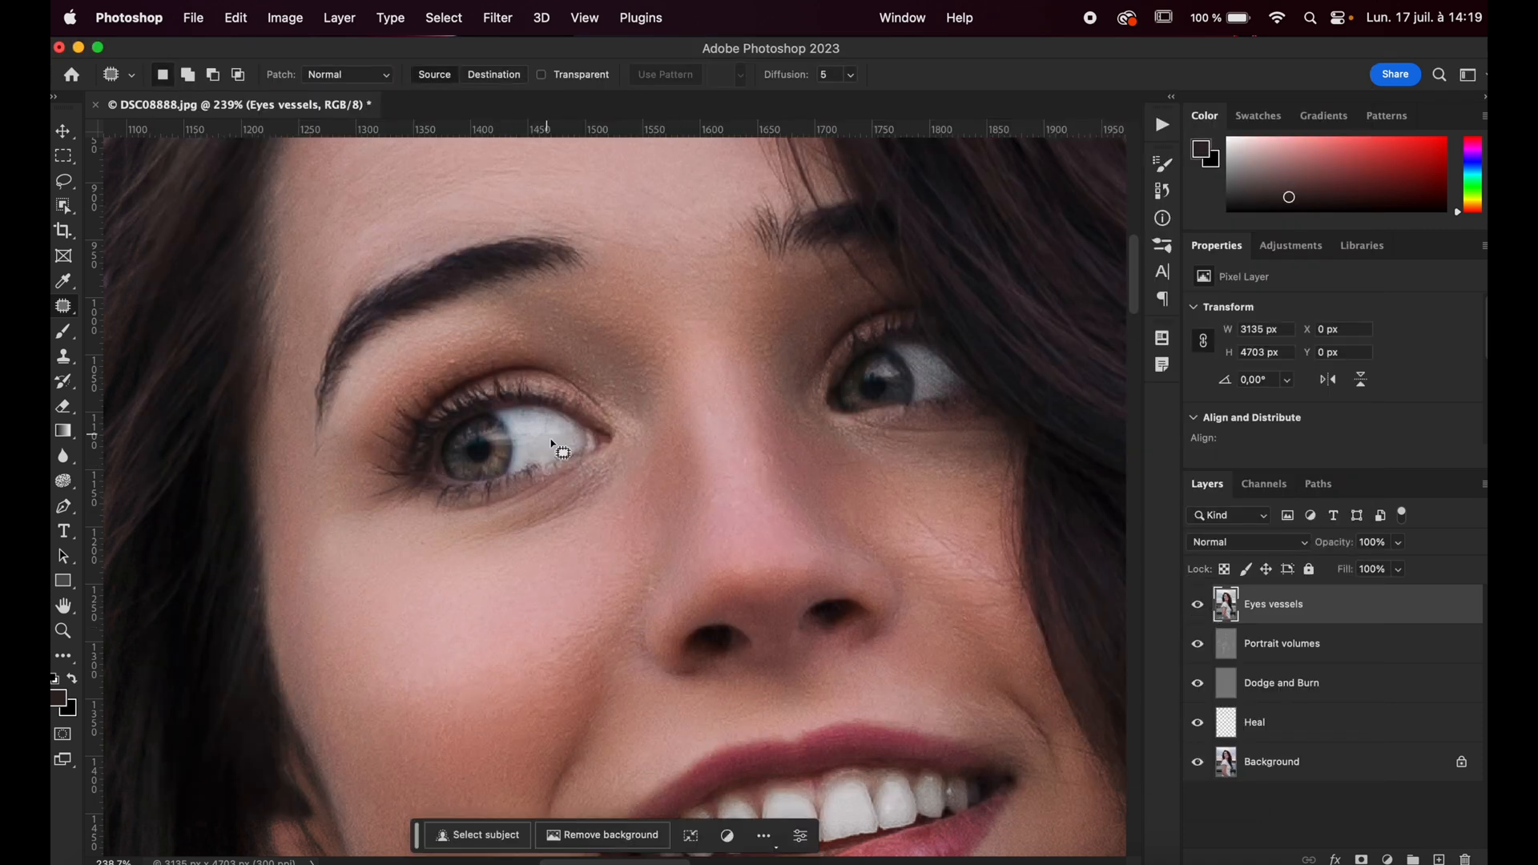
pyautogui.click(1197, 604)
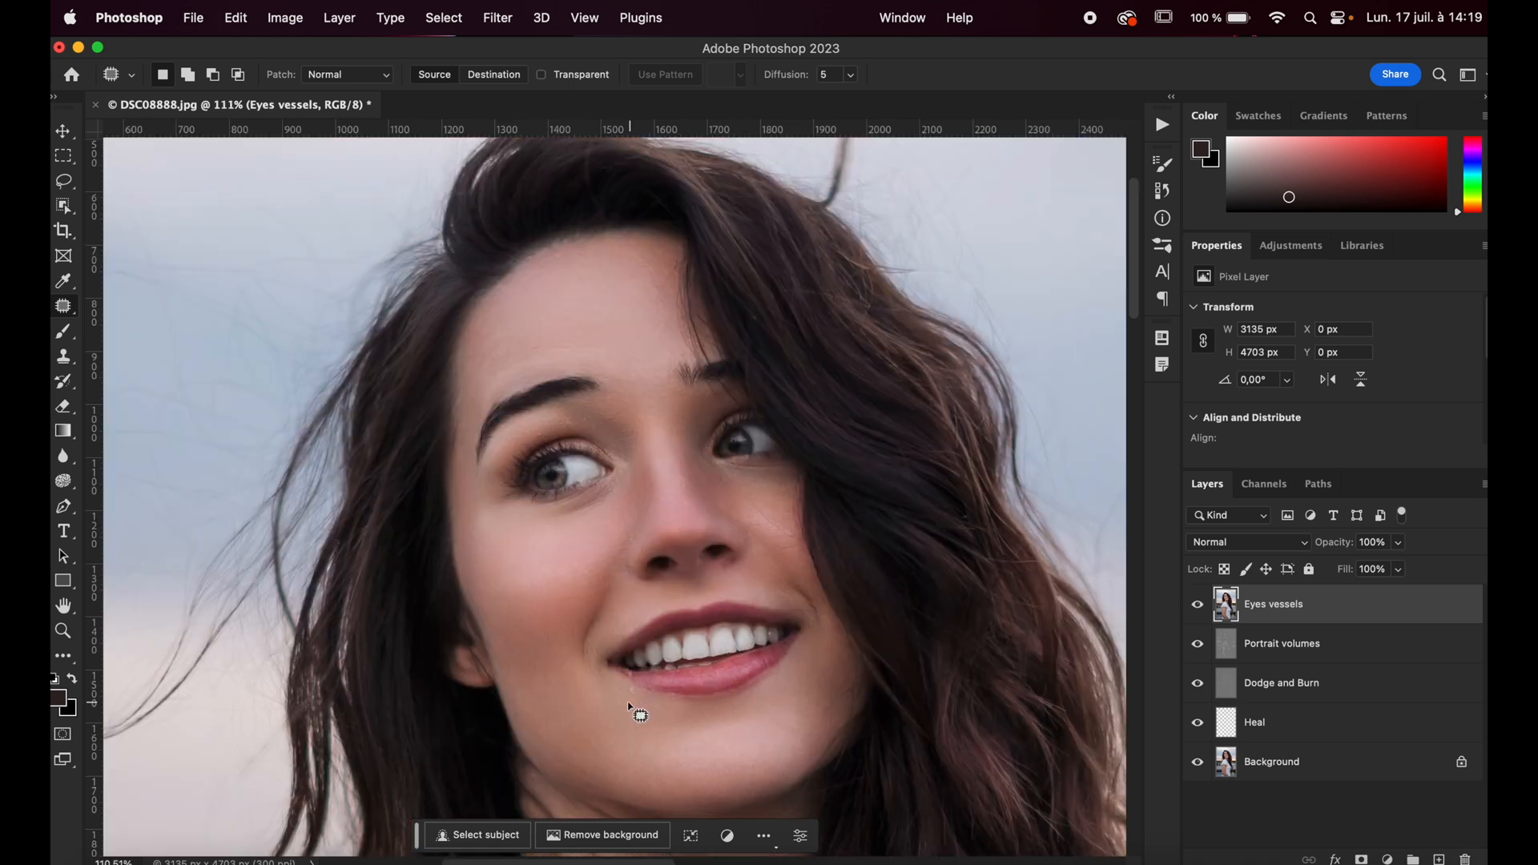
# Zoom the canvas view out and back in on the portrait.
pyautogui.scroll(3)
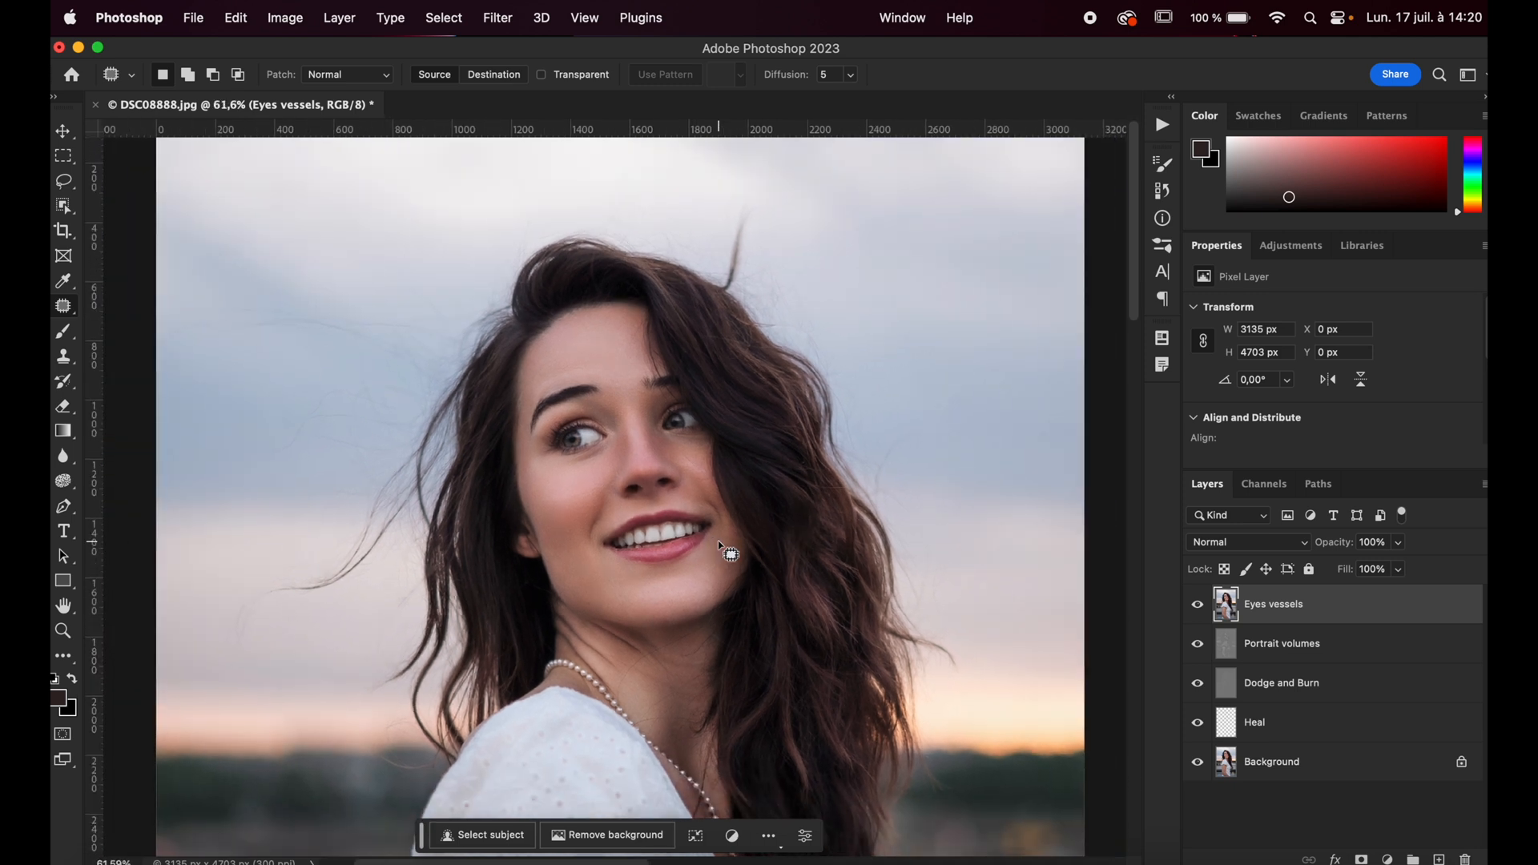
pyautogui.scroll(3)
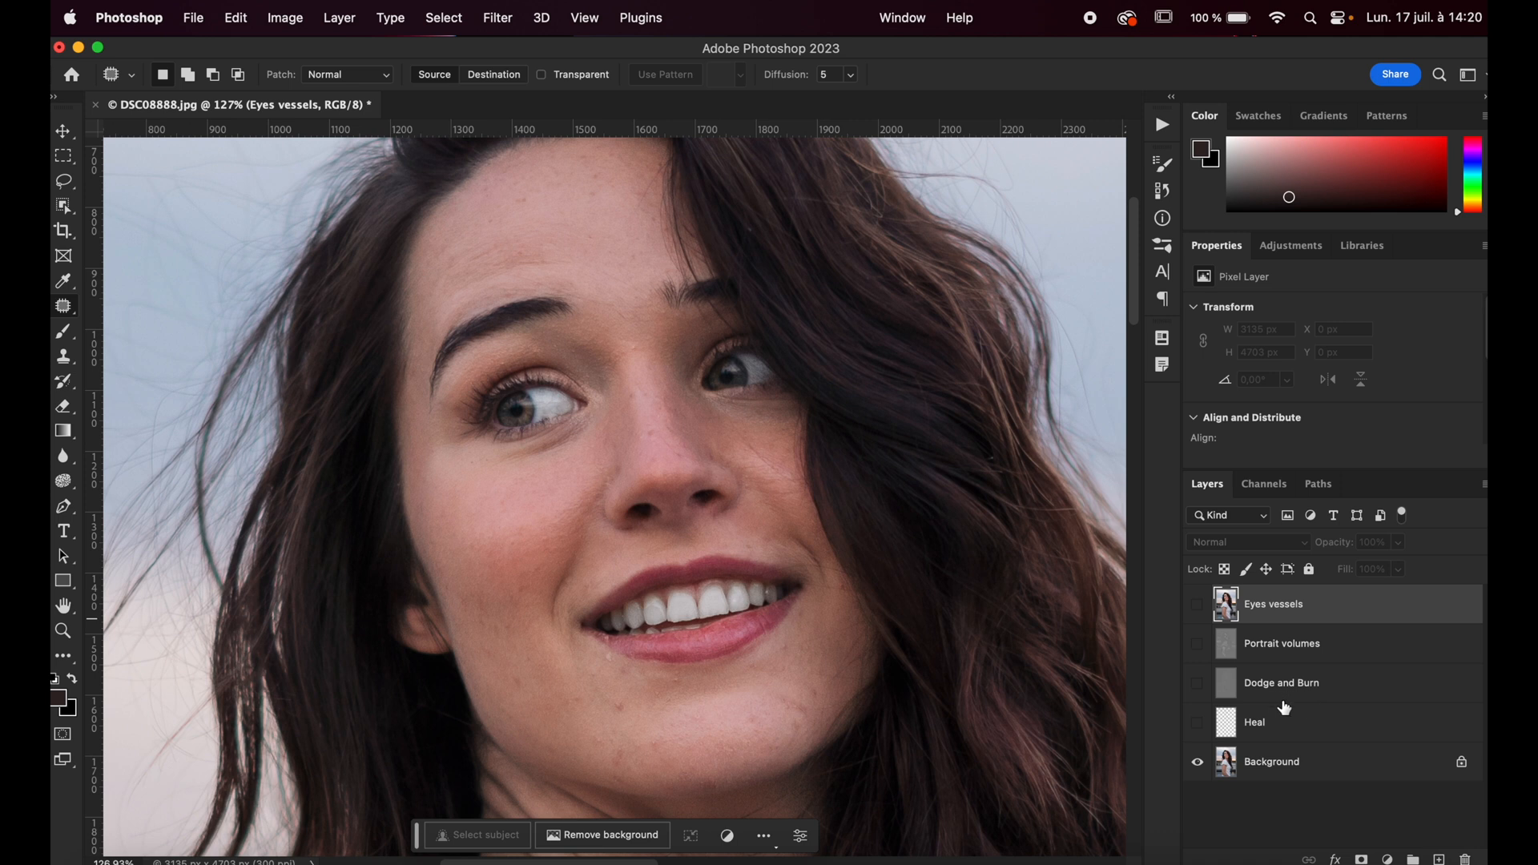
# Show the Heal, Dodge and Burn, Portrait volumes and Eyes vessels layers in turn.
pyautogui.click(1196, 728)
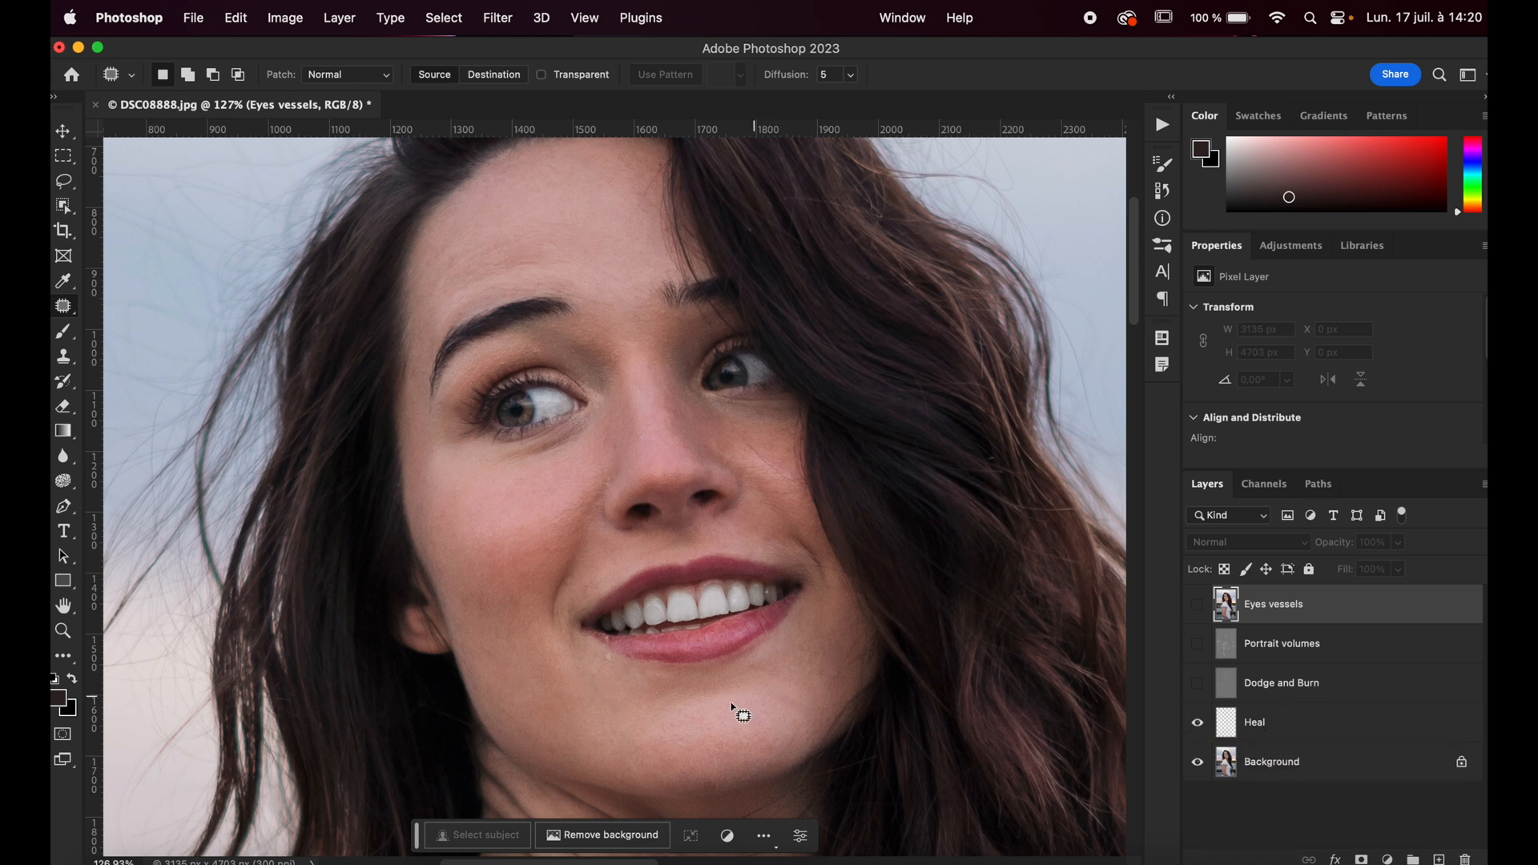
pyautogui.click(1197, 683)
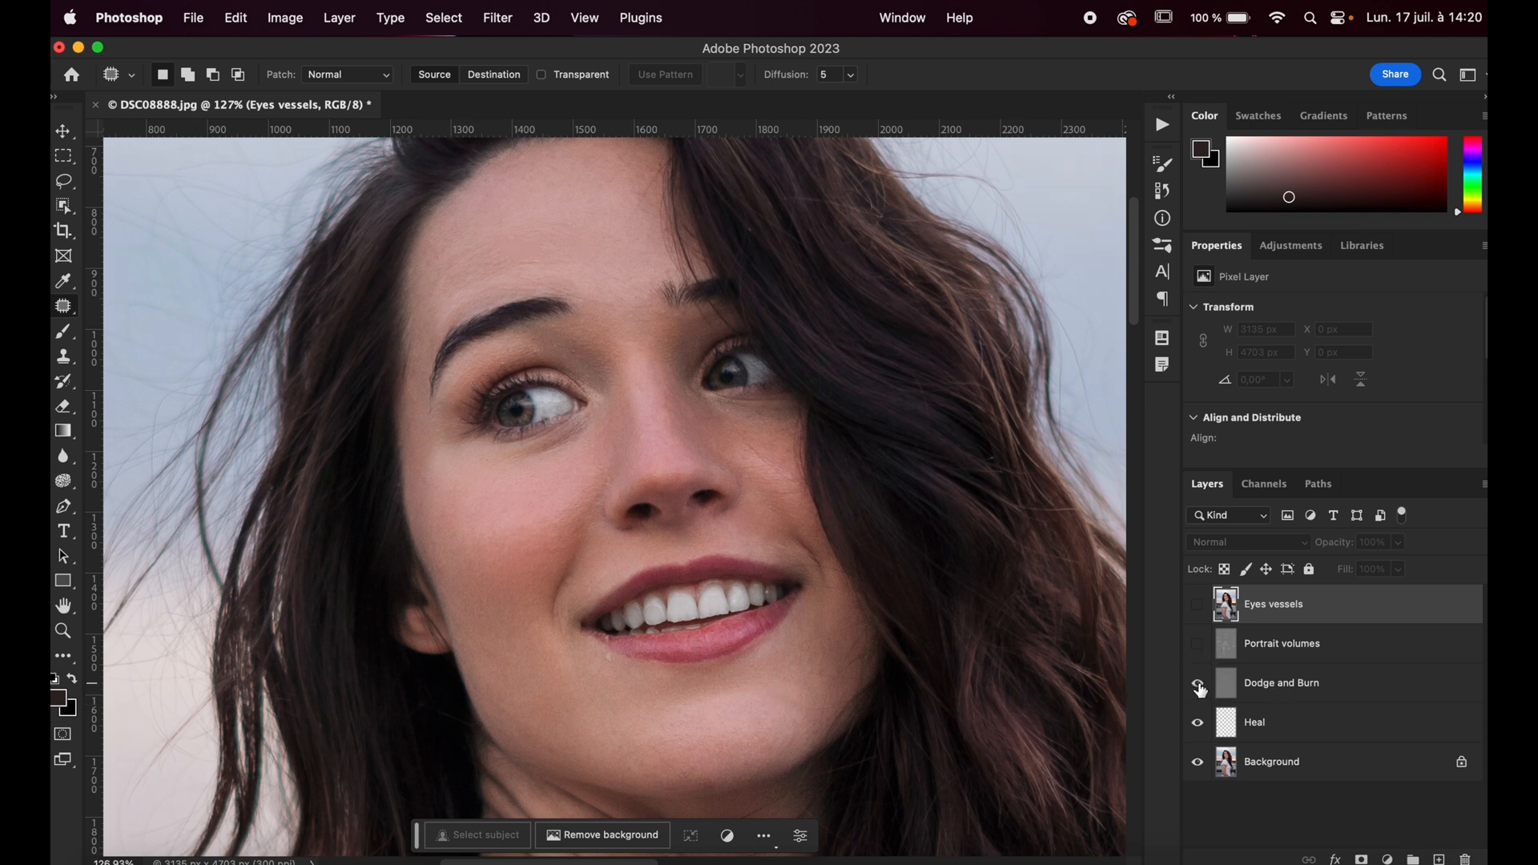
pyautogui.click(1197, 650)
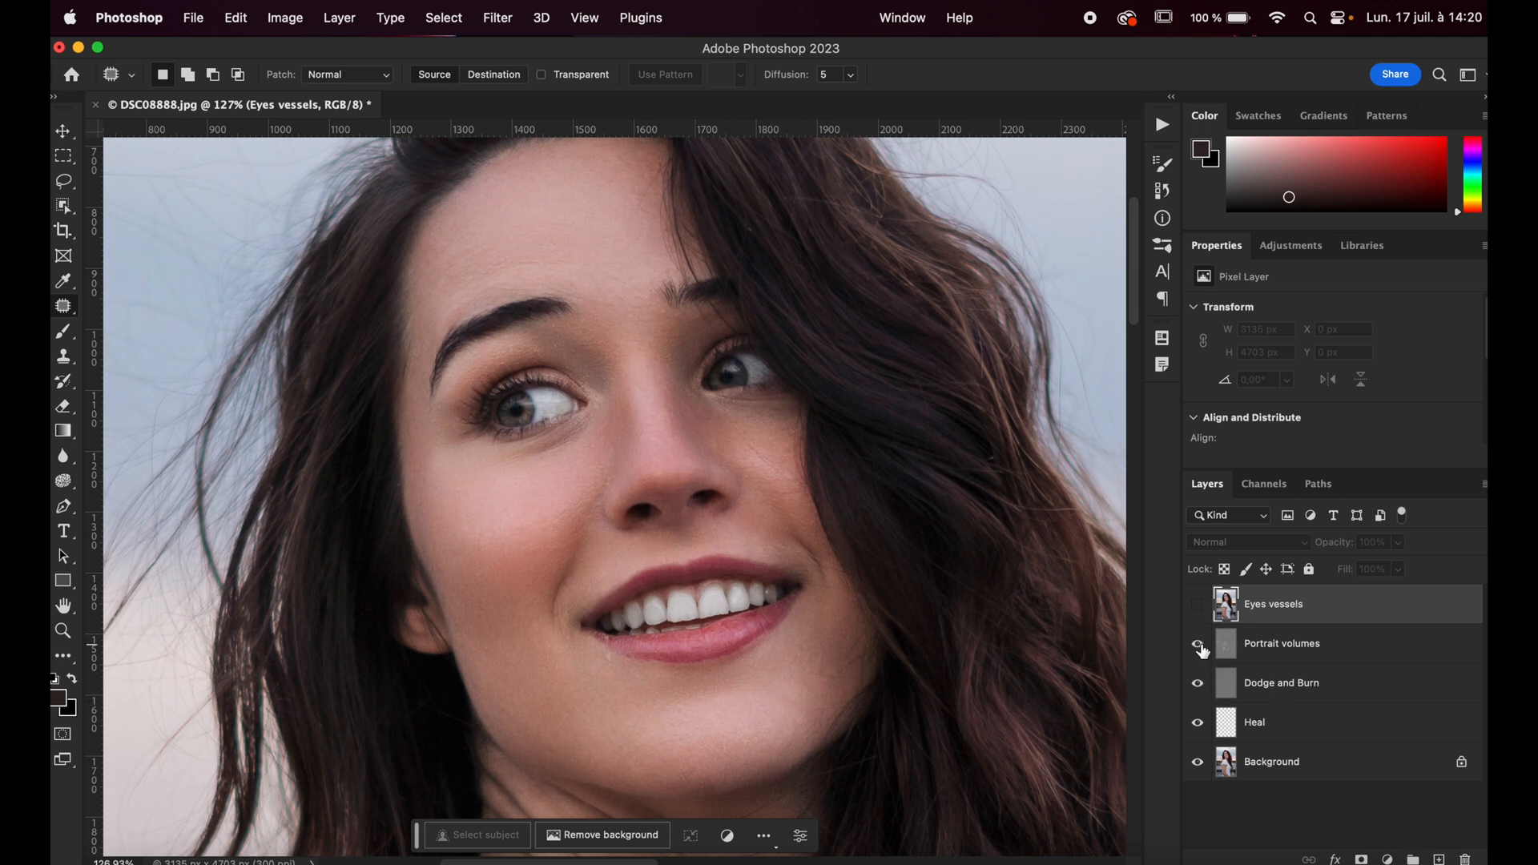
pyautogui.click(1197, 645)
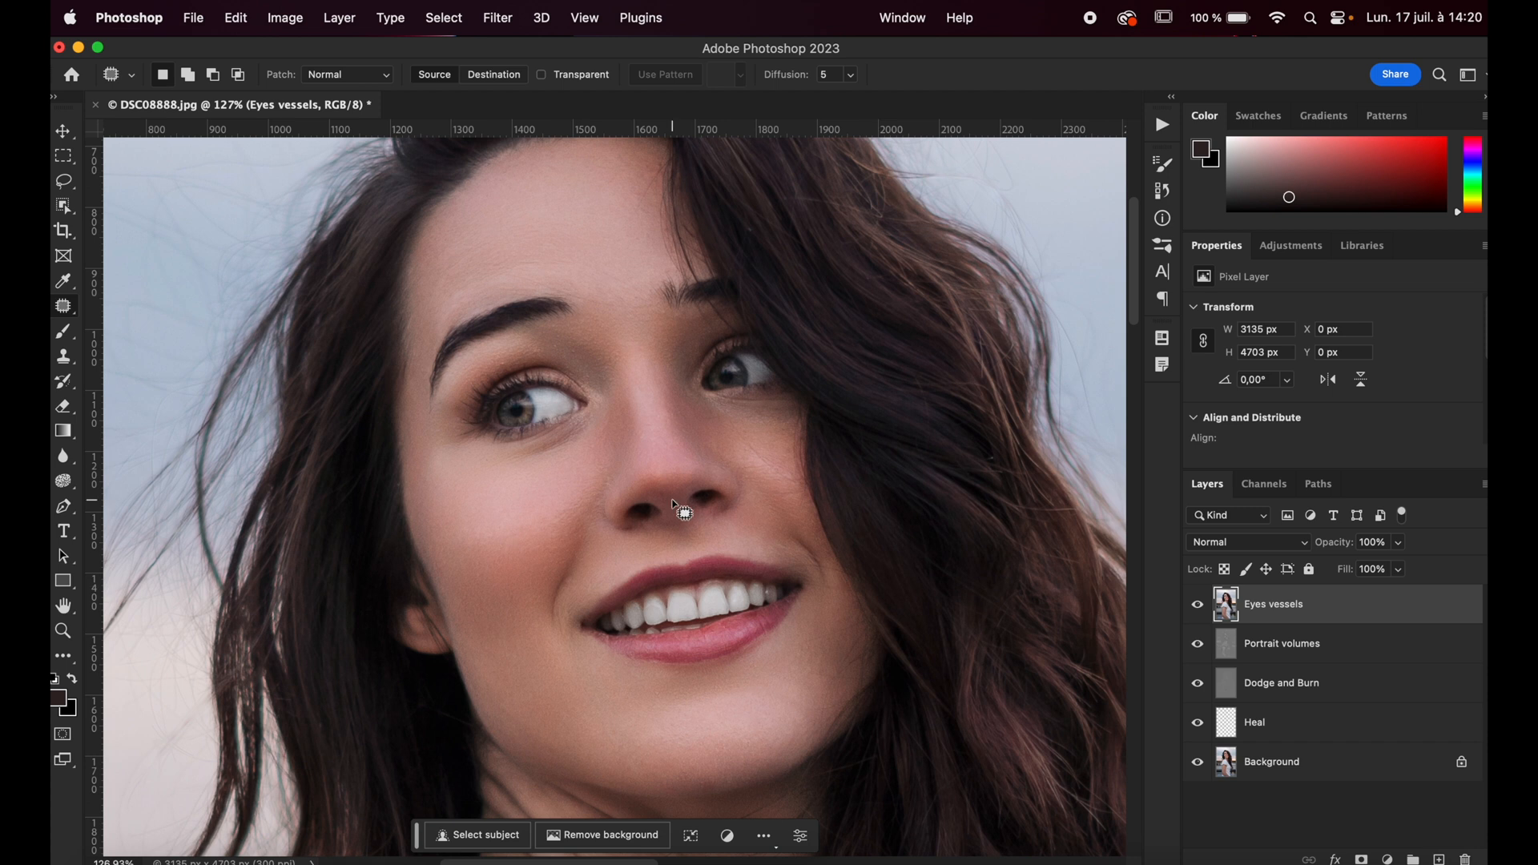